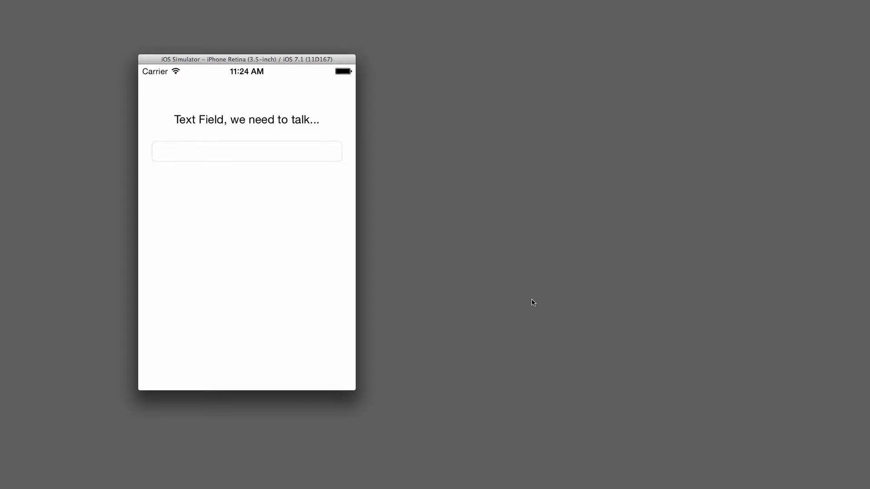
{"action": "mouse_move", "coordinate": [250, 334]}
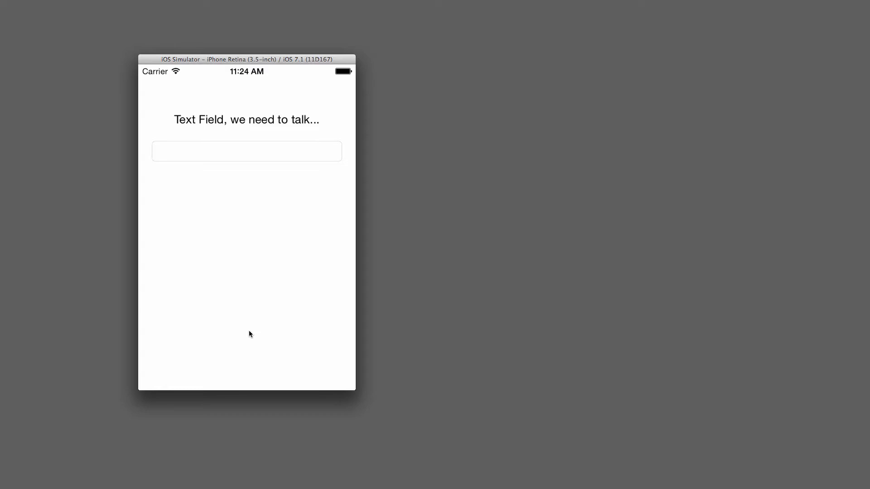
{"action": "mouse_move", "coordinate": [257, 222]}
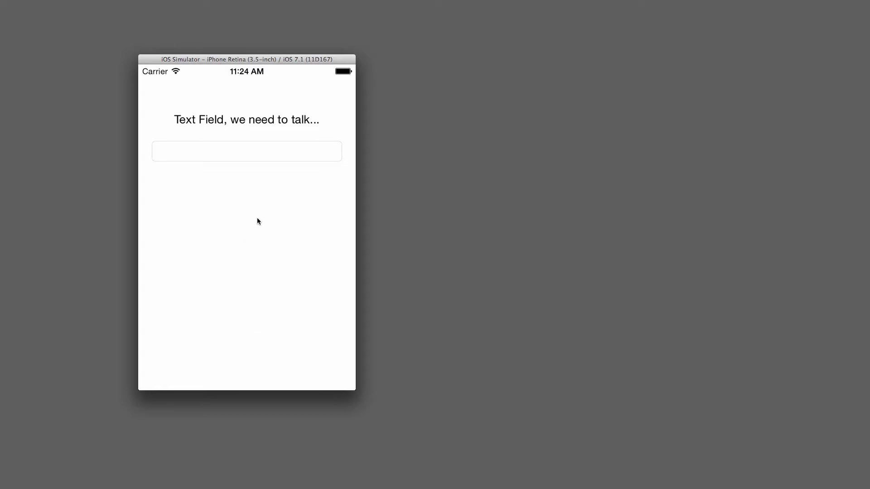
{"action": "mouse_move", "coordinate": [246, 177]}
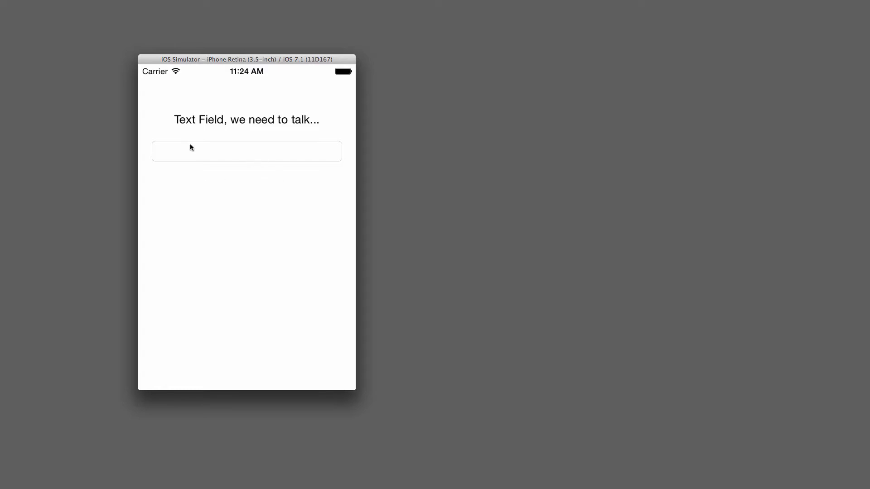
- Enter dkjhfkdjfghk in the demo app's text field and dismiss the keyboard with return
{"action": "left_click", "coordinate": [246, 152]}
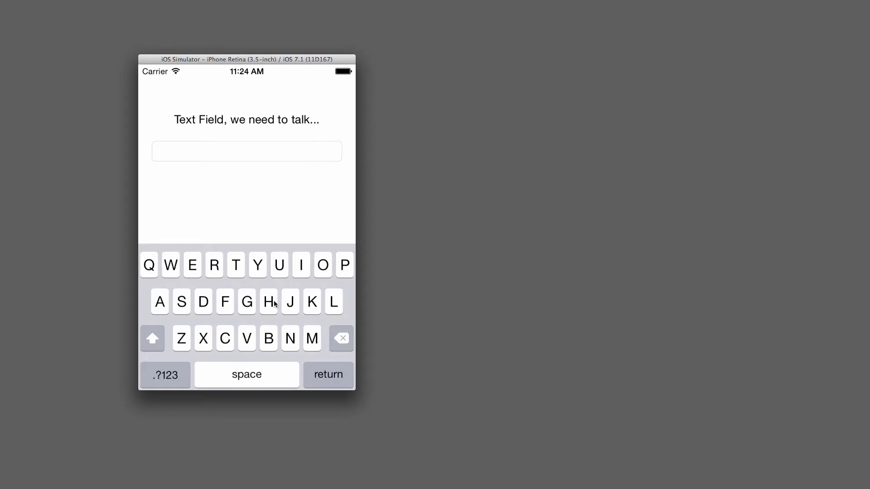
{"action": "type", "text": "dkjhfkdjfghk"}
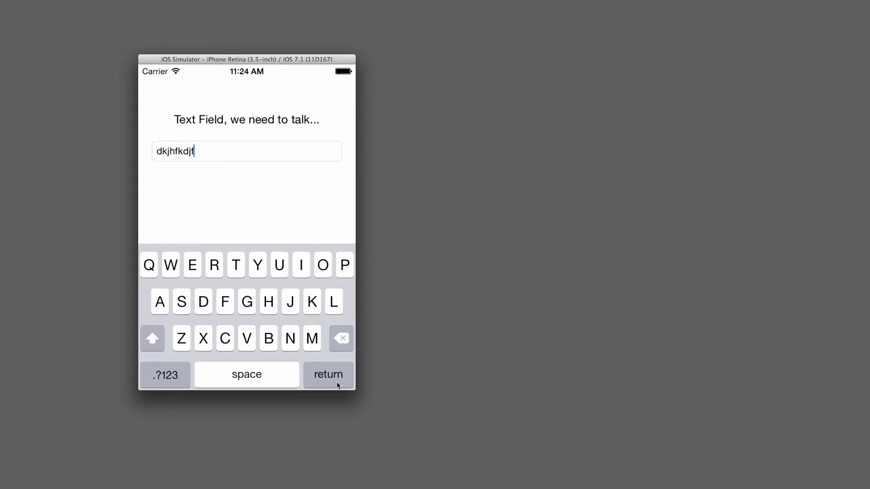
{"action": "left_click", "coordinate": [328, 374]}
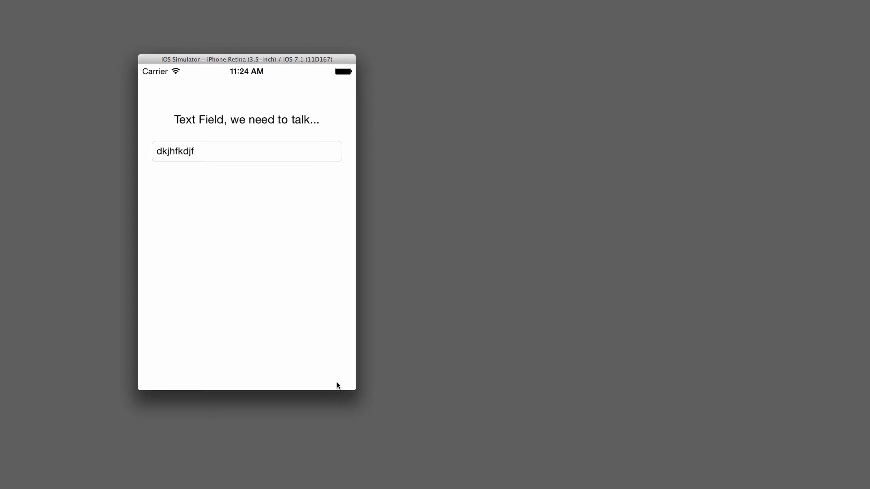
- Refocus the field, dismiss the keyboard by tapping the background, then bring it back
{"action": "left_click", "coordinate": [246, 151]}
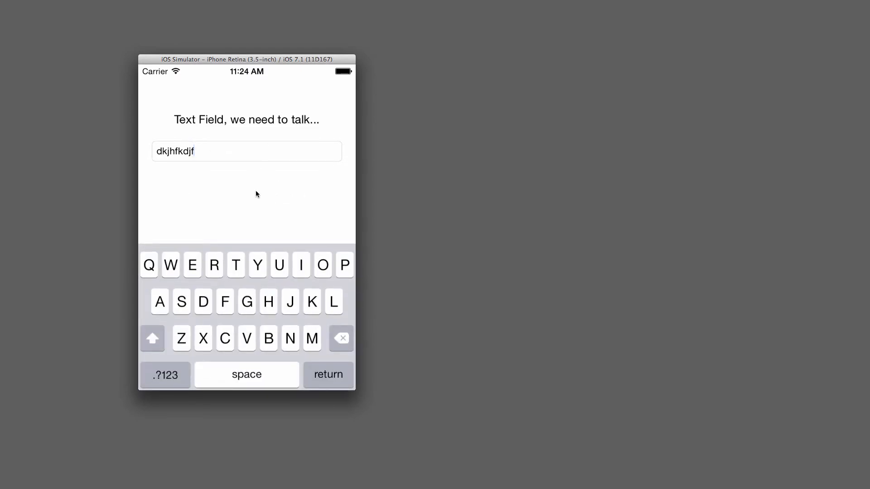
{"action": "left_click", "coordinate": [265, 199]}
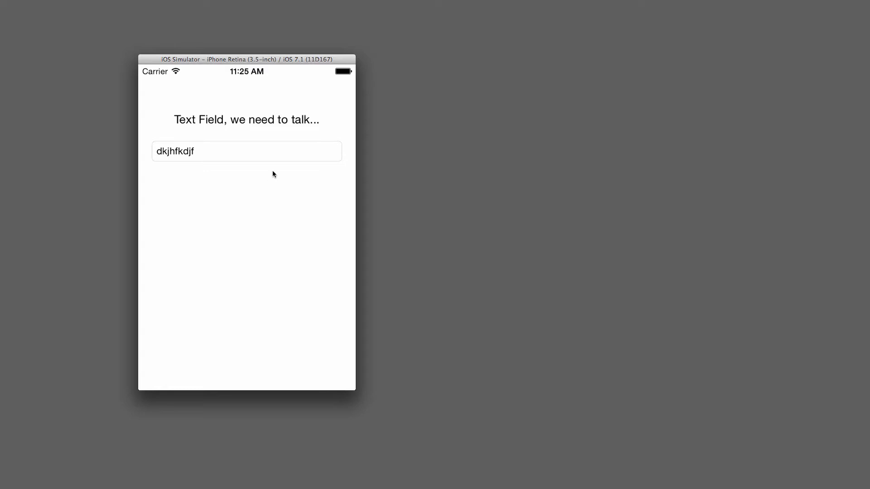
{"action": "left_click", "coordinate": [245, 151]}
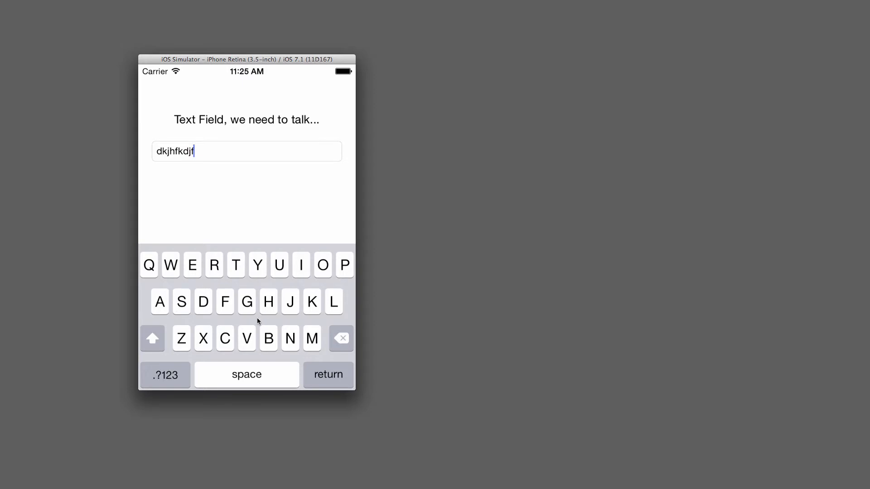
{"action": "mouse_move", "coordinate": [318, 219]}
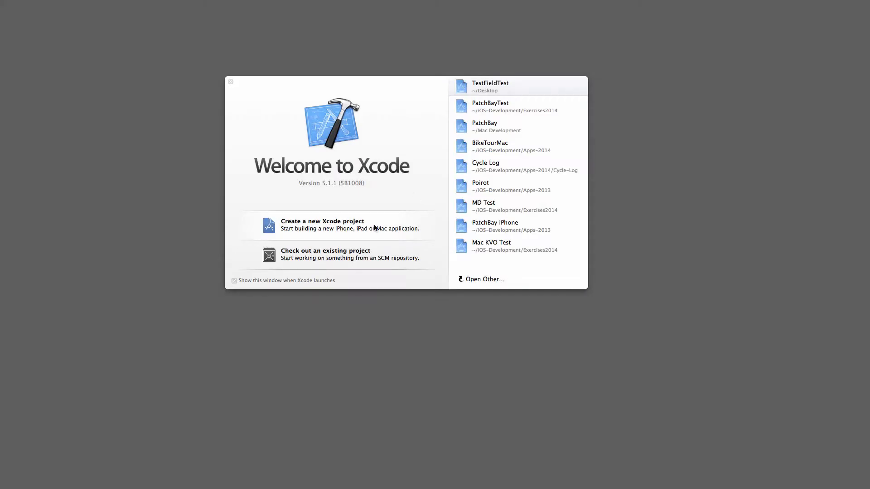
- Create a Single View Application project named TextFieldFun on the Desktop
{"action": "left_click", "coordinate": [322, 225]}
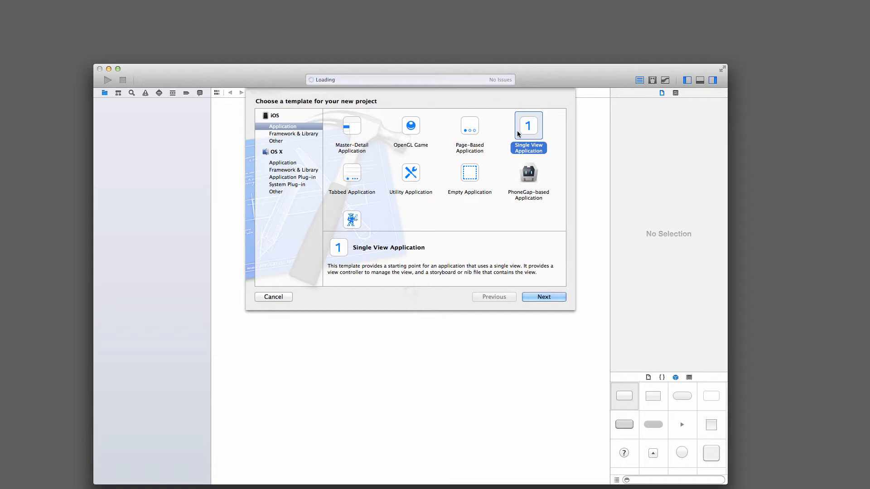
{"action": "left_click", "coordinate": [543, 297]}
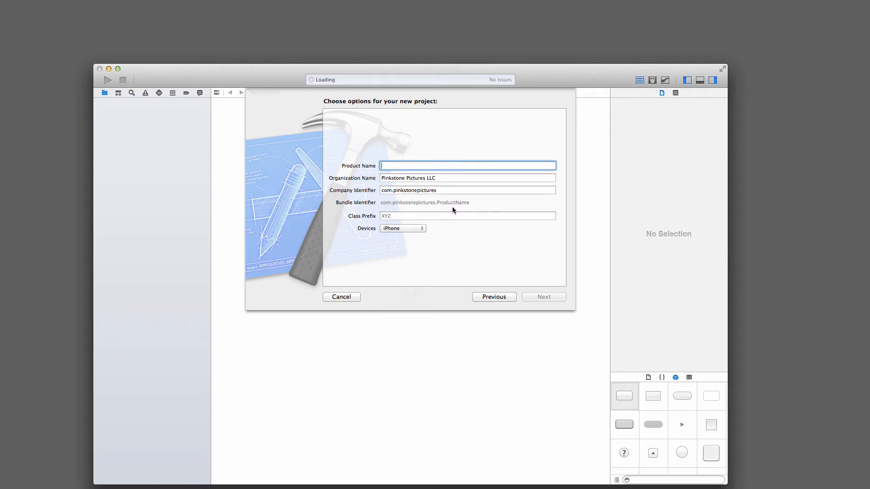
{"action": "type", "text": "TextFieldFun"}
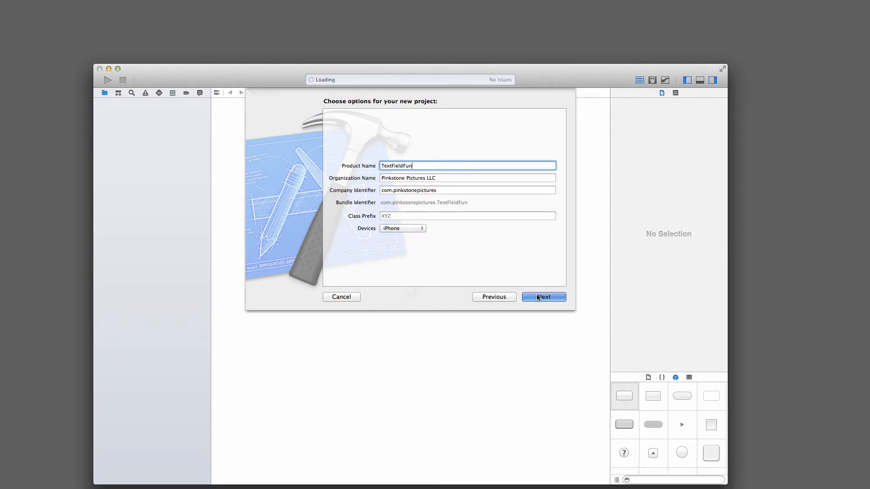
{"action": "left_click", "coordinate": [543, 297]}
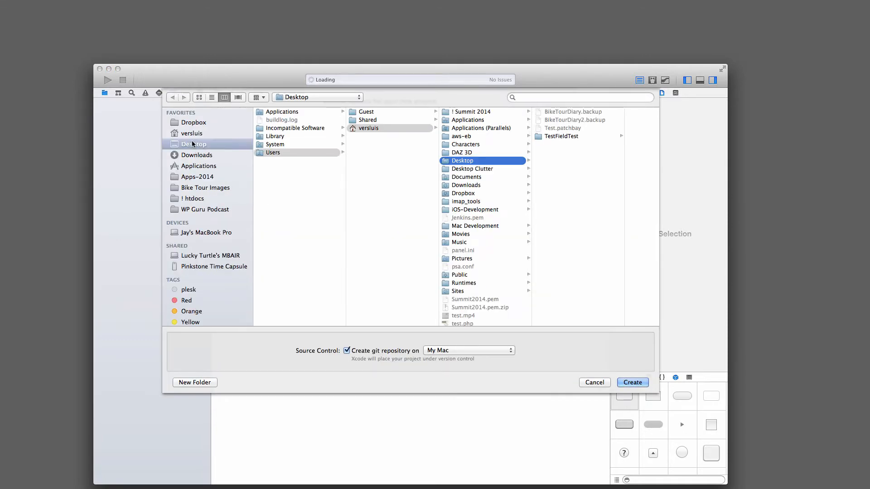
{"action": "left_click", "coordinate": [631, 383]}
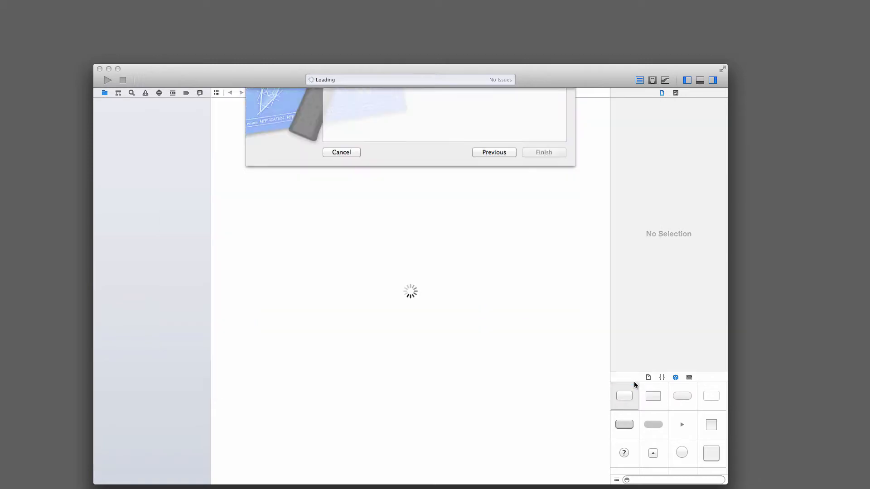
{"action": "left_click", "coordinate": [543, 153]}
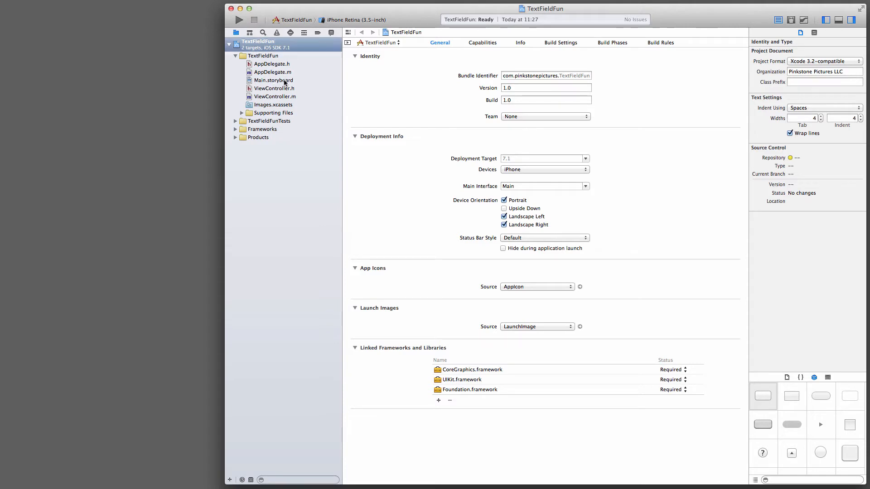
- In Main.storyboard, filter the Object Library for 'text' and drop a Text Field onto the view
{"action": "left_click", "coordinate": [273, 79]}
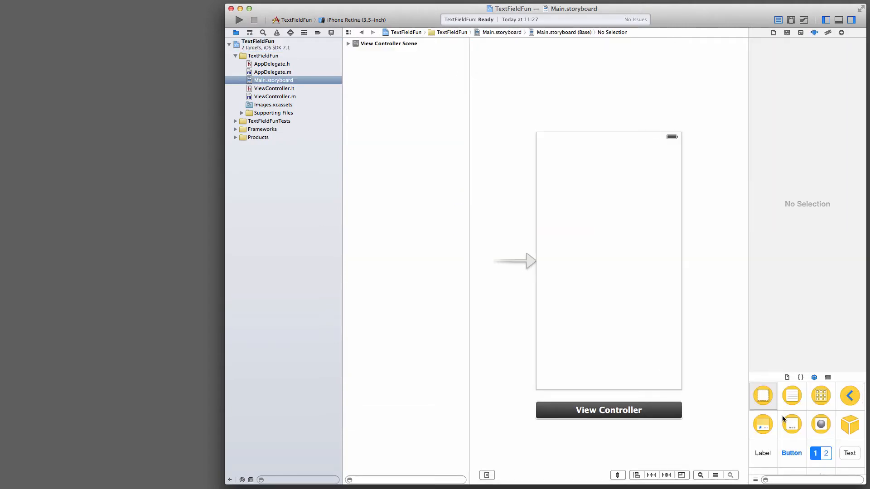
{"action": "mouse_move", "coordinate": [852, 455]}
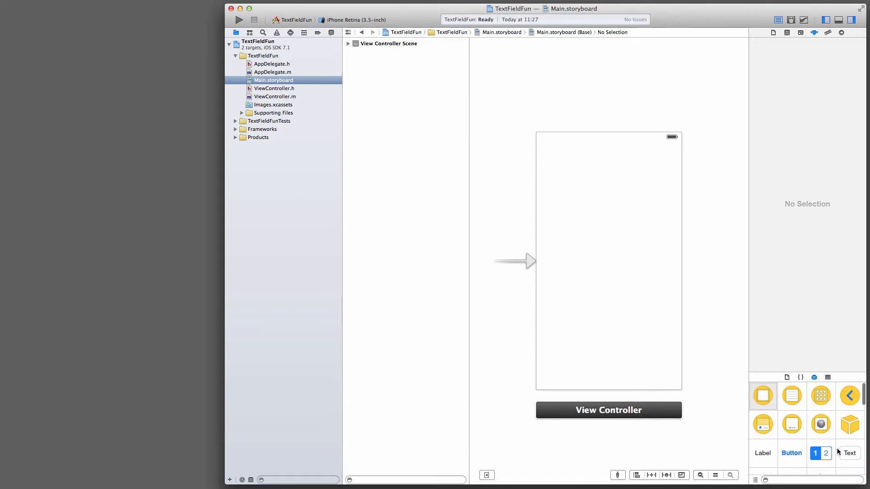
{"action": "scroll", "scroll_direction": "down", "scroll_amount": 3}
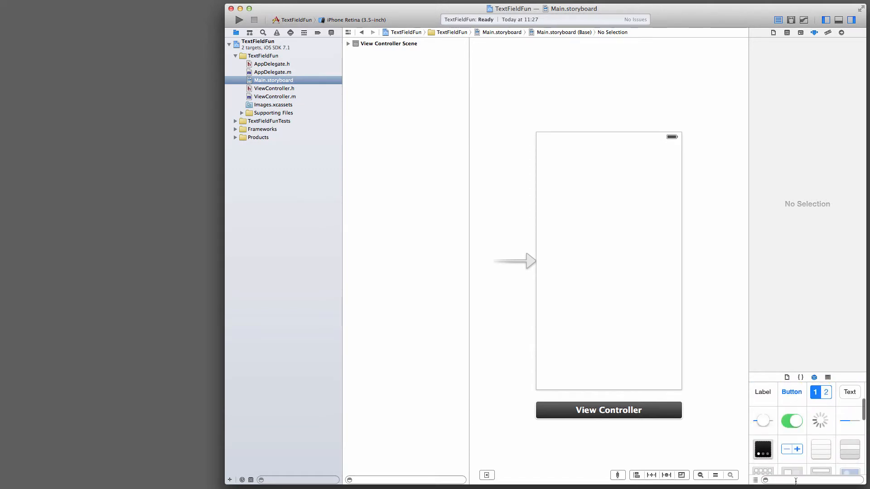
{"action": "type", "text": "text"}
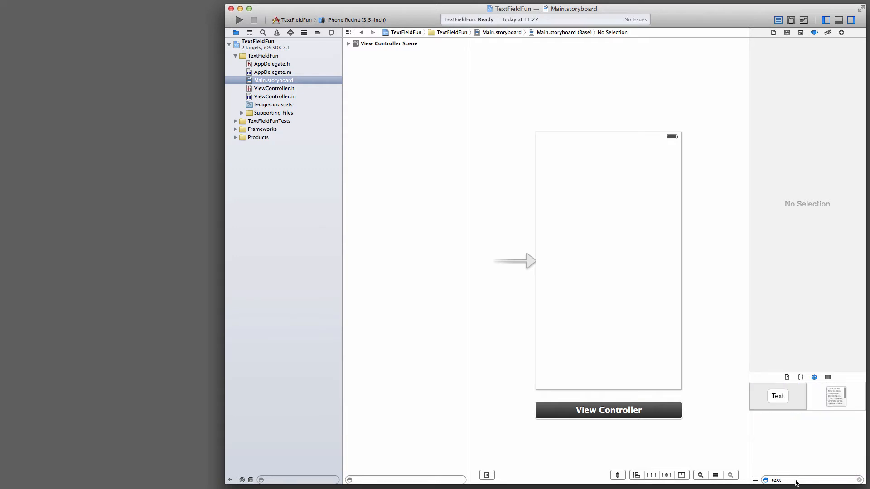
{"action": "left_click", "coordinate": [777, 396]}
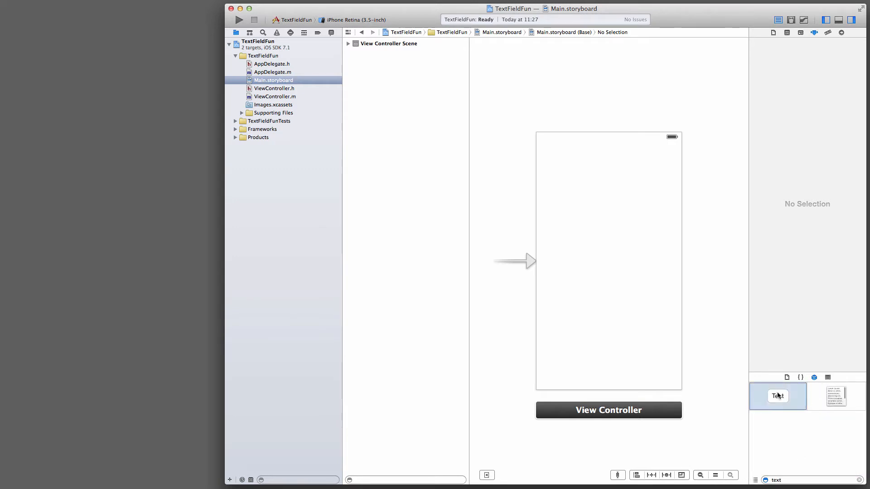
{"action": "left_click_drag", "start_coordinate": [777, 396], "coordinate": [613, 272]}
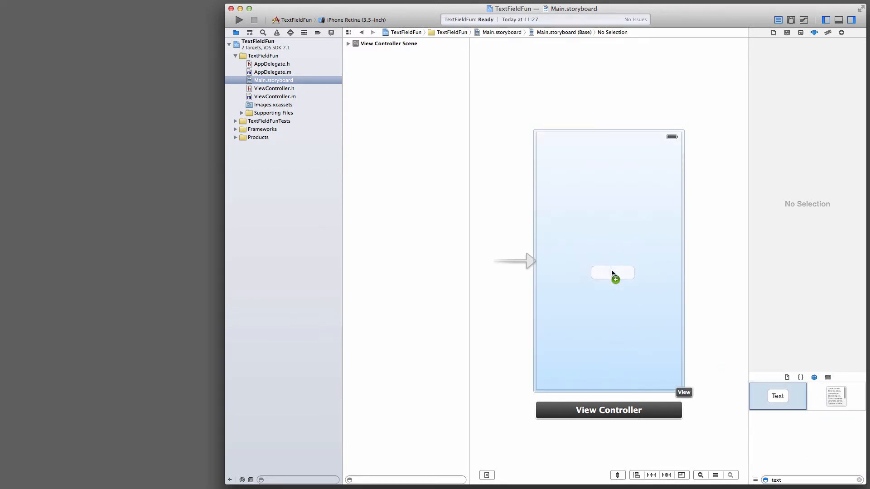
- Move the text field near the top and stretch it across the view's width
{"action": "left_click_drag", "start_coordinate": [613, 273], "coordinate": [609, 261]}
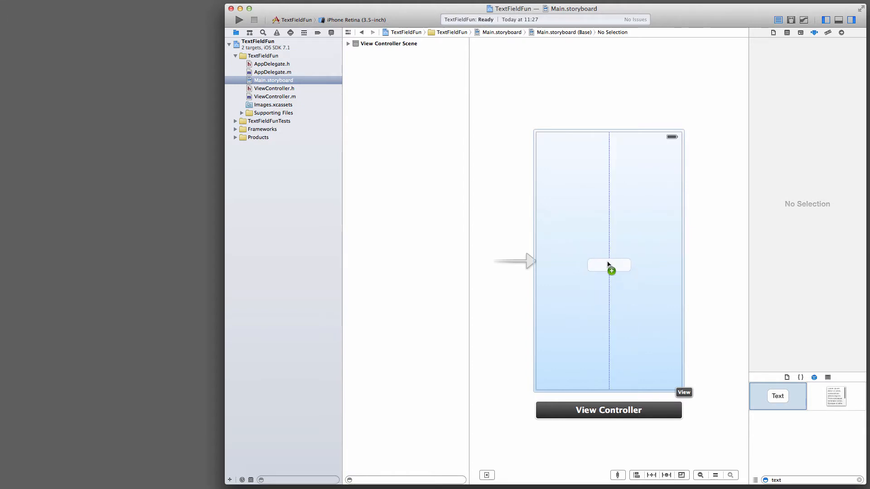
{"action": "left_click_drag", "start_coordinate": [609, 265], "coordinate": [608, 194]}
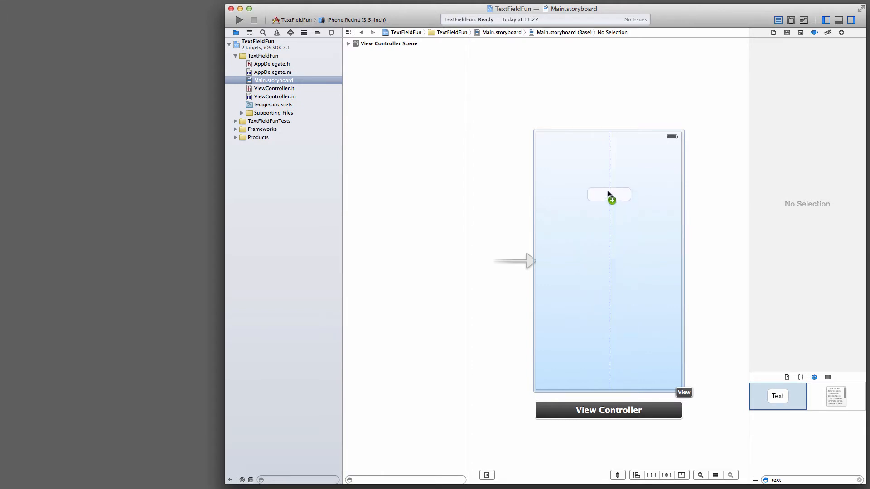
{"action": "left_click", "coordinate": [609, 194]}
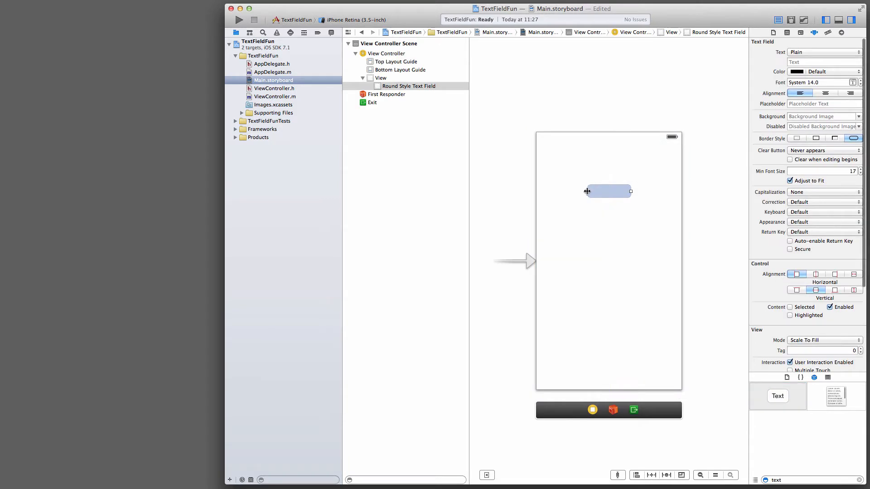
{"action": "left_click_drag", "start_coordinate": [586, 191], "coordinate": [545, 192]}
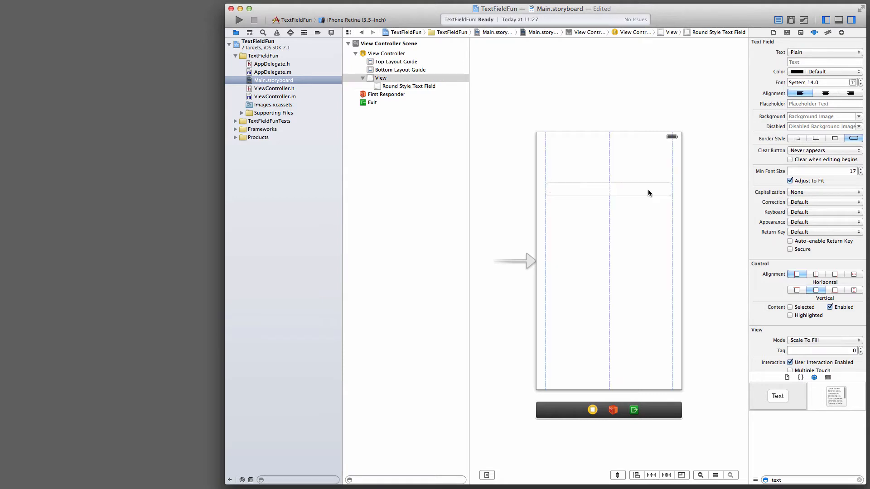
{"action": "left_click", "coordinate": [607, 183]}
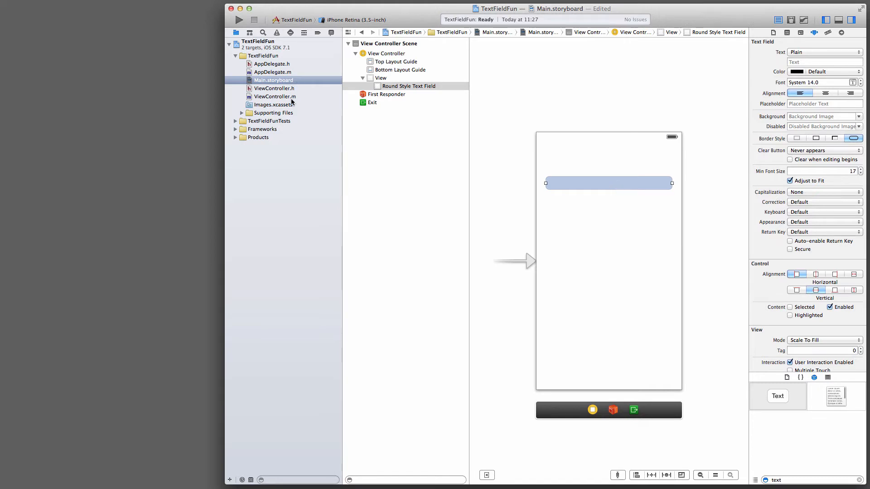
{"action": "mouse_move", "coordinate": [290, 89]}
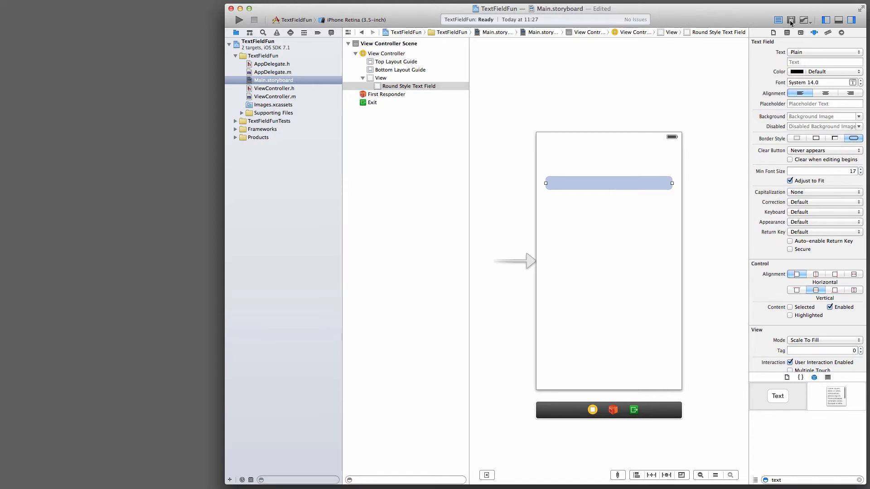
- With the Assistant editor showing, Control-drag the text field into the ViewController class extension
{"action": "left_click", "coordinate": [792, 20]}
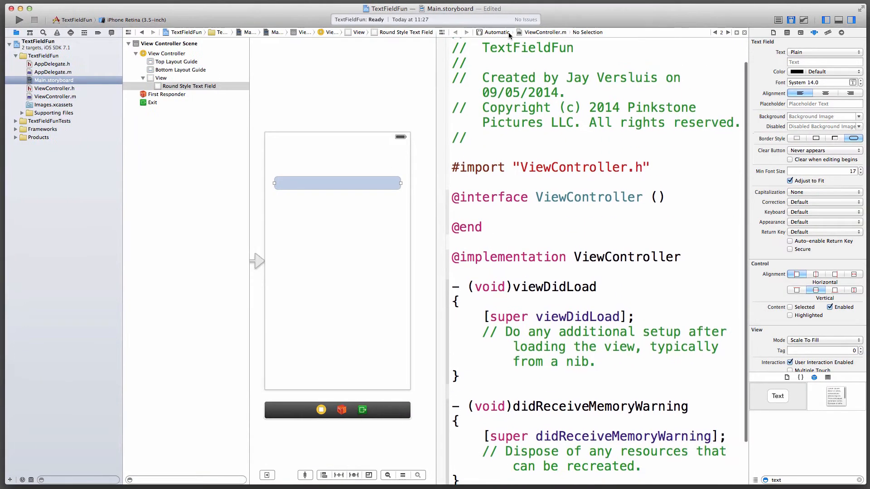
{"action": "left_click", "coordinate": [544, 33]}
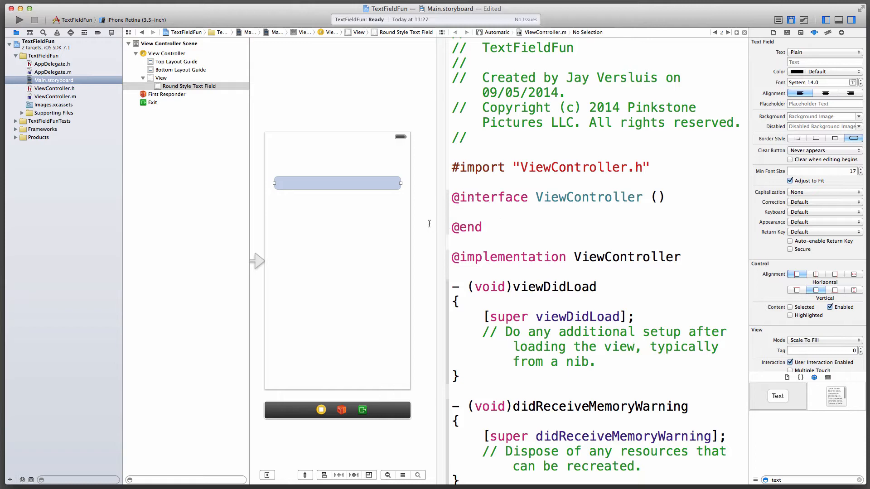
{"action": "mouse_move", "coordinate": [338, 181]}
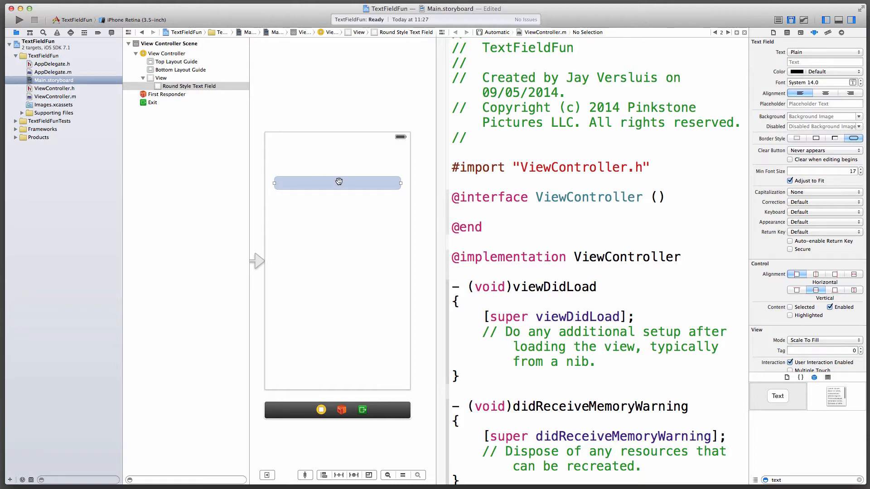
{"action": "left_click_drag", "start_coordinate": [338, 182], "coordinate": [475, 212]}
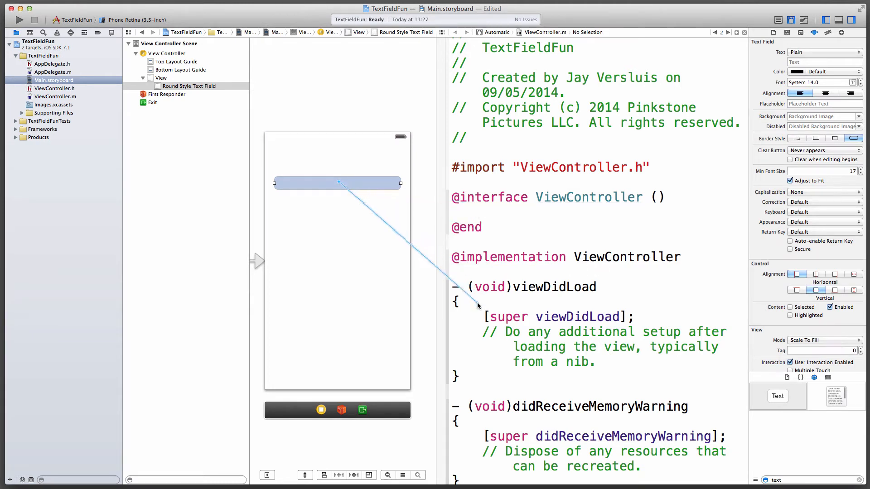
{"action": "left_click_drag", "start_coordinate": [337, 183], "coordinate": [493, 210]}
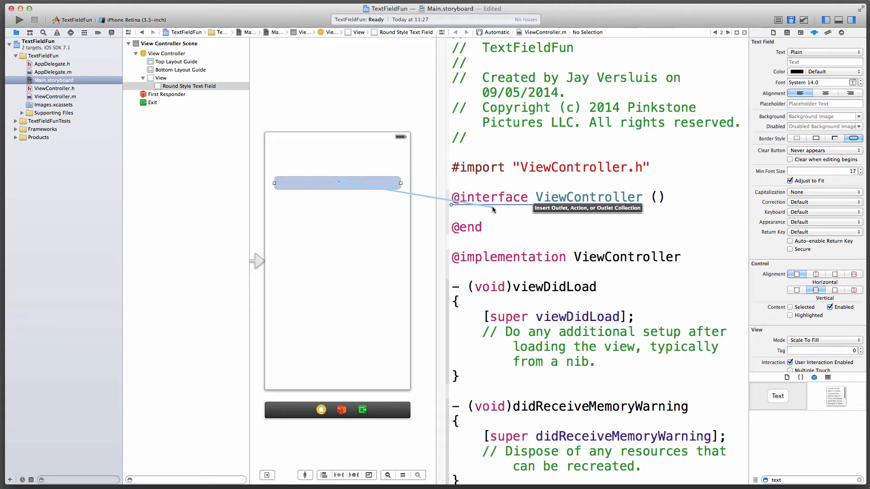
- Name the new UITextField outlet myText and connect it
{"action": "left_click", "coordinate": [492, 209]}
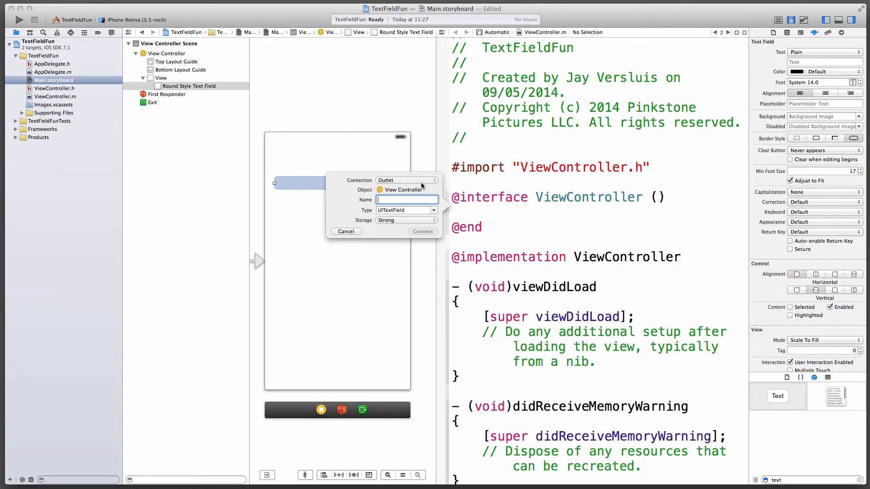
{"action": "type", "text": "myText"}
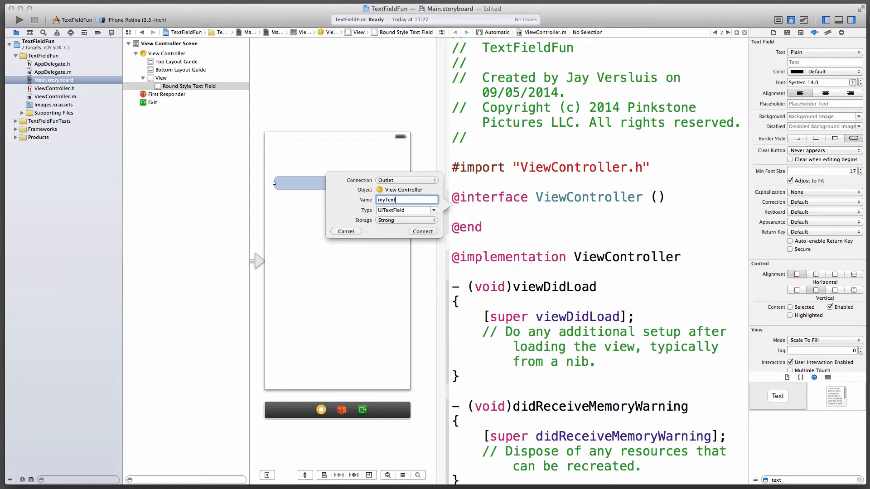
{"action": "left_click", "coordinate": [422, 231]}
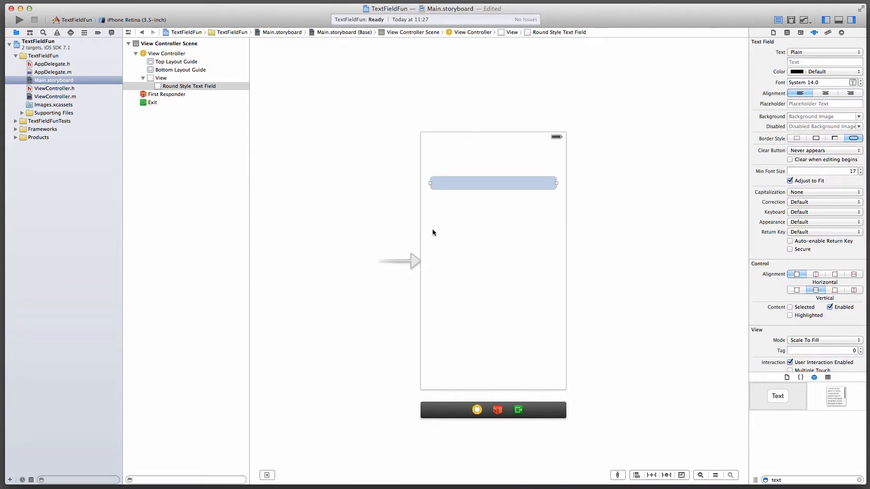
- Run TextFieldFun, enter dlfjldkjf in the field and tap return; the keyboard stays up
{"action": "left_click", "coordinate": [19, 19]}
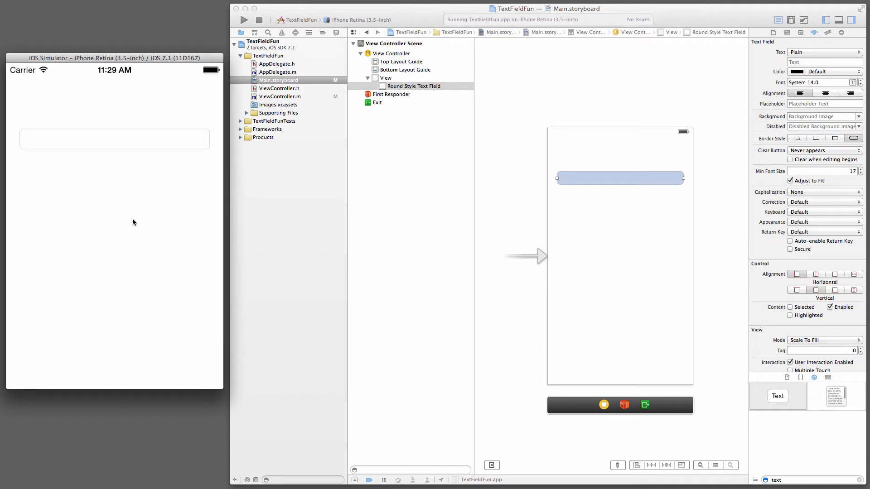
{"action": "mouse_move", "coordinate": [144, 142]}
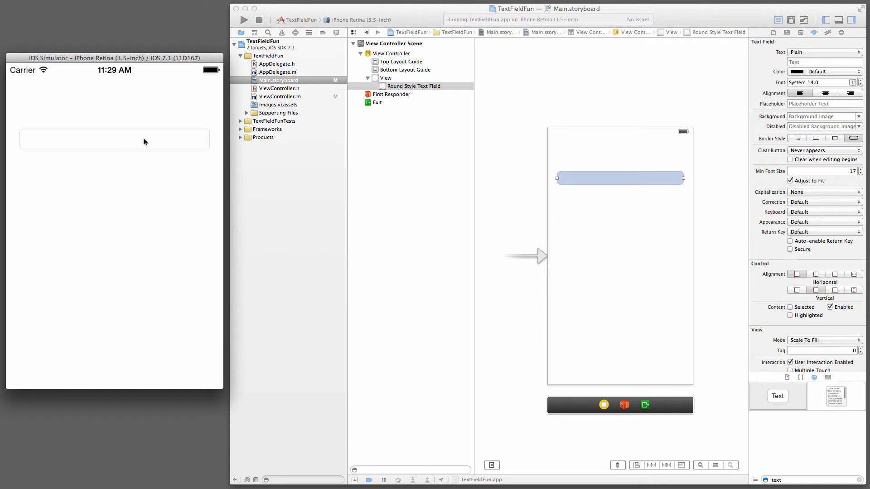
{"action": "left_click", "coordinate": [114, 140]}
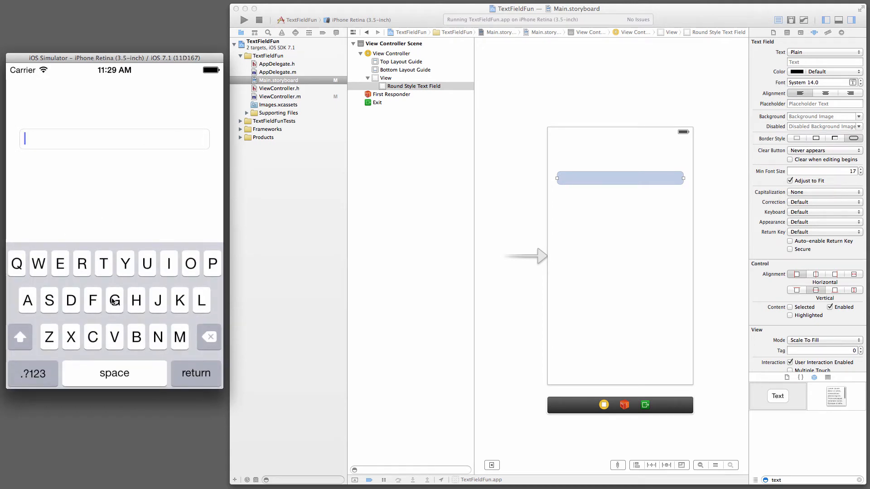
{"action": "type", "text": "dlfjldkjf"}
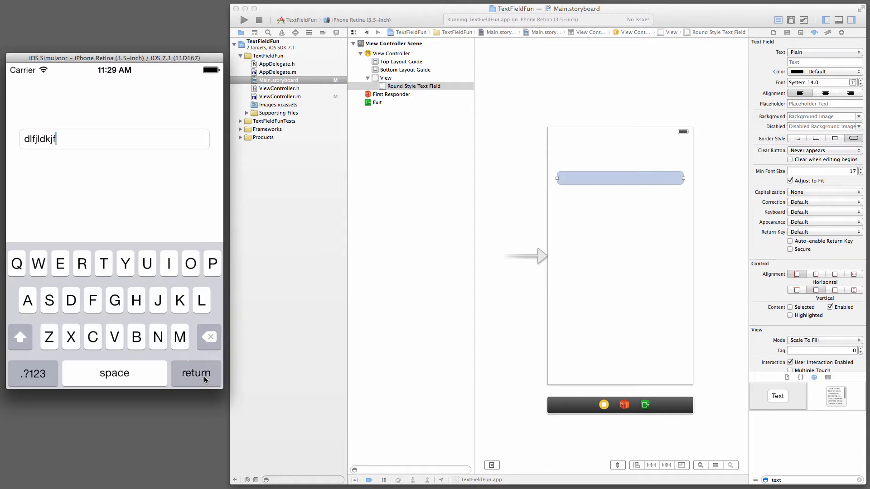
{"action": "mouse_move", "coordinate": [164, 190]}
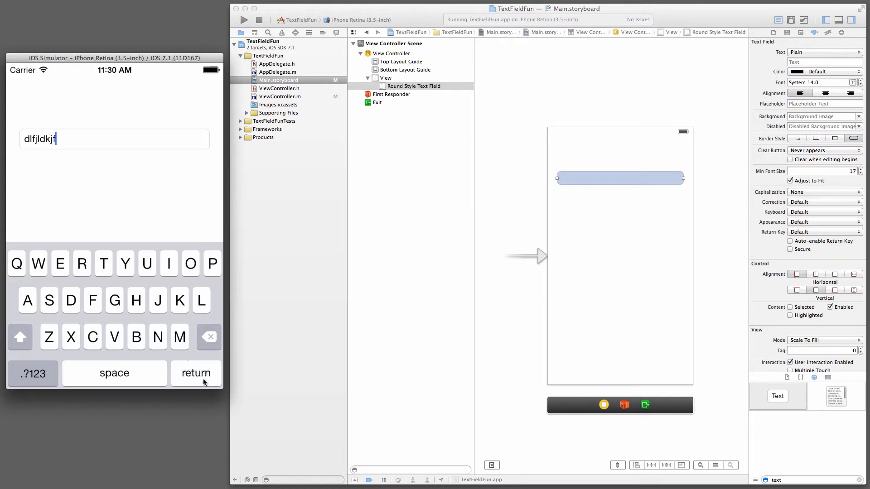
{"action": "left_click", "coordinate": [196, 372]}
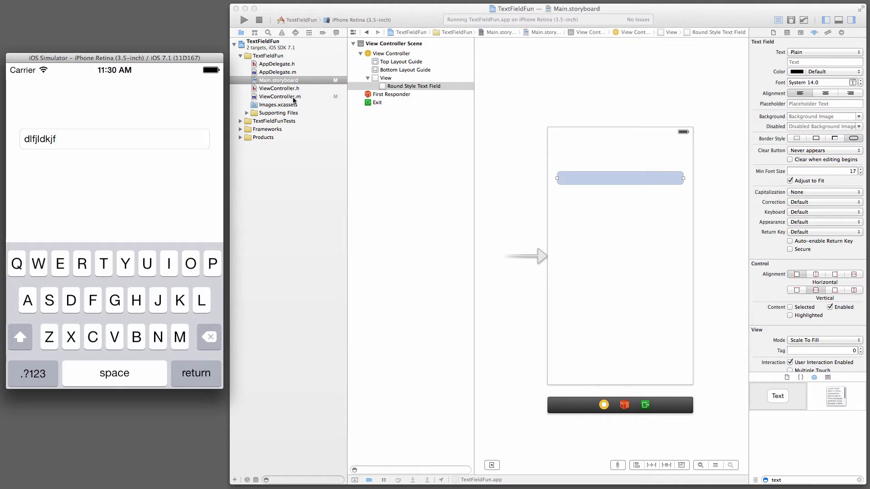
{"action": "left_click", "coordinate": [280, 96]}
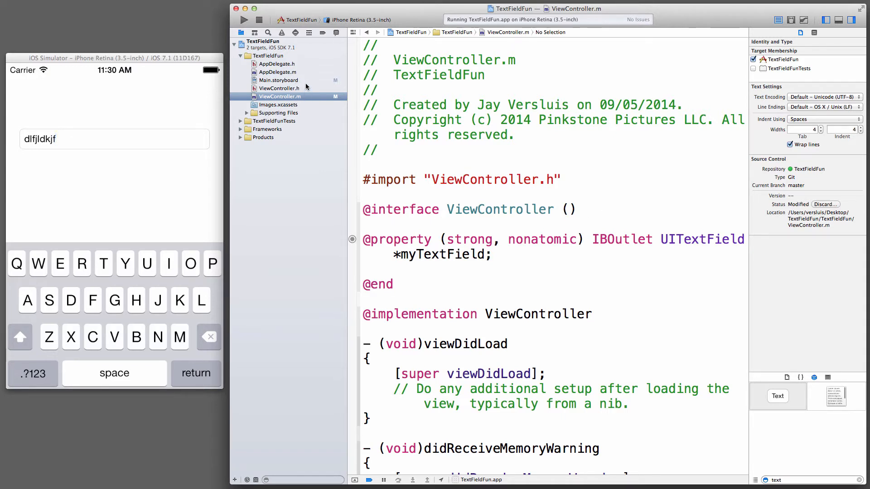
{"action": "left_click", "coordinate": [596, 209]}
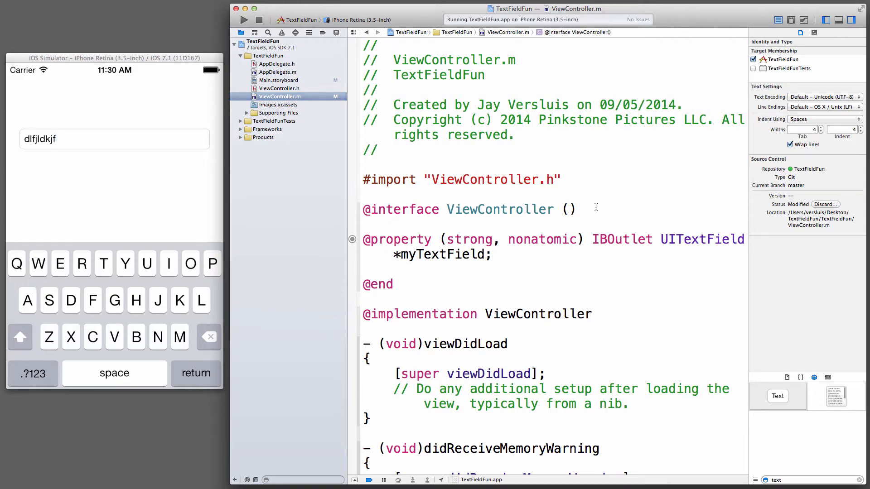
{"action": "type", "text": "<"}
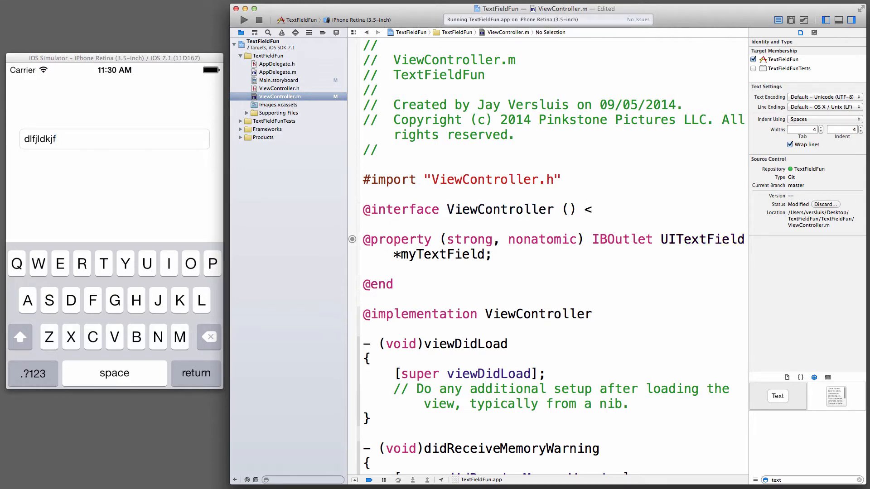
{"action": "type", "text": "UITextFieldDelegate>"}
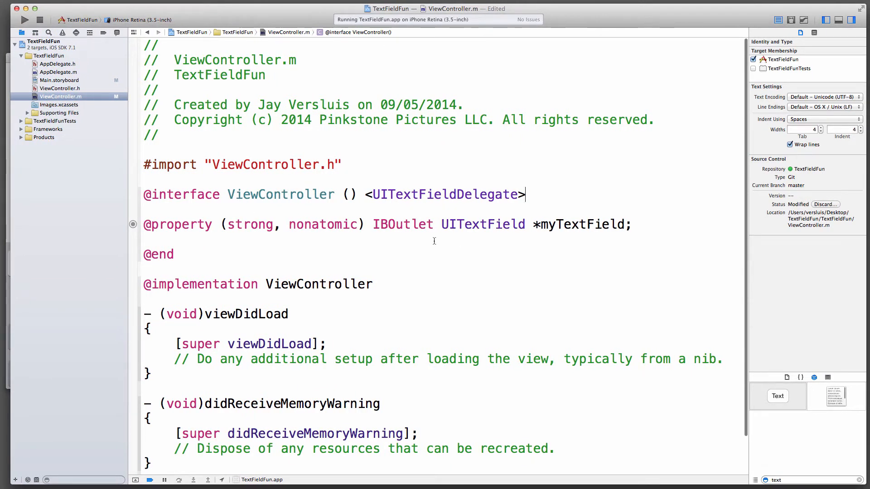
- Fold the viewDidLoad and didReceiveMemoryWarning method bodies
{"action": "scroll", "scroll_direction": "down", "scroll_amount": 3}
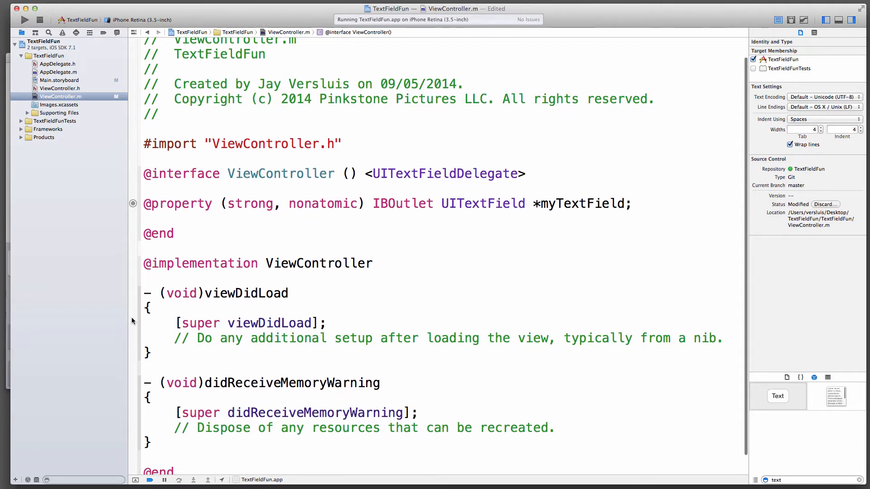
{"action": "left_click", "coordinate": [139, 323]}
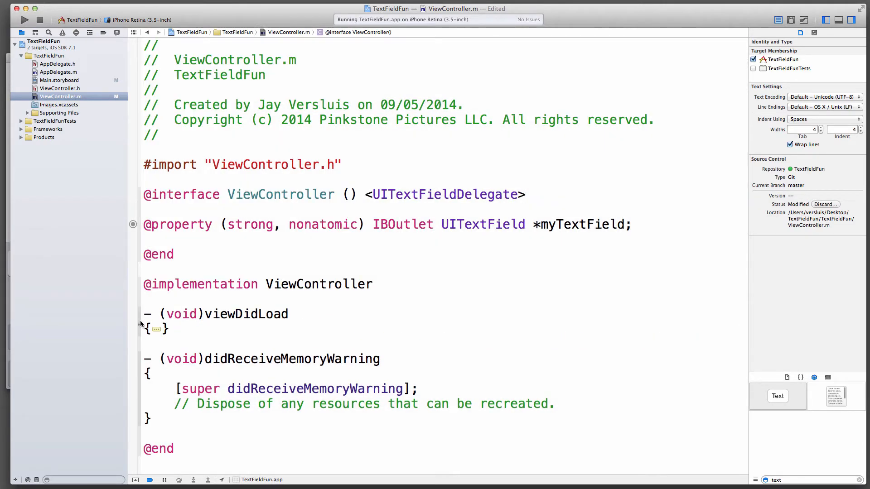
{"action": "left_click", "coordinate": [156, 373]}
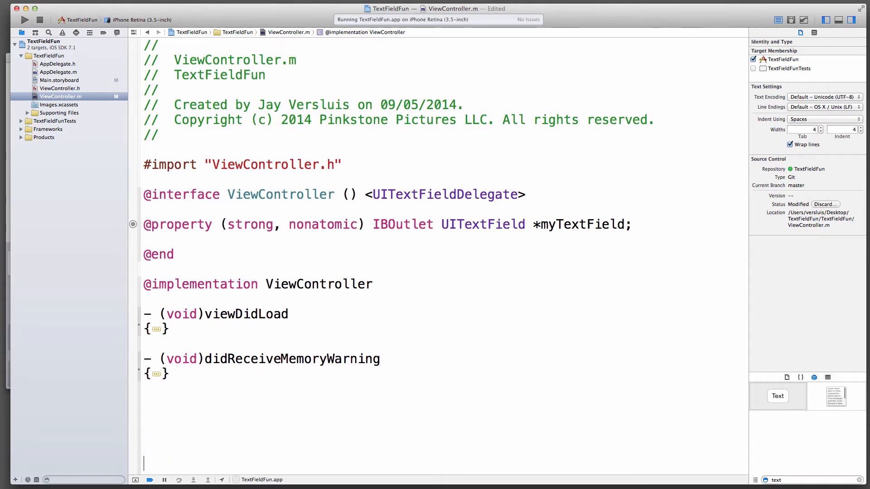
- Add a '#pragma mark - Text Field Delegate' section marker below the folded methods
{"action": "scroll", "scroll_direction": "down", "scroll_amount": 3}
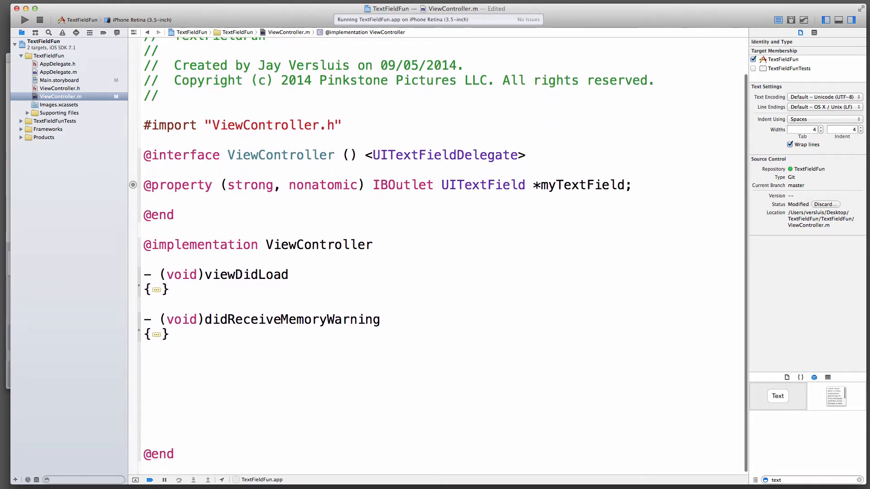
{"action": "type", "text": "#pragma arguments"}
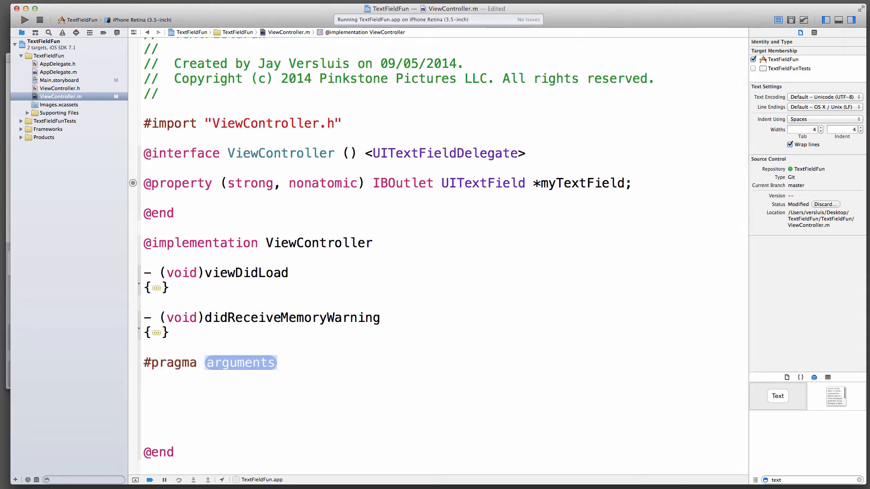
{"action": "type", "text": "mark"}
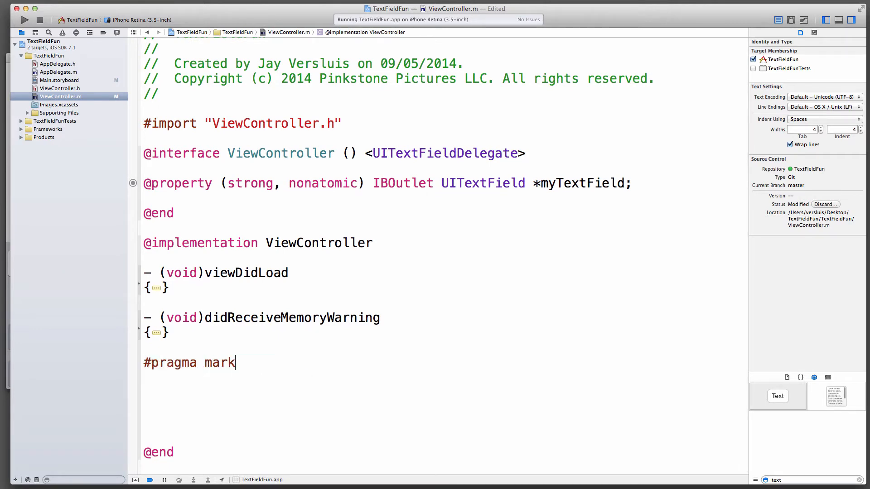
{"action": "type", "text": "-"}
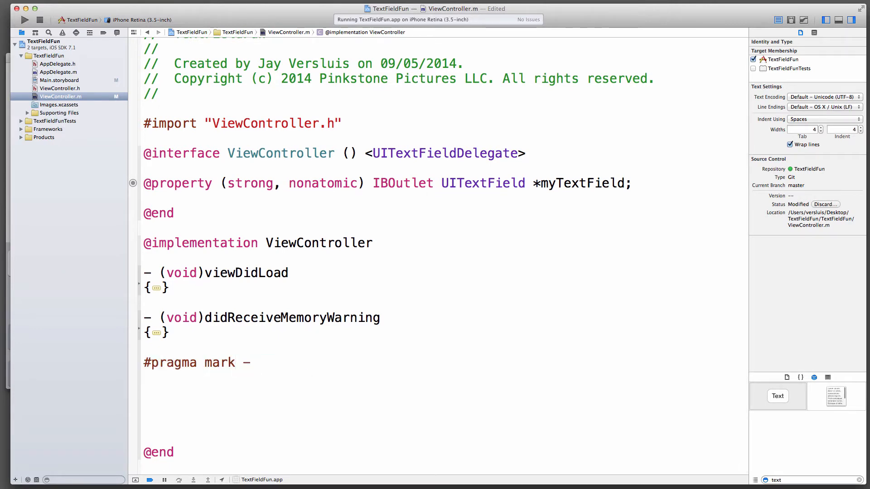
{"action": "type", "text": "Text Field D"}
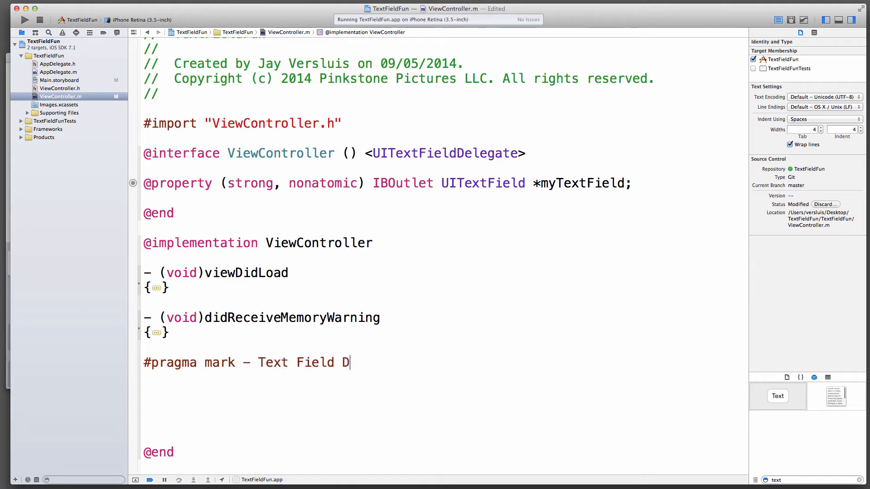
{"action": "type", "text": "elegate"}
{"action": "type", "text": "- tex"}
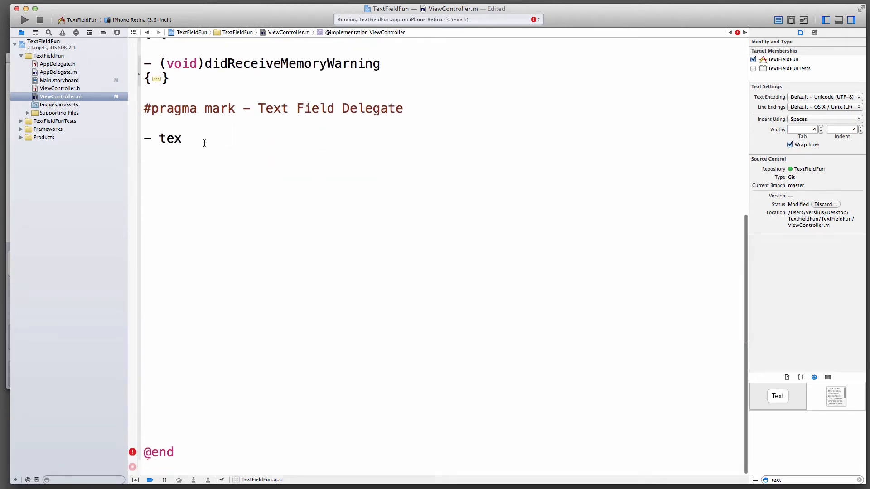
- Insert textFieldShouldReturn: via completion, logging the delegate dismissal message and returning YES
{"action": "type", "text": "tFieldShouldReturn:"}
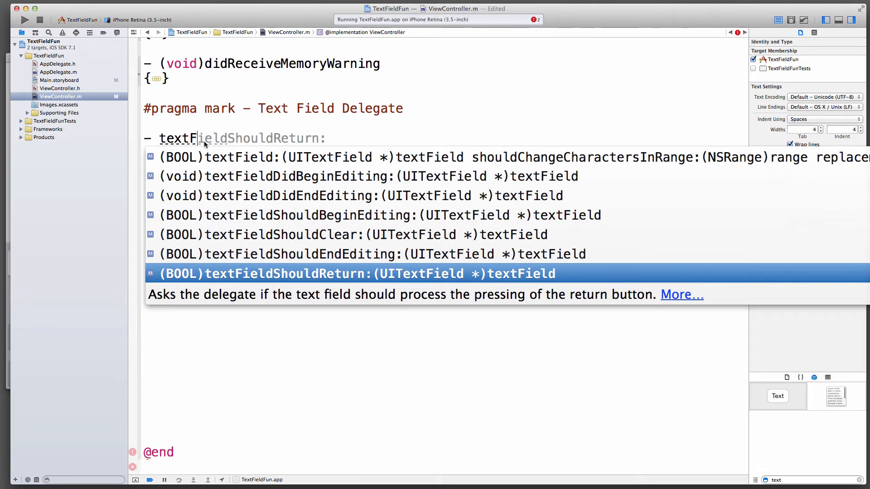
{"action": "mouse_move", "coordinate": [315, 282]}
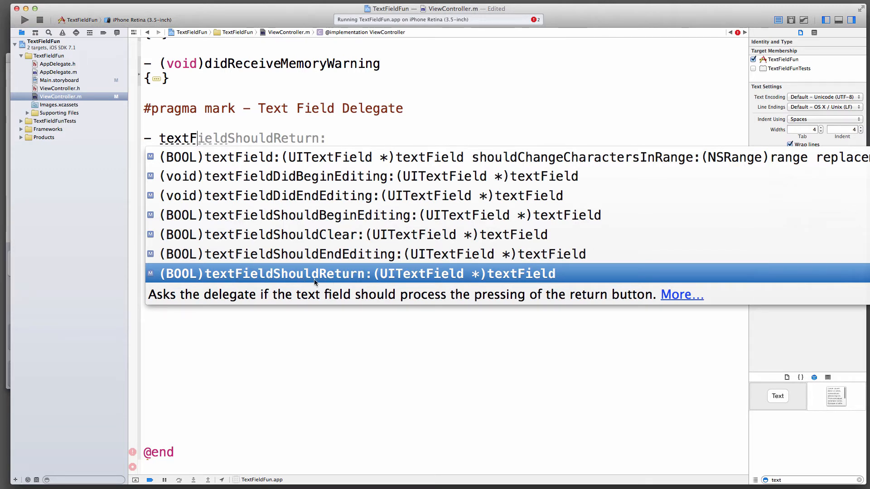
{"action": "mouse_move", "coordinate": [325, 208]}
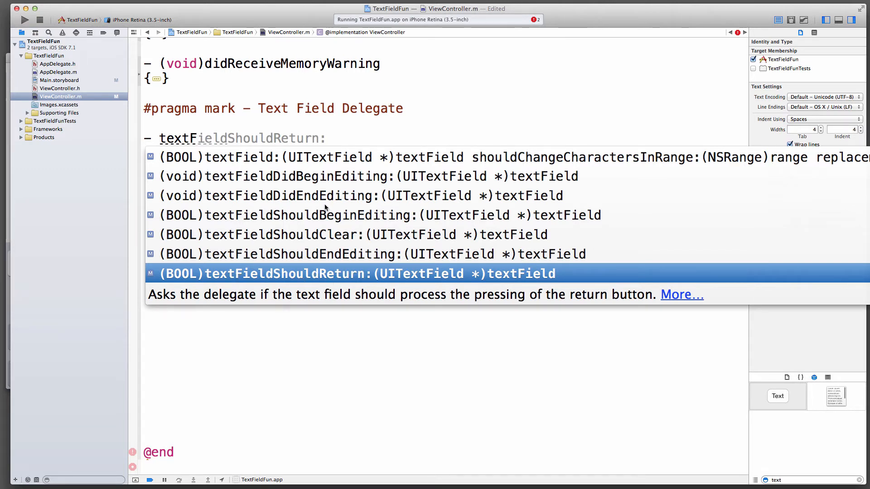
{"action": "key", "text": "Up"}
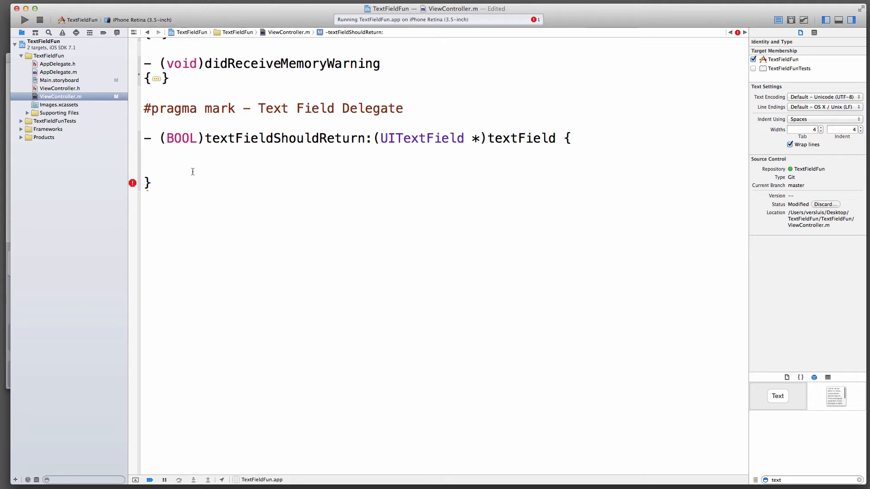
{"action": "mouse_move", "coordinate": [183, 139]}
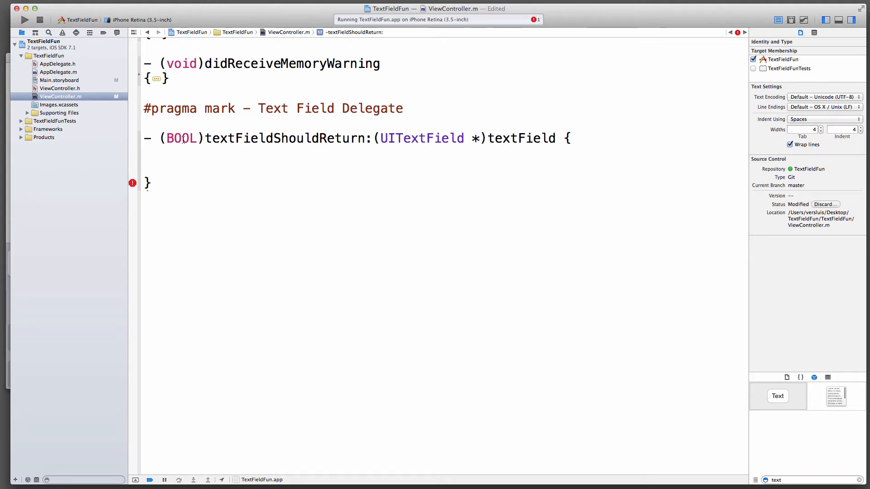
{"action": "type", "text": "ret"}
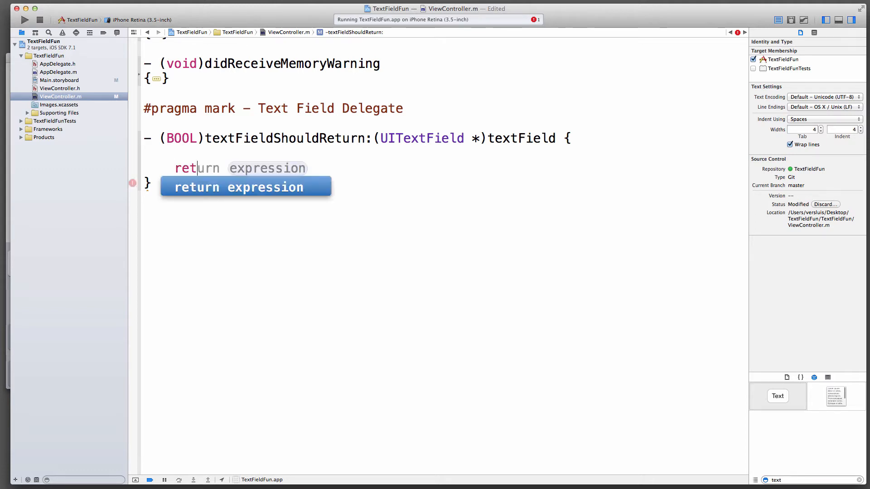
{"action": "type", "text": "YES;"}
{"action": "type", "text": "NSLog(@\"Text Field was dismissed by the delegate.\");"}
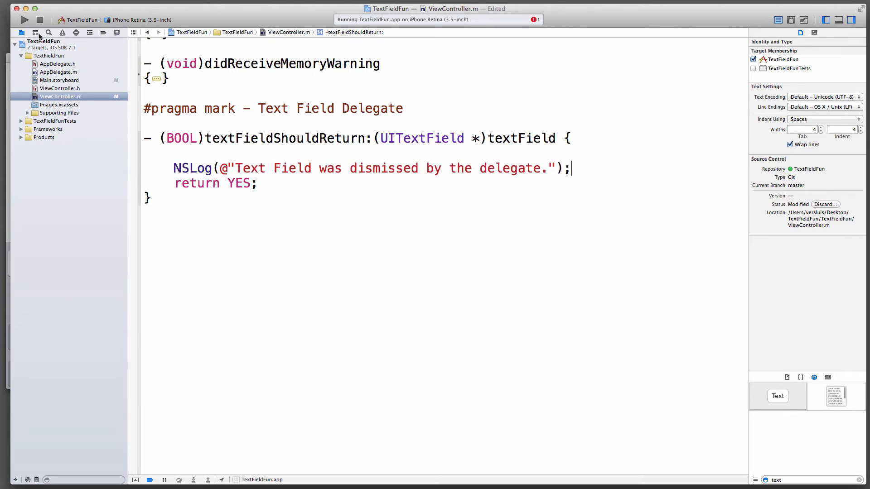
- Run the updated app and focus the text field to raise the keyboard
{"action": "left_click", "coordinate": [24, 19]}
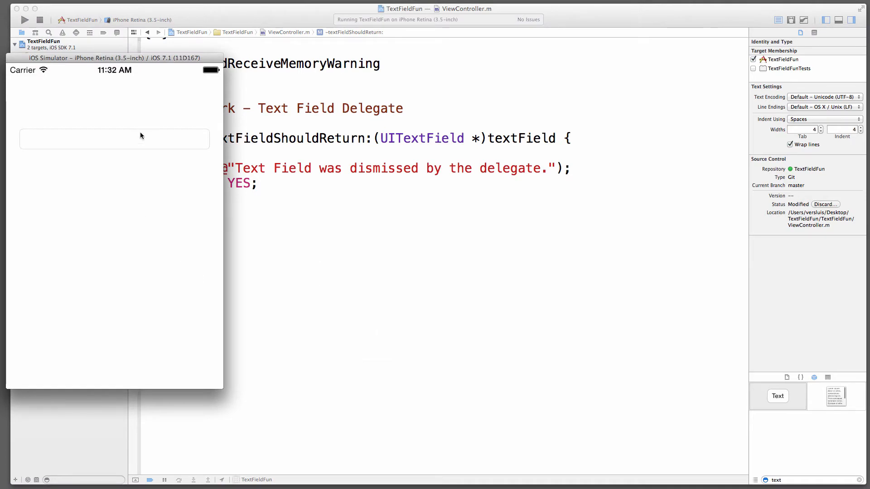
{"action": "left_click", "coordinate": [114, 138]}
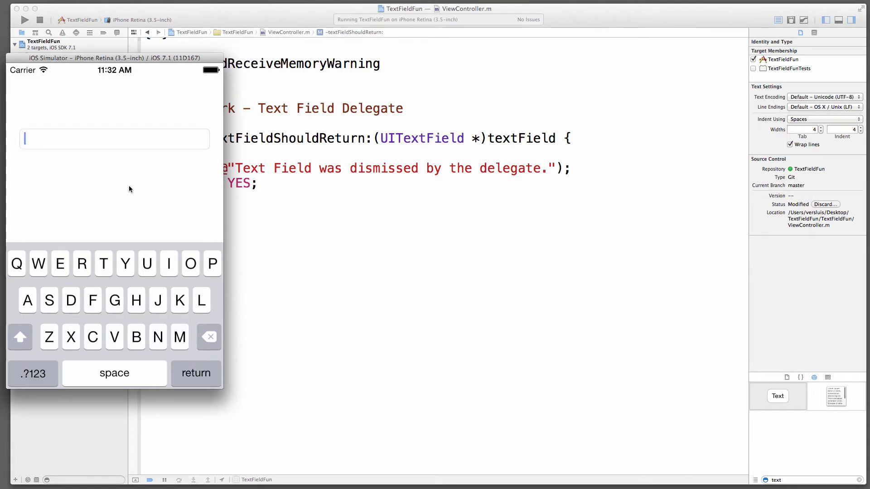
{"action": "mouse_move", "coordinate": [179, 162]}
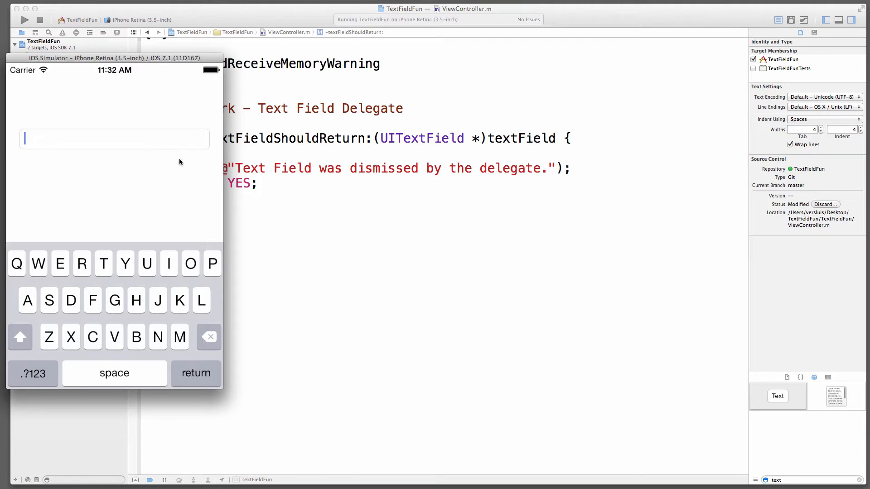
{"action": "mouse_move", "coordinate": [163, 164]}
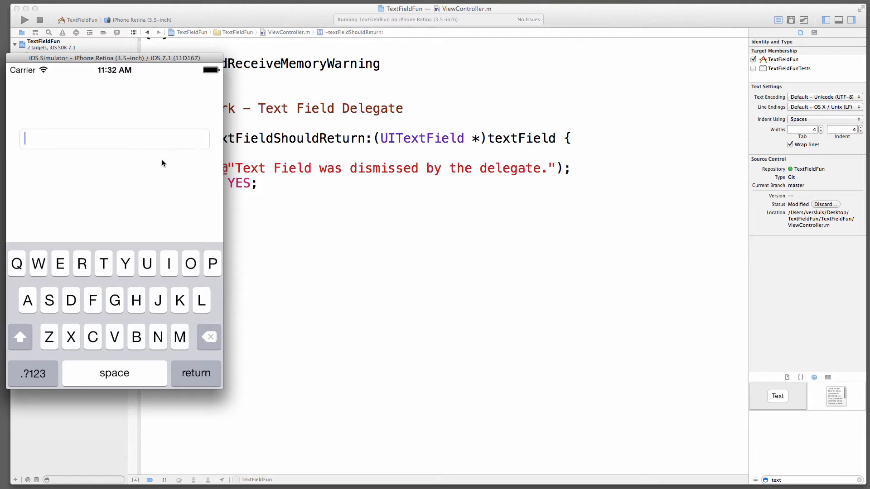
{"action": "mouse_move", "coordinate": [157, 146]}
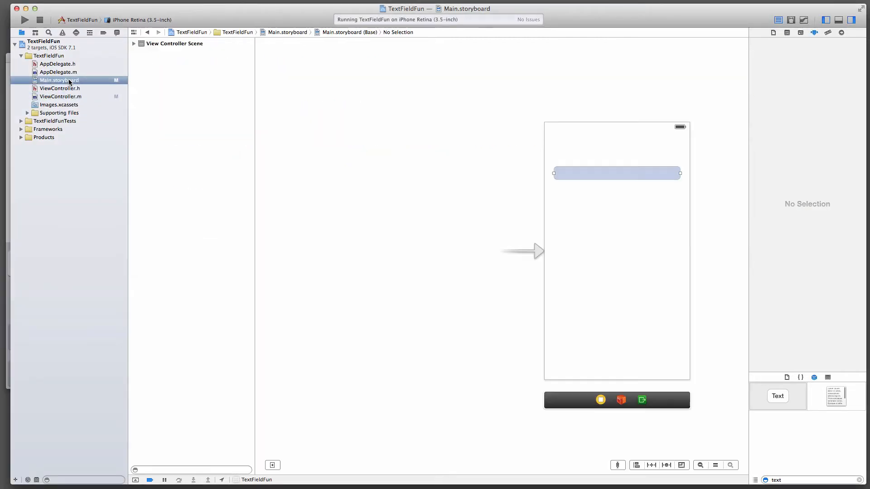
- Control-drag the storyboard text field to the View Controller and connect its delegate outlet
{"action": "left_click", "coordinate": [616, 173]}
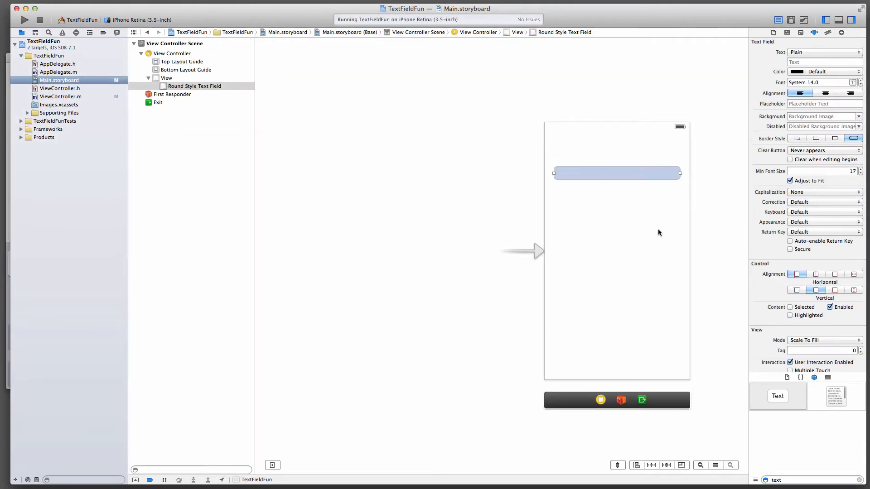
{"action": "mouse_move", "coordinate": [620, 307]}
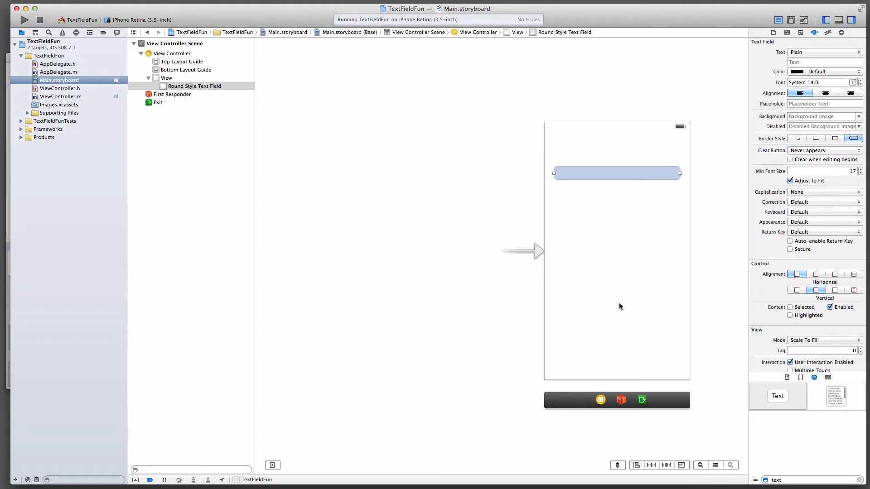
{"action": "mouse_move", "coordinate": [598, 286]}
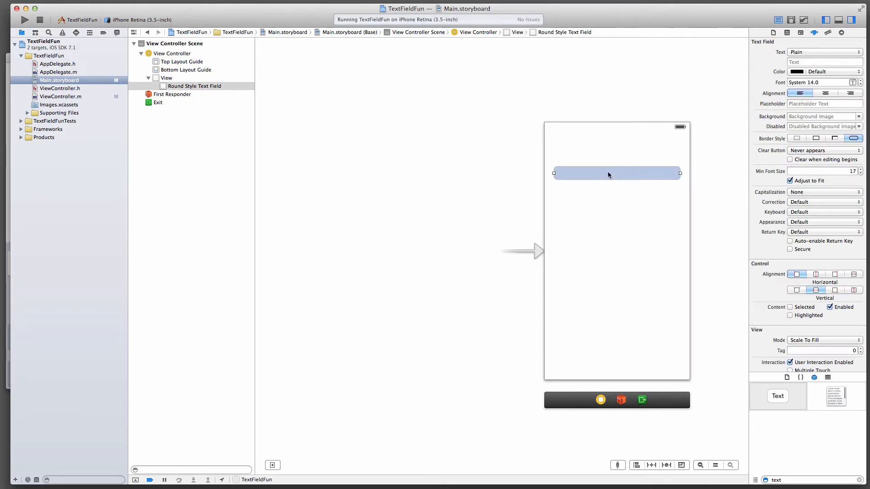
{"action": "mouse_move", "coordinate": [551, 181]}
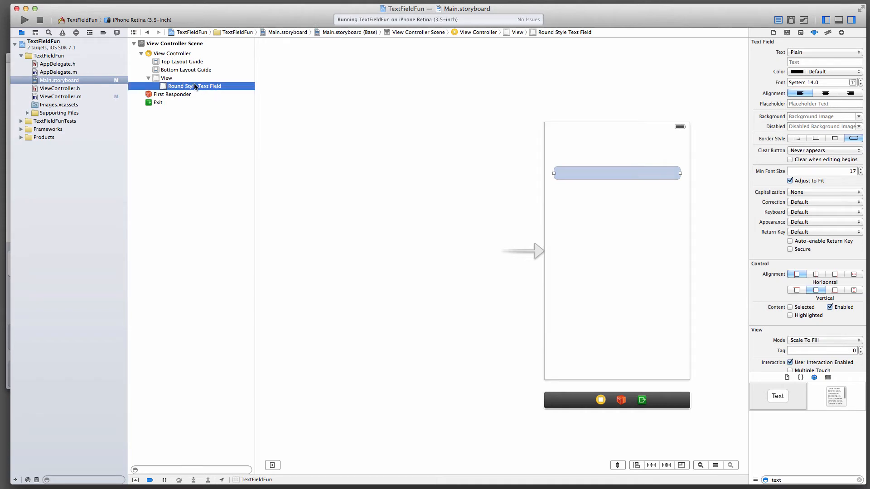
{"action": "mouse_move", "coordinate": [619, 172]}
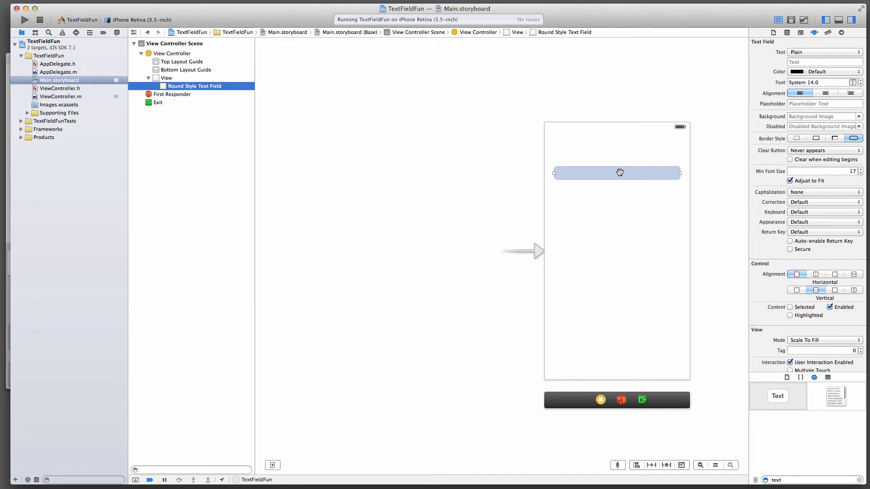
{"action": "left_click_drag", "start_coordinate": [620, 172], "coordinate": [614, 342]}
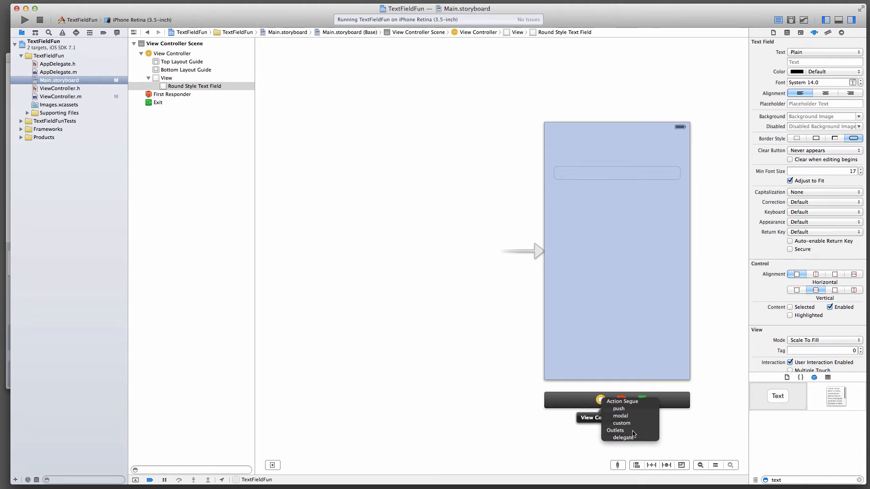
{"action": "mouse_move", "coordinate": [622, 437]}
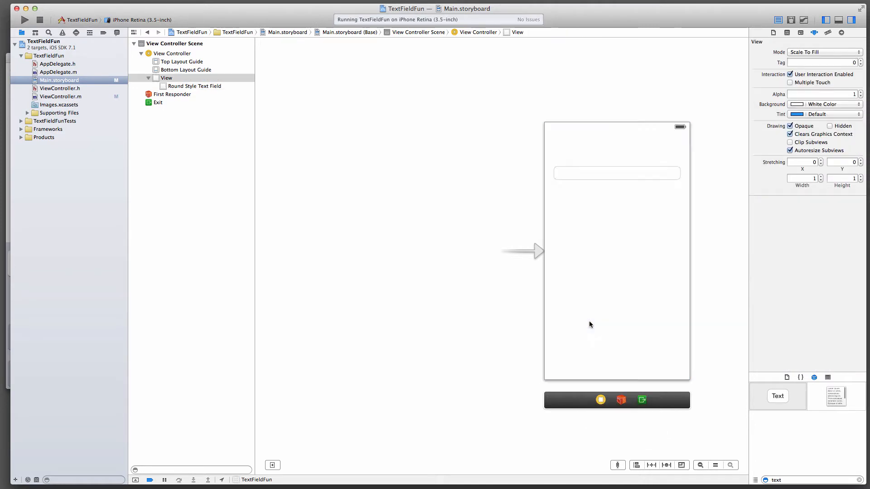
{"action": "left_click", "coordinate": [616, 172]}
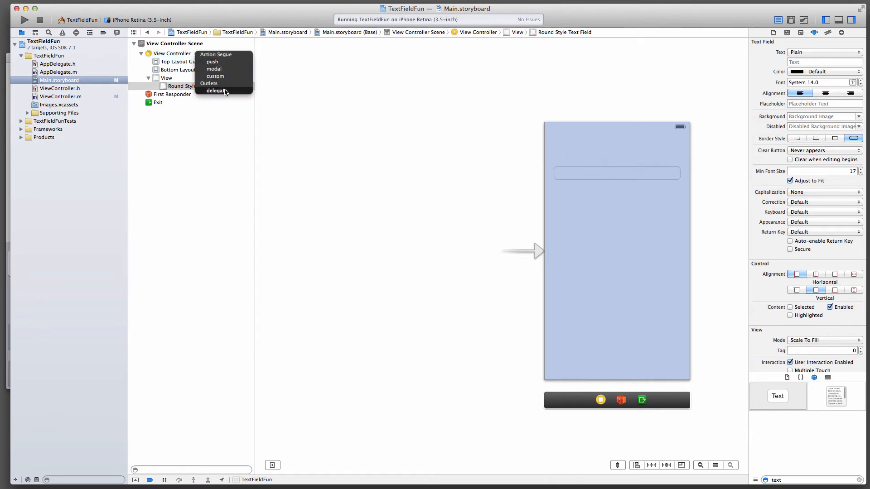
{"action": "mouse_move", "coordinate": [230, 93]}
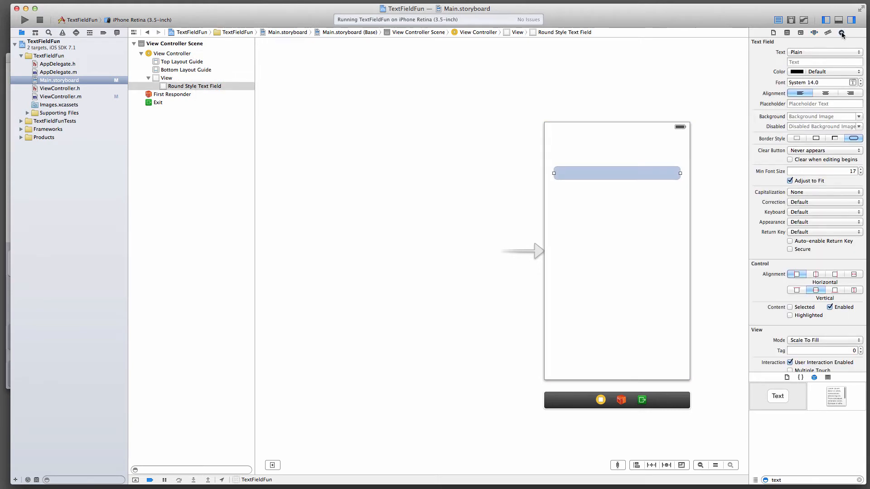
- Reconnect the text field's delegate outlet to the View Controller via the Connections inspector
{"action": "left_click", "coordinate": [841, 33]}
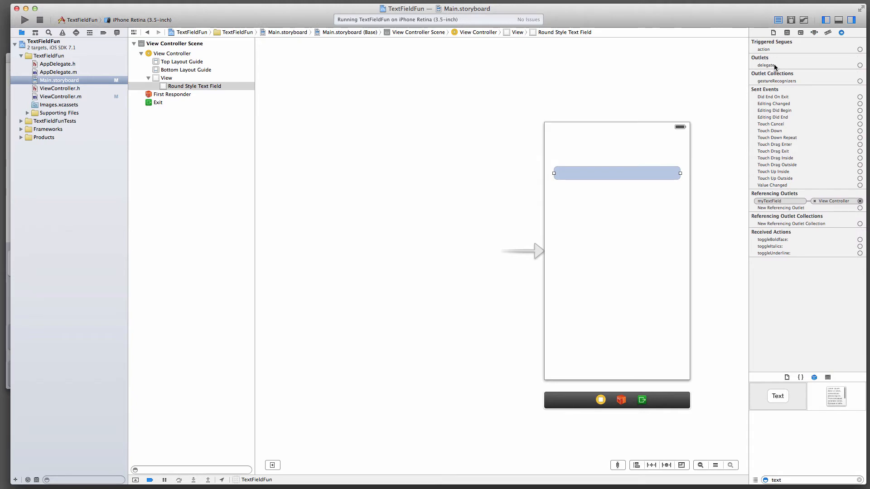
{"action": "mouse_move", "coordinate": [851, 68]}
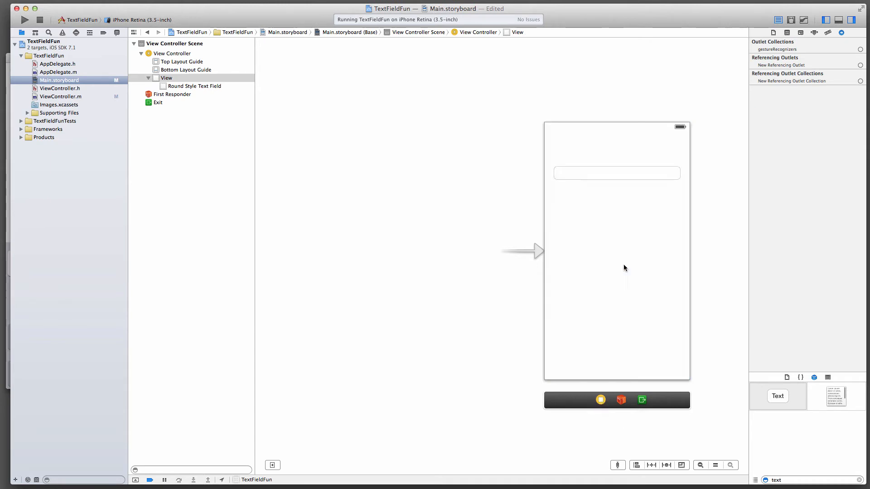
{"action": "left_click", "coordinate": [194, 86]}
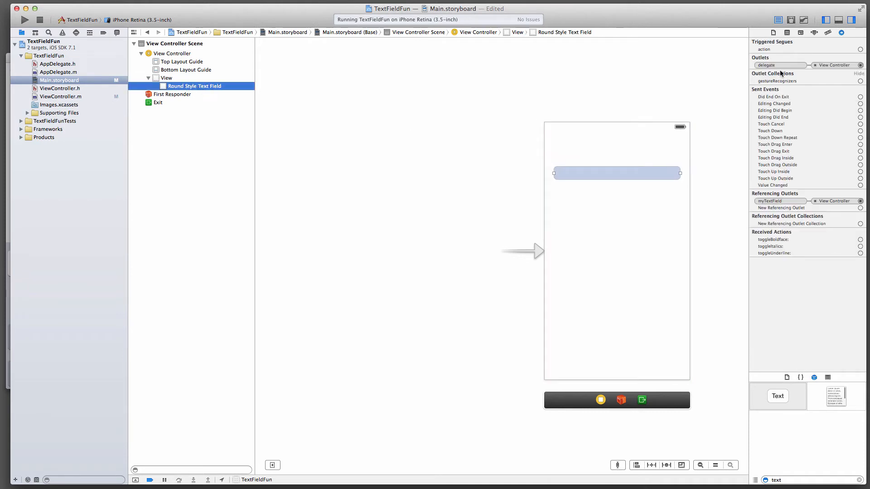
{"action": "mouse_move", "coordinate": [831, 65]}
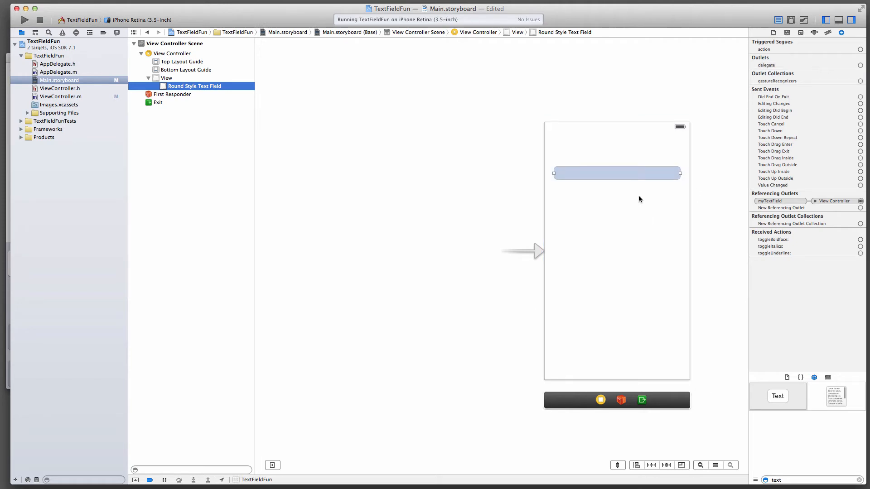
{"action": "left_click_drag", "start_coordinate": [639, 174], "coordinate": [612, 311]}
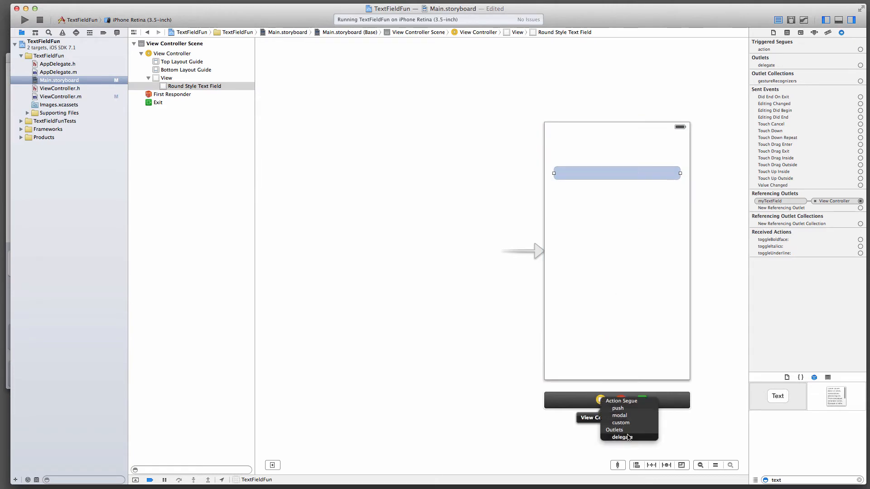
{"action": "left_click", "coordinate": [622, 437]}
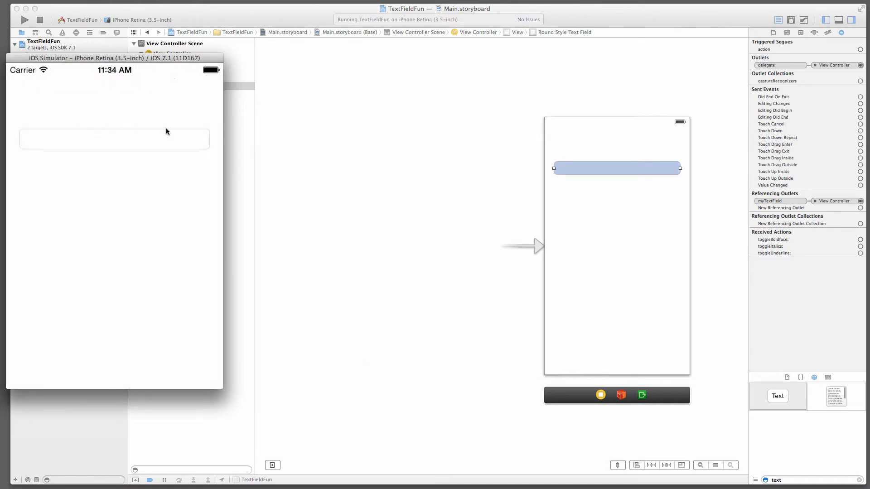
- Enter 'dfdf', hit return twice to log the delegate message, then return to ViewController.m
{"action": "type", "text": "dfdf"}
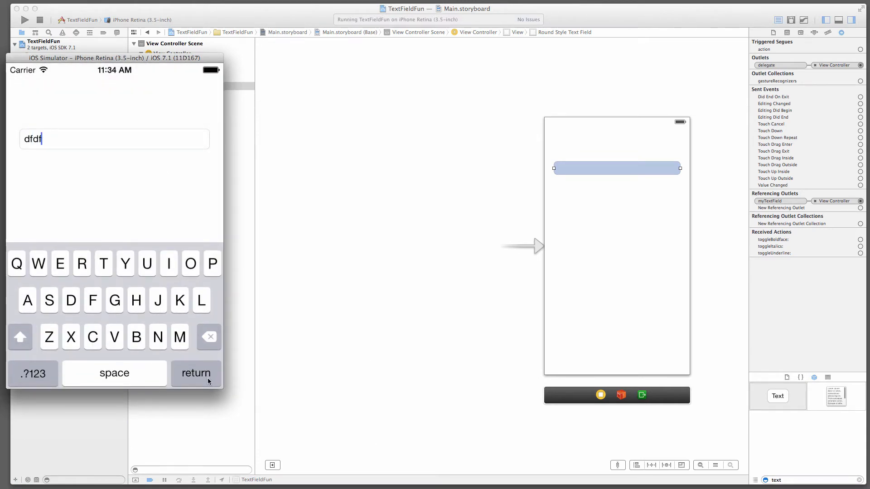
{"action": "left_click", "coordinate": [196, 372]}
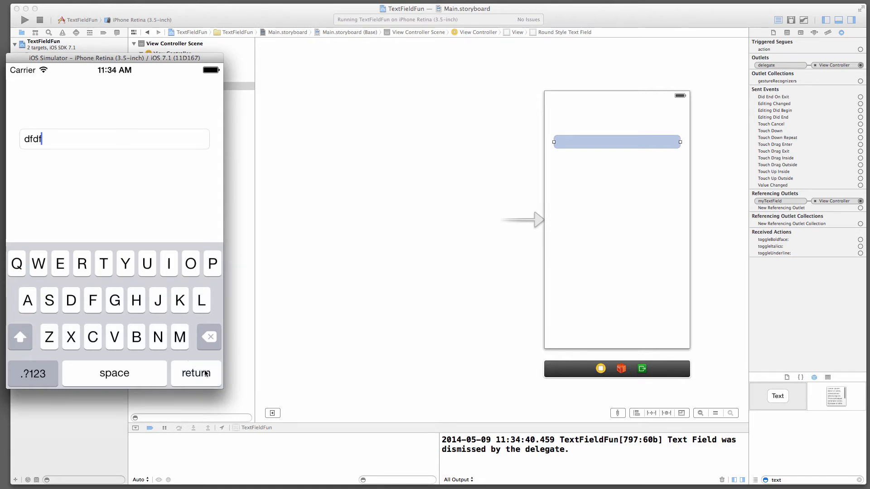
{"action": "left_click", "coordinate": [196, 373]}
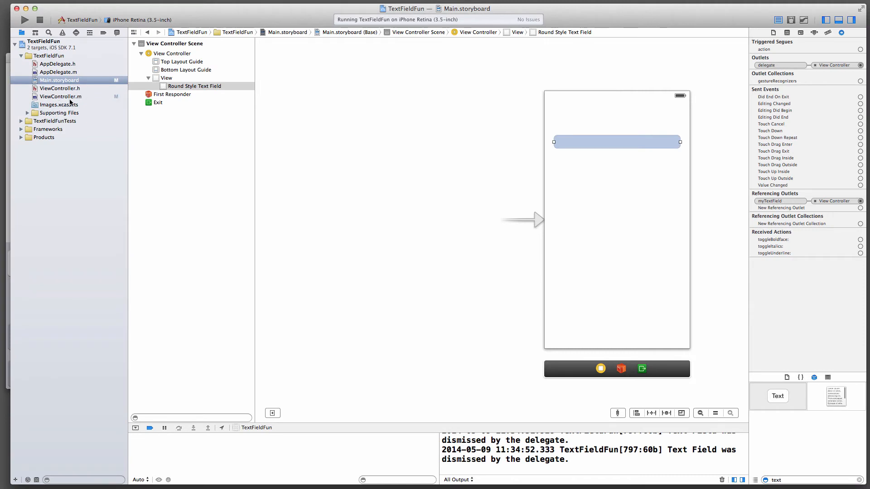
{"action": "left_click", "coordinate": [61, 96]}
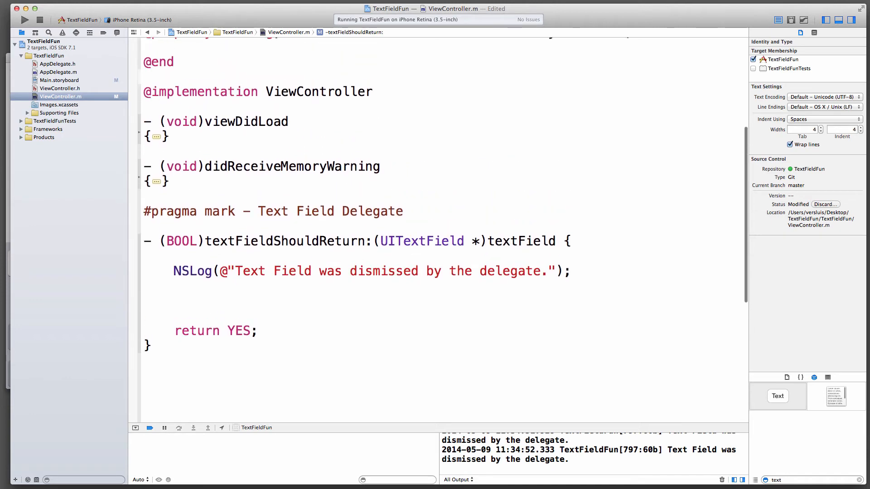
- Add [self.myTextField resignFirstResponder]; after the NSLog line in textFieldShouldReturn
{"action": "type", "text": "self"}
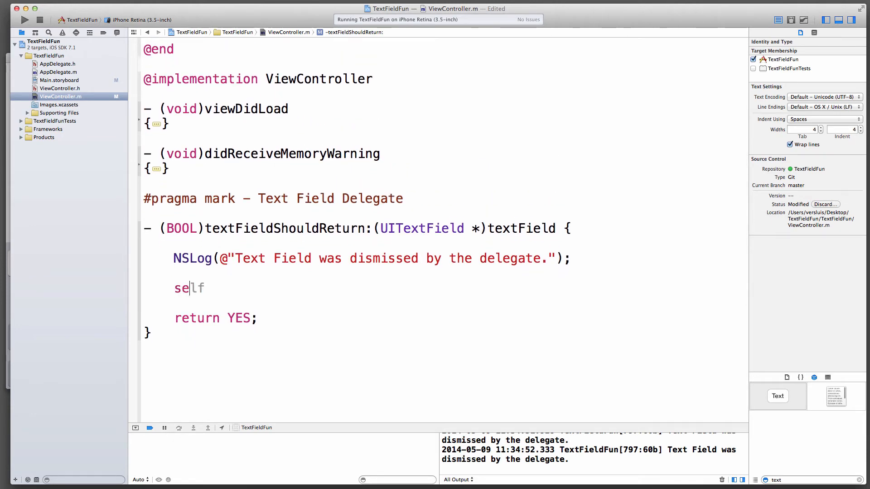
{"action": "type", "text": ".myTextField"}
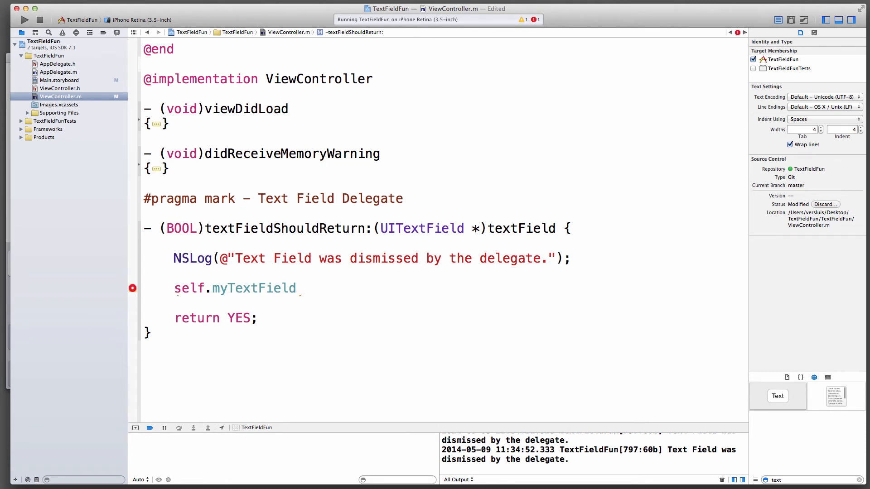
{"action": "type", "text": "res"}
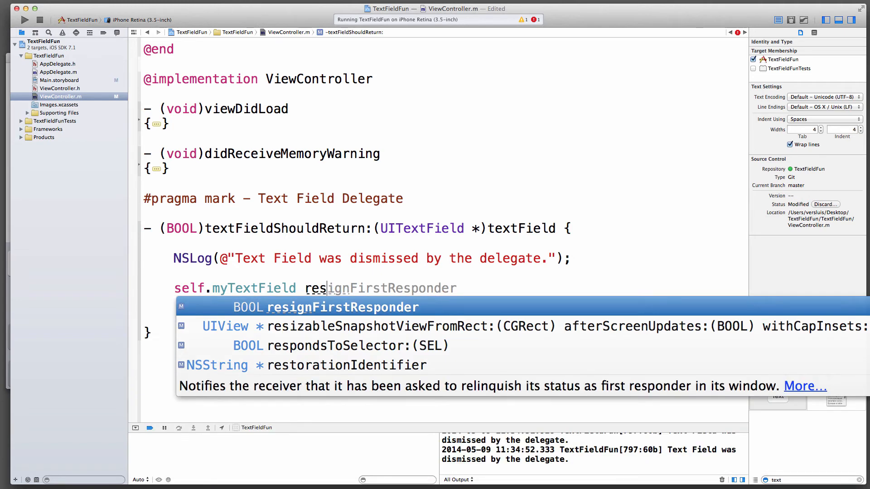
{"action": "key", "text": "return"}
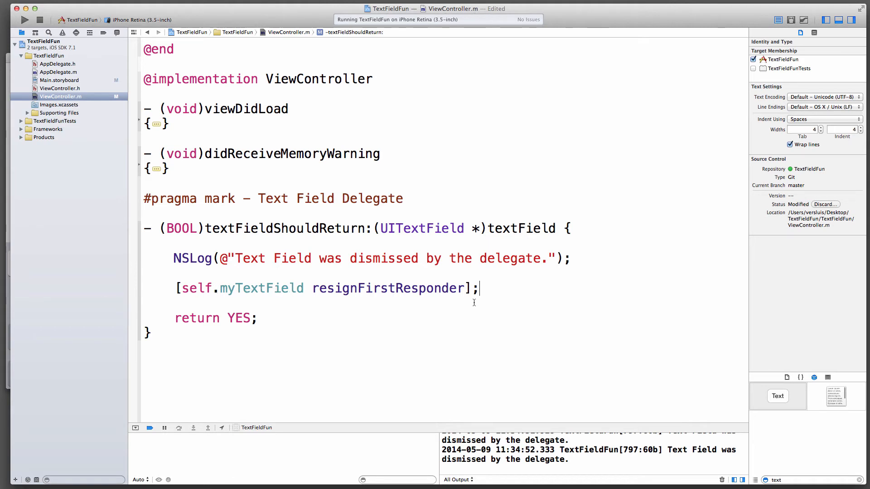
- Try an alternate [textField resignFirstResponder]; line, then delete it
{"action": "key", "text": "return"}
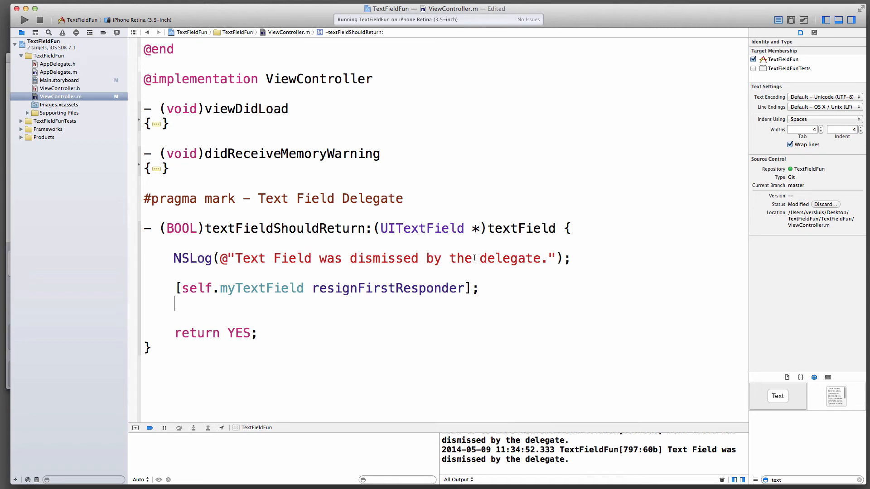
{"action": "type", "text": "textField resignFirstResponder];"}
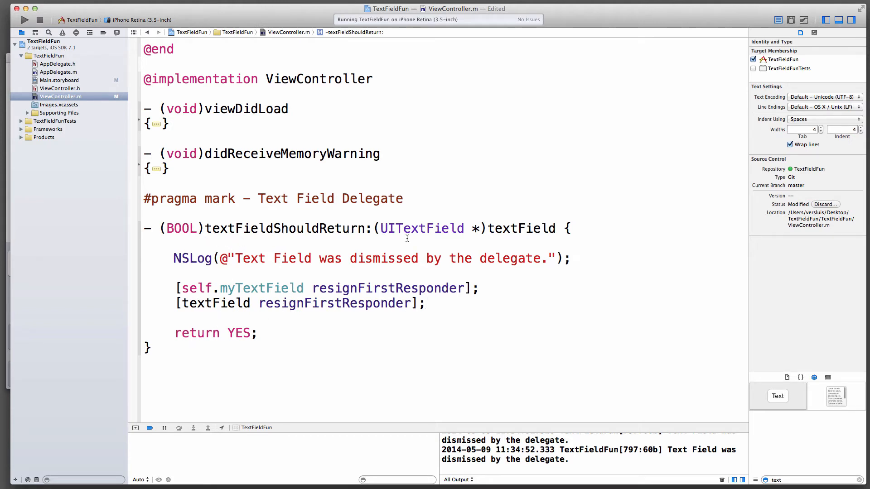
{"action": "double_click", "coordinate": [502, 229]}
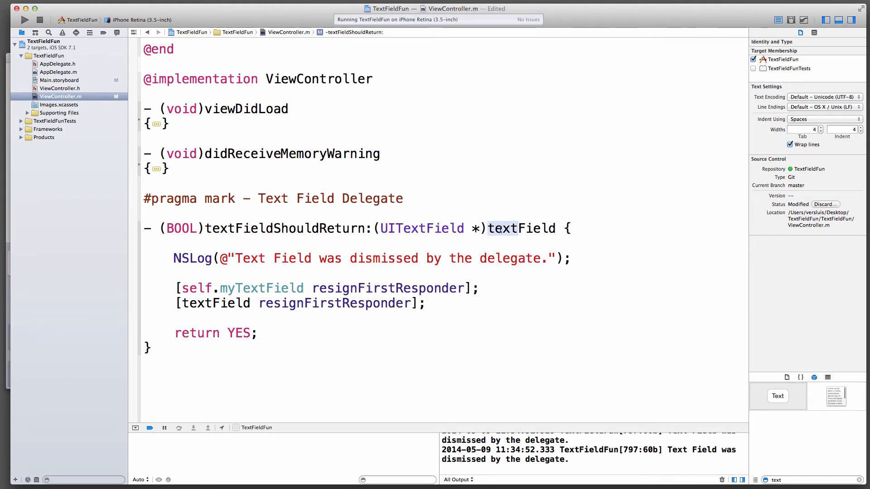
{"action": "double_click", "coordinate": [520, 228]}
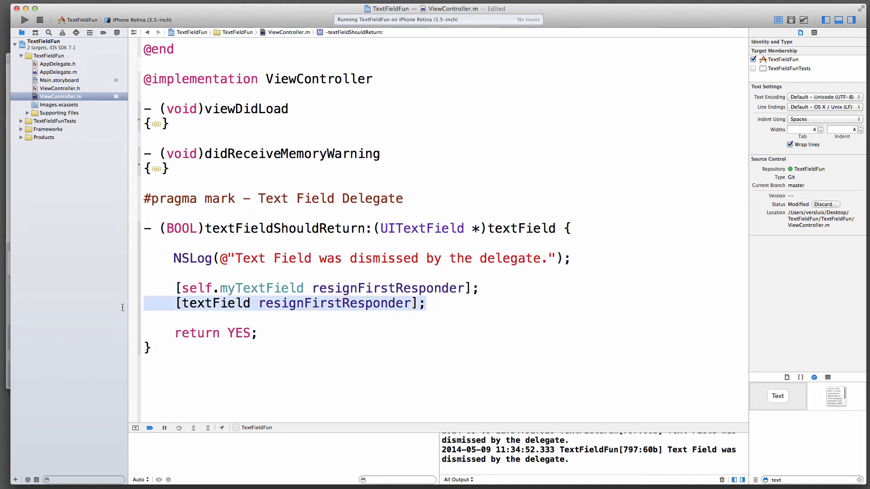
{"action": "key", "text": "Delete"}
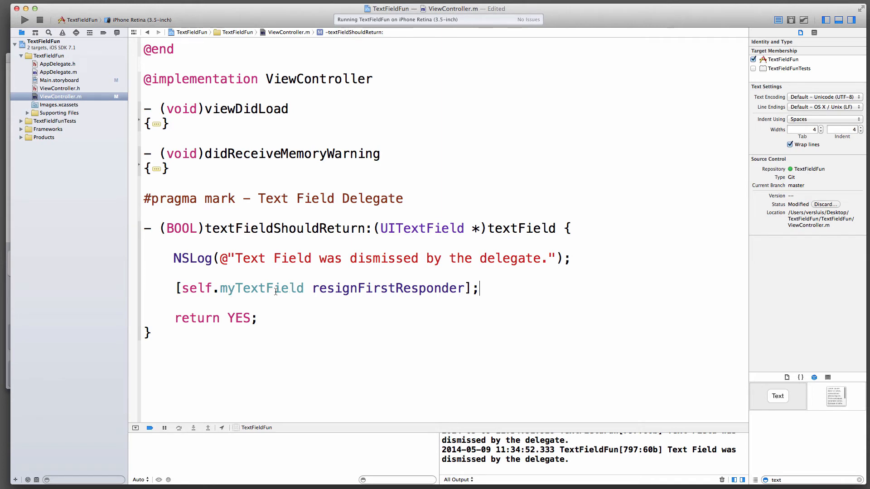
{"action": "mouse_move", "coordinate": [137, 206]}
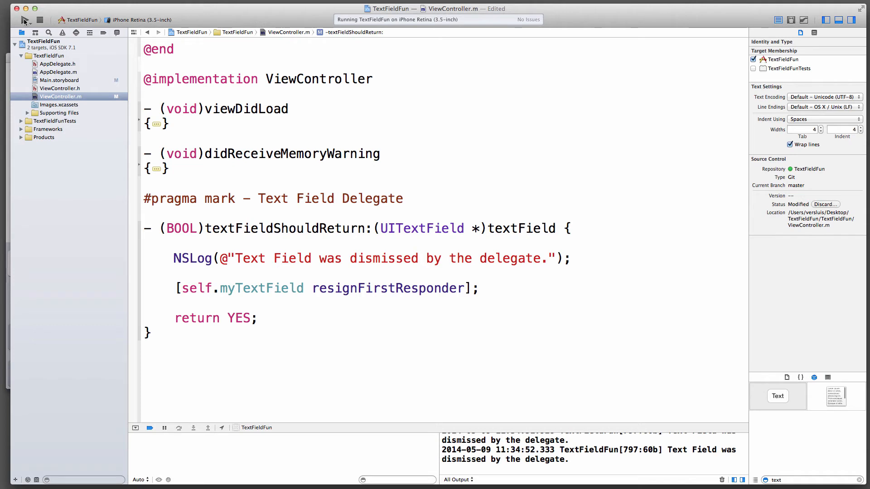
- Run the app, dismiss the keyboard with return, then enter 'dvdf' and refocus the field
{"action": "left_click", "coordinate": [25, 19]}
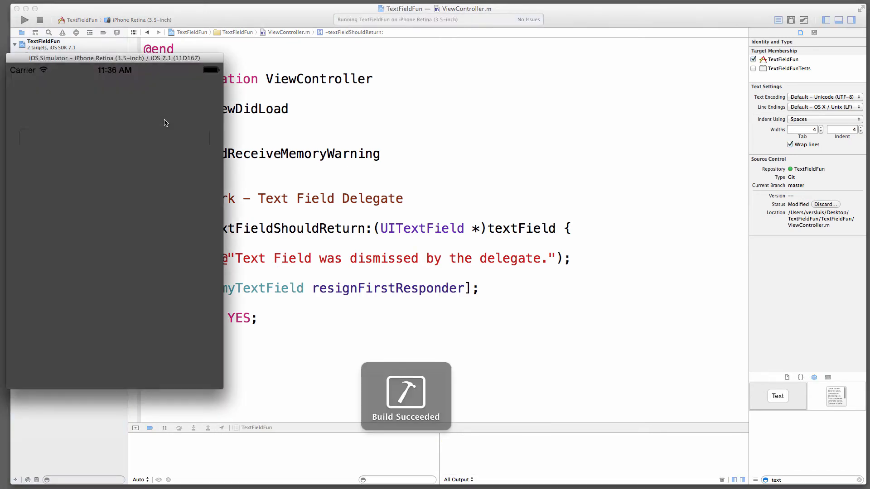
{"action": "left_click", "coordinate": [114, 138]}
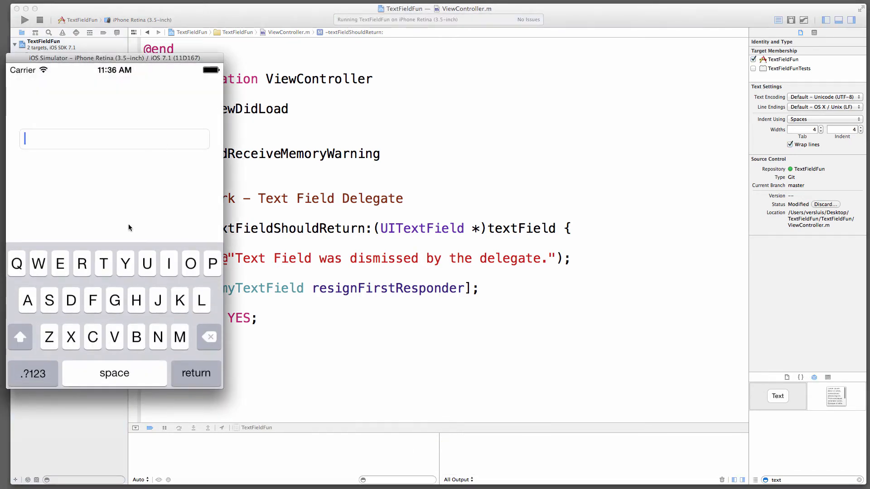
{"action": "left_click", "coordinate": [196, 372]}
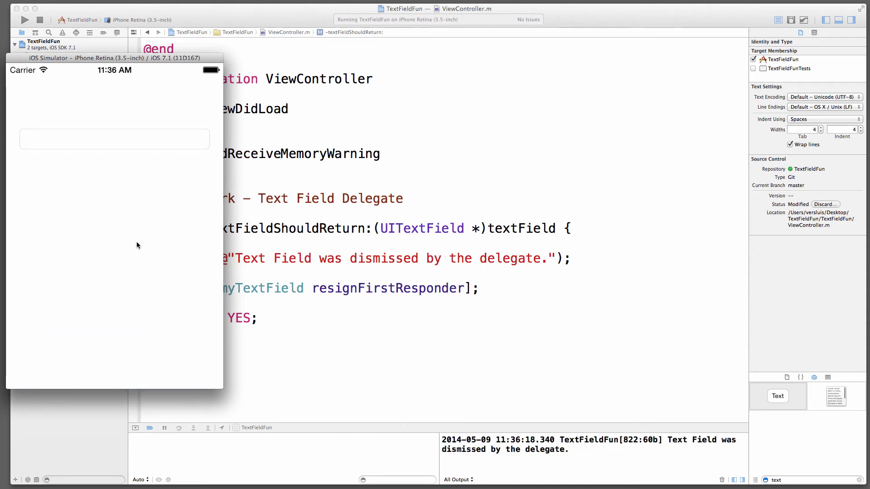
{"action": "left_click", "coordinate": [114, 139]}
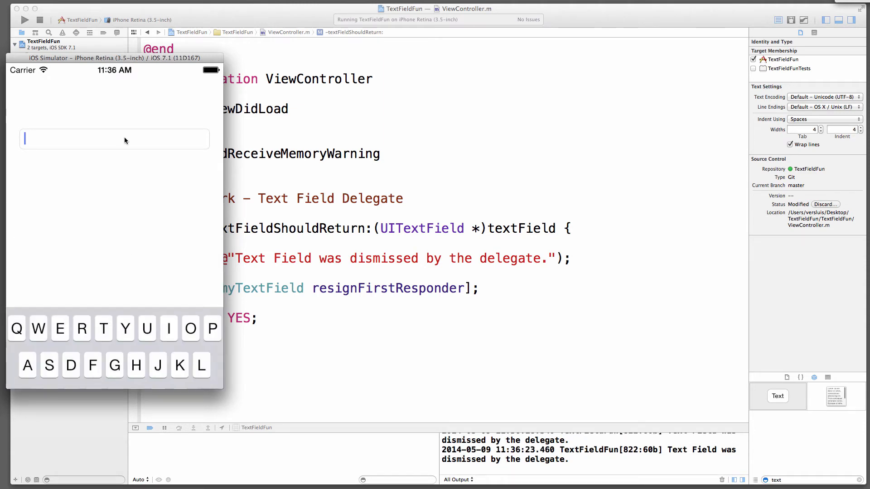
{"action": "type", "text": "dvdf"}
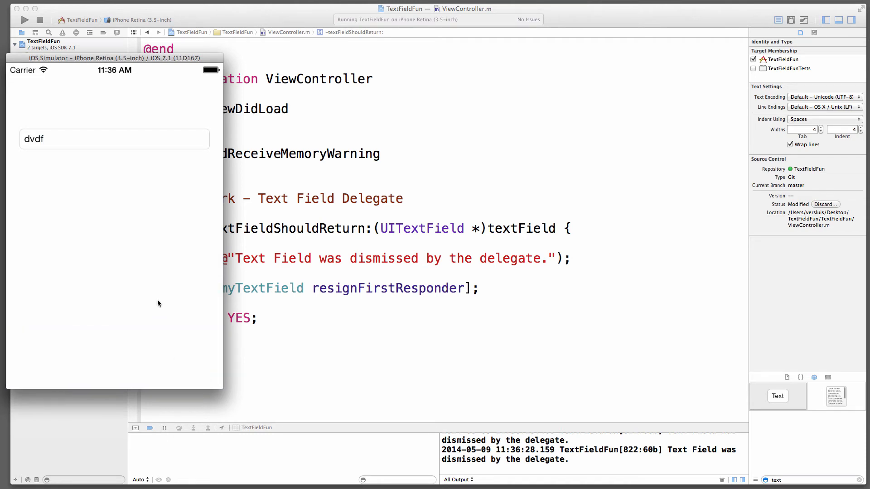
{"action": "left_click", "coordinate": [114, 139]}
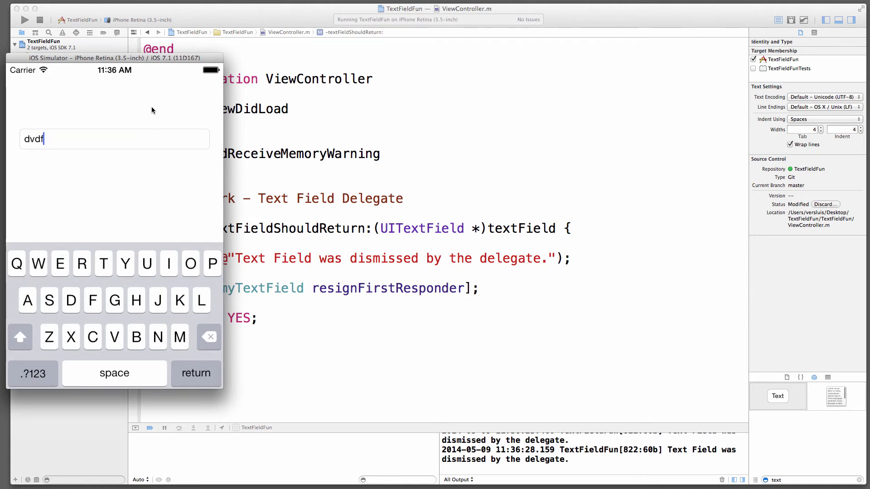
{"action": "mouse_move", "coordinate": [110, 184]}
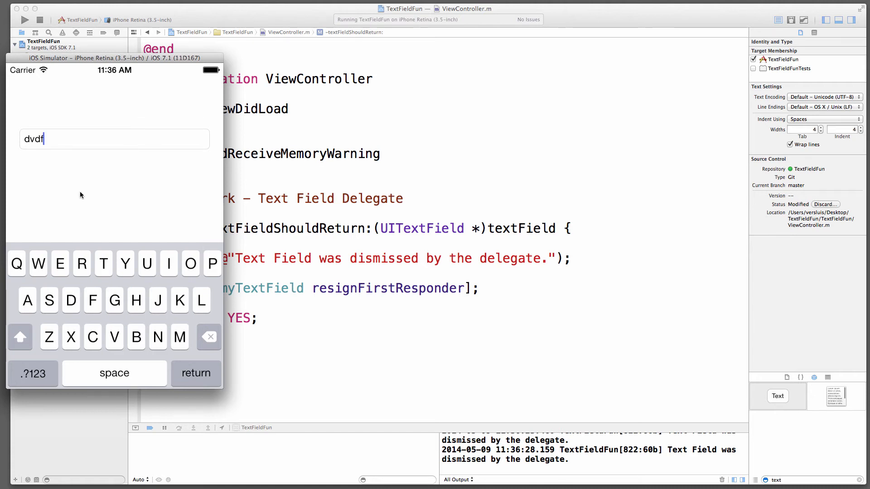
{"action": "mouse_move", "coordinate": [87, 107]}
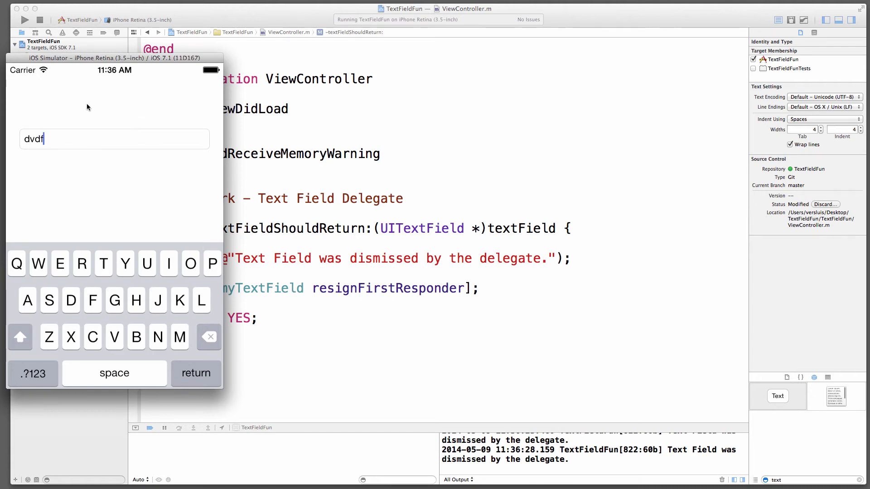
{"action": "mouse_move", "coordinate": [84, 219]}
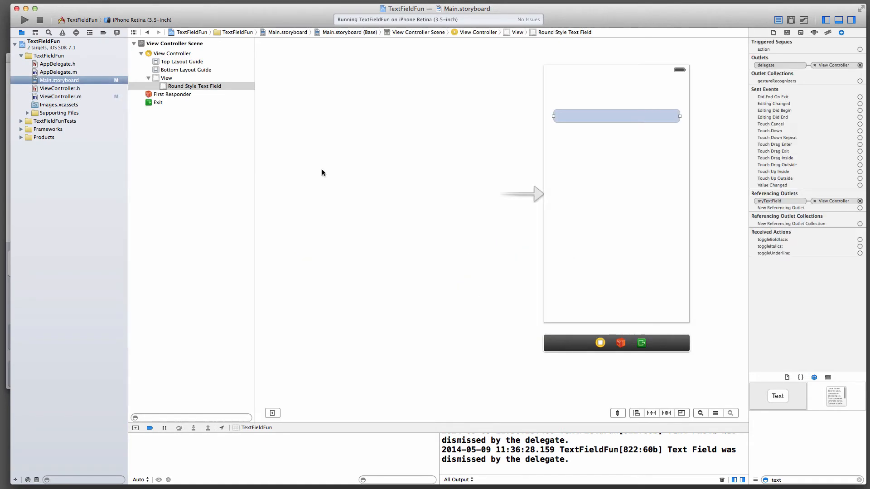
{"action": "mouse_move", "coordinate": [121, 88]}
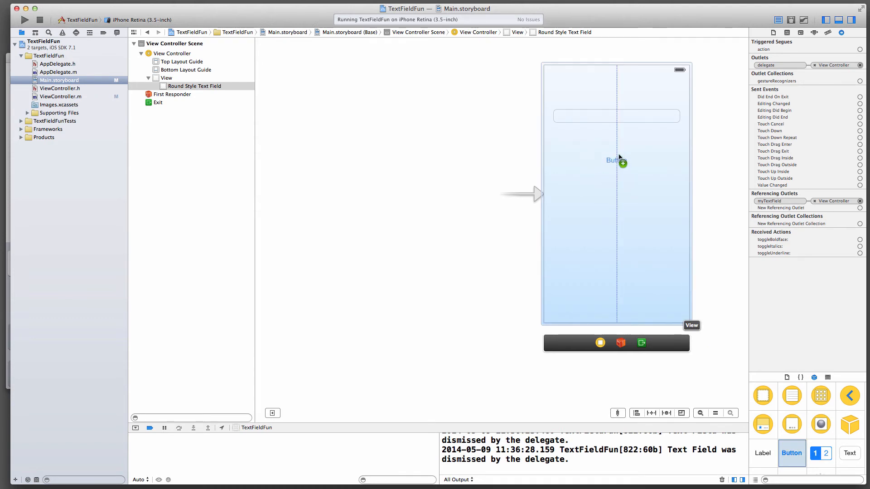
- Drop a Button below the text field and resize it to cover most of the view
{"action": "left_click_drag", "start_coordinate": [617, 160], "coordinate": [617, 194]}
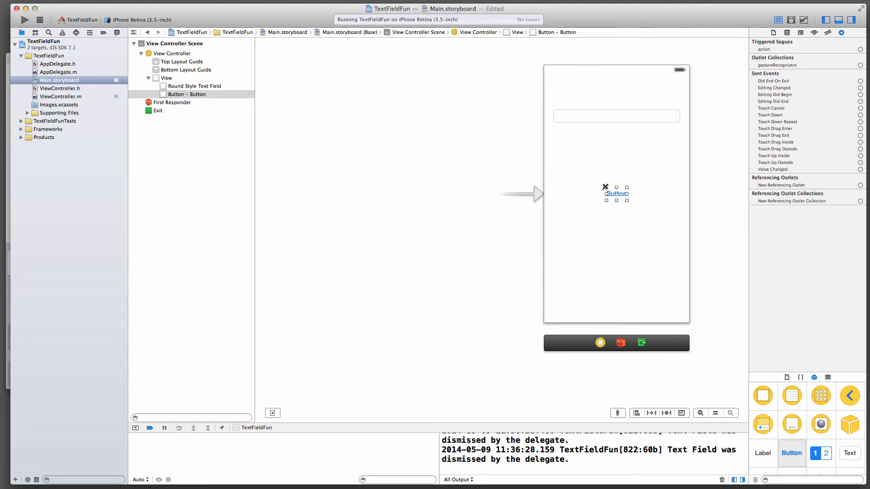
{"action": "left_click_drag", "start_coordinate": [616, 194], "coordinate": [593, 138]}
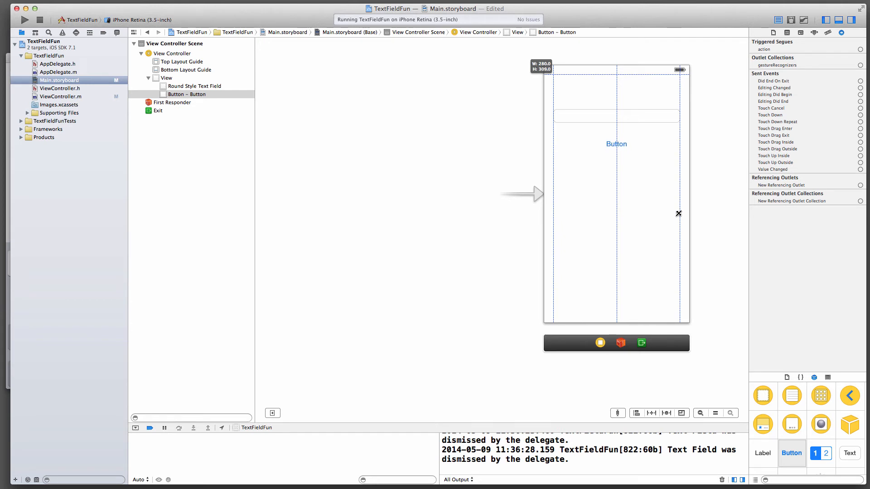
{"action": "left_click_drag", "start_coordinate": [677, 214], "coordinate": [680, 300]}
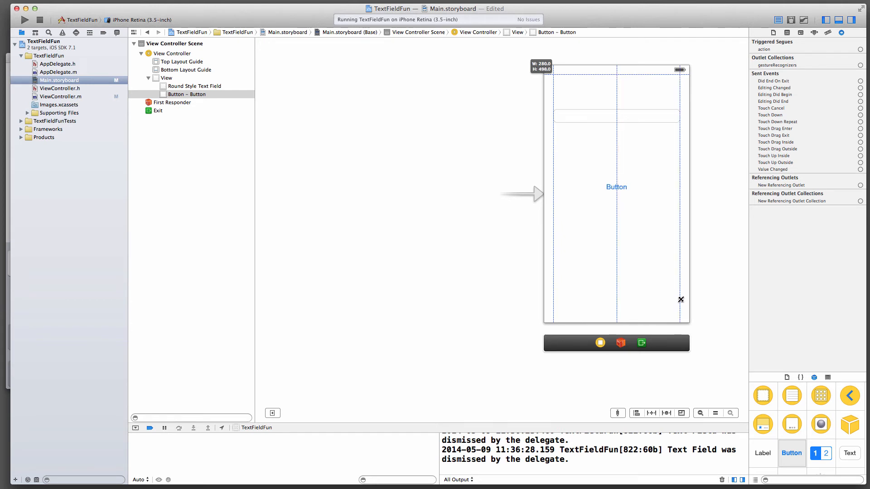
{"action": "left_click_drag", "start_coordinate": [681, 300], "coordinate": [683, 313]}
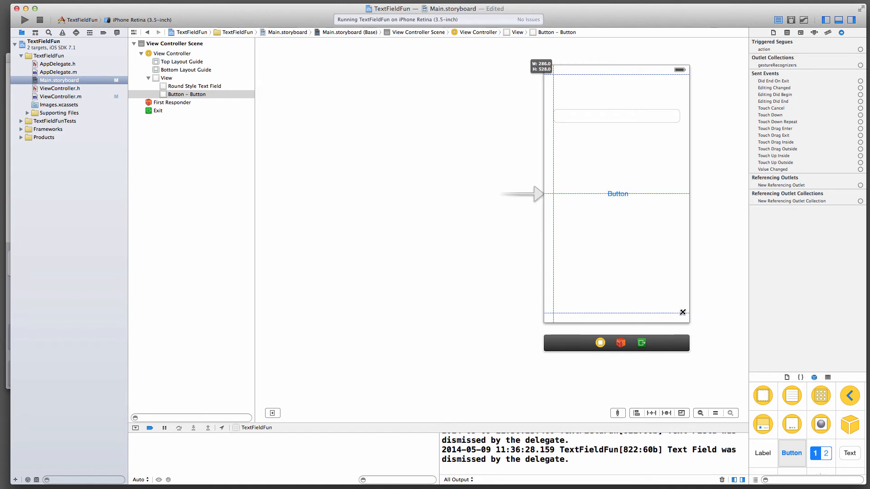
{"action": "left_click_drag", "start_coordinate": [681, 311], "coordinate": [679, 273]}
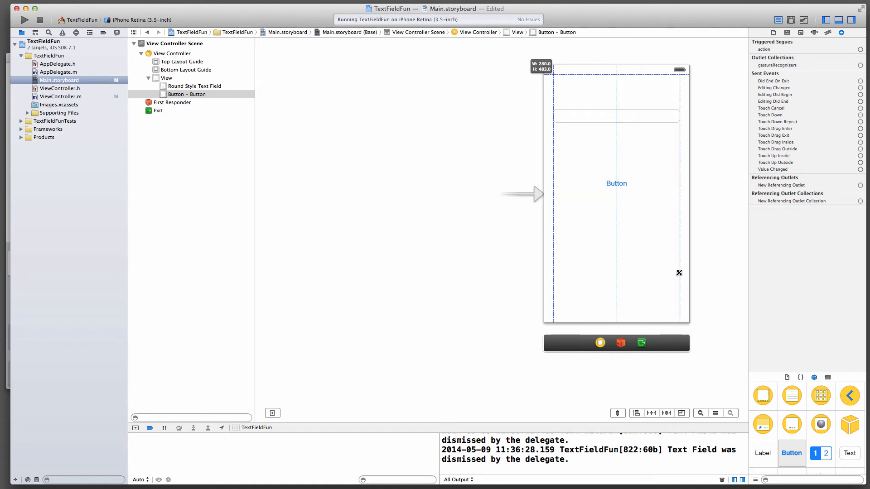
{"action": "left_click_drag", "start_coordinate": [678, 272], "coordinate": [677, 212]}
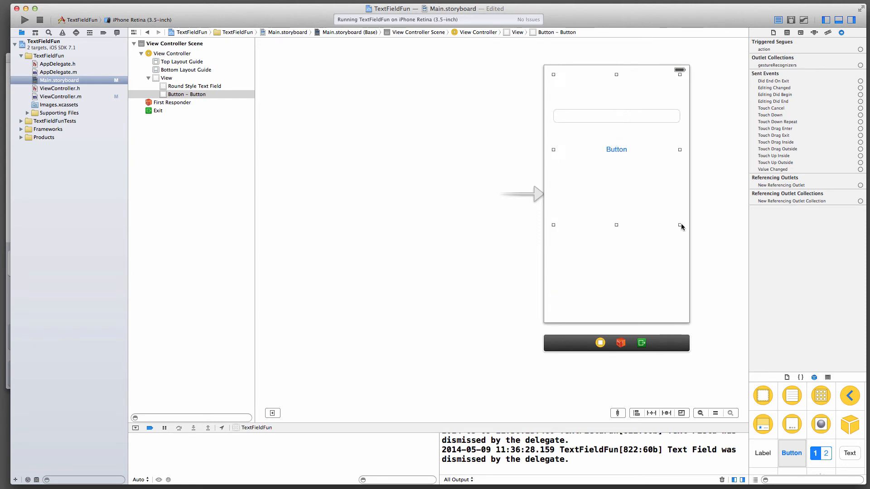
{"action": "mouse_move", "coordinate": [632, 169]}
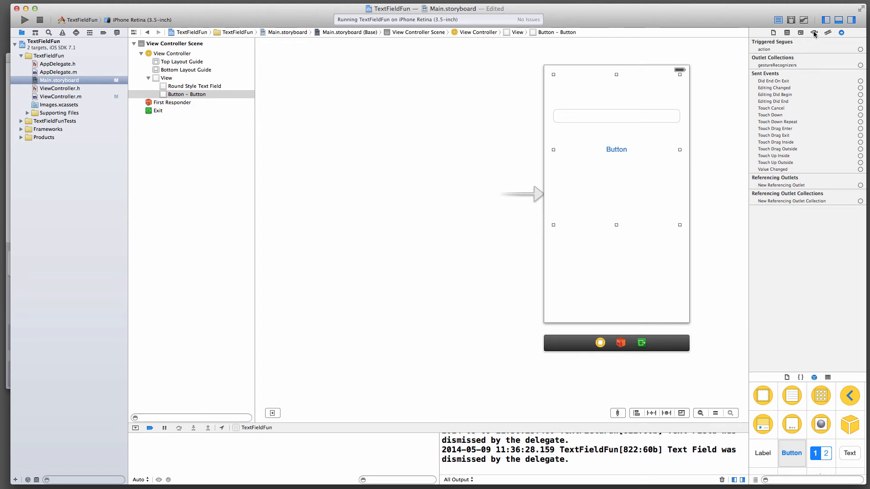
- Make the background button Custom type and clear its 'Button' title in the Attributes inspector
{"action": "left_click", "coordinate": [814, 33]}
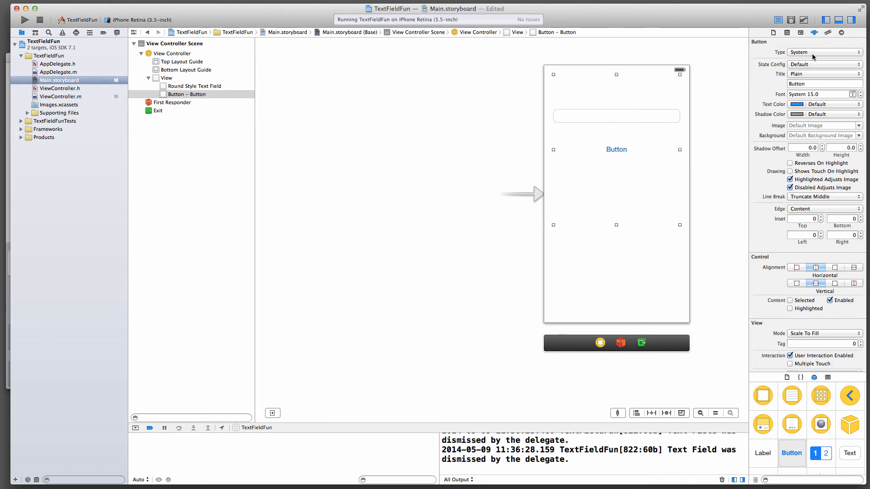
{"action": "left_click", "coordinate": [823, 52]}
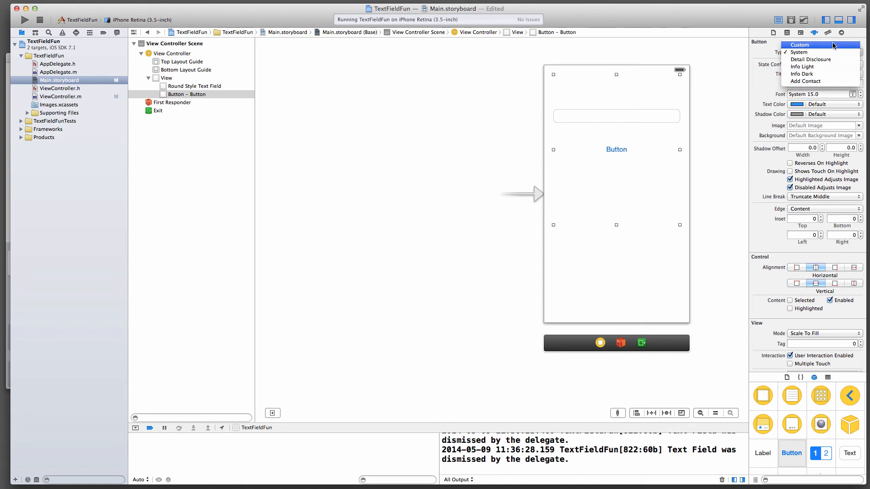
{"action": "left_click", "coordinate": [799, 45]}
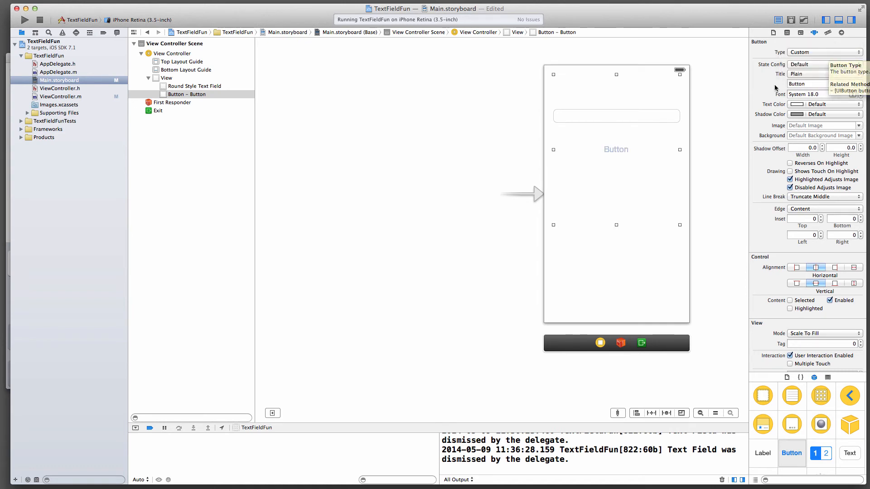
{"action": "mouse_move", "coordinate": [637, 207]}
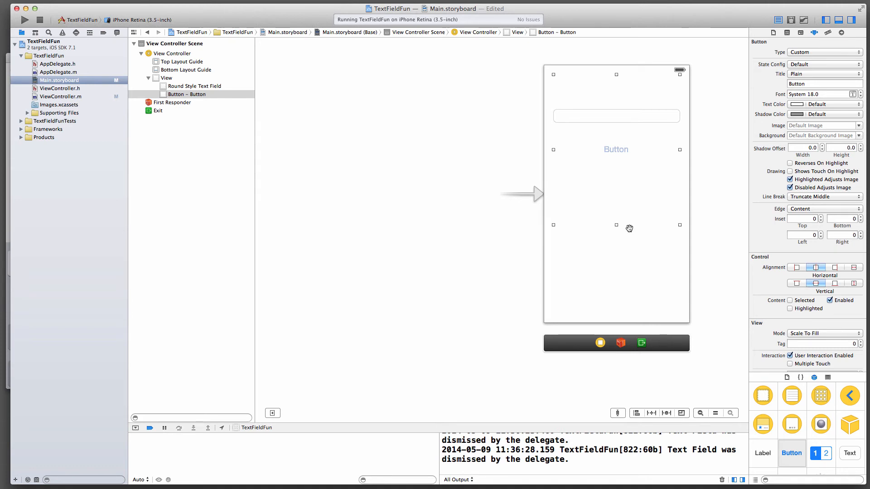
{"action": "mouse_move", "coordinate": [580, 165]}
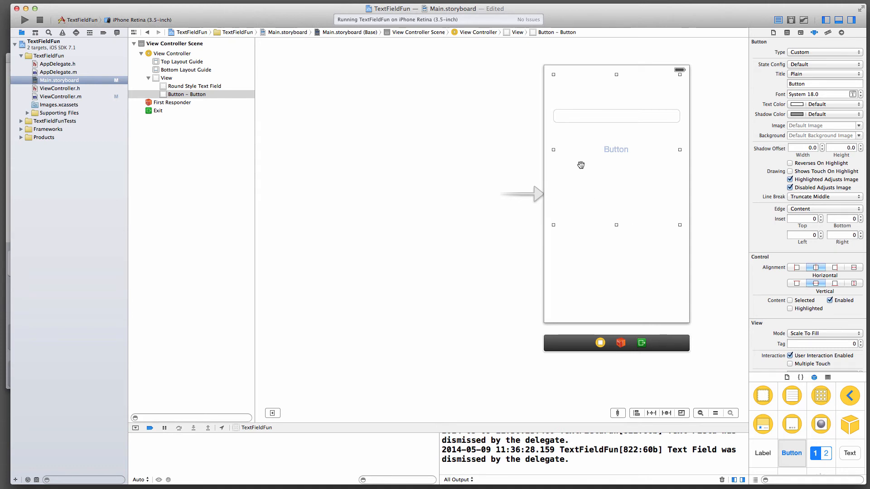
{"action": "mouse_move", "coordinate": [633, 217]}
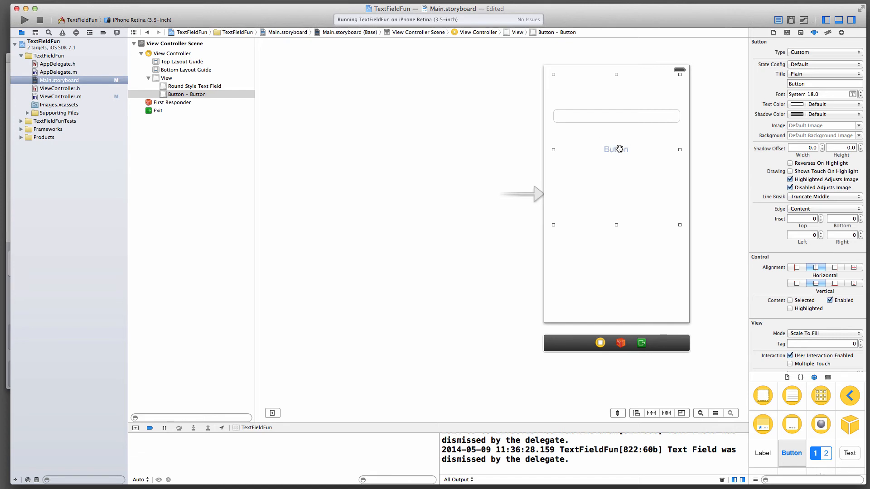
{"action": "left_click", "coordinate": [824, 84]}
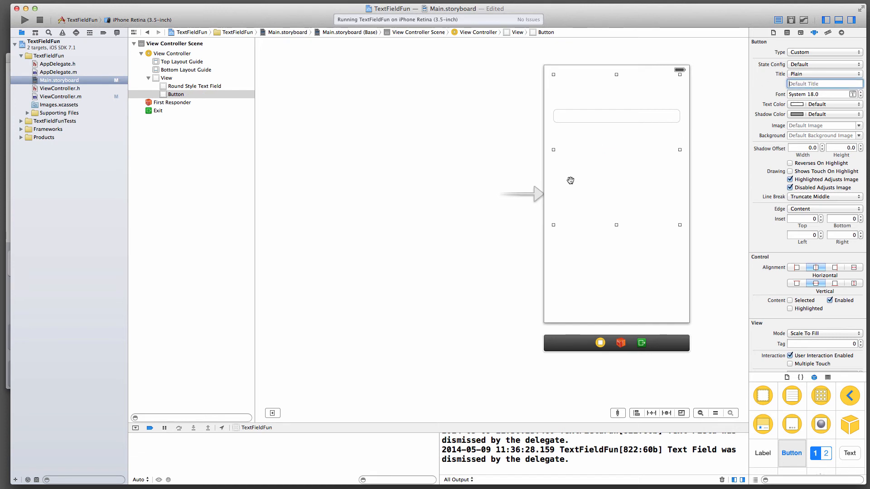
{"action": "mouse_move", "coordinate": [620, 172]}
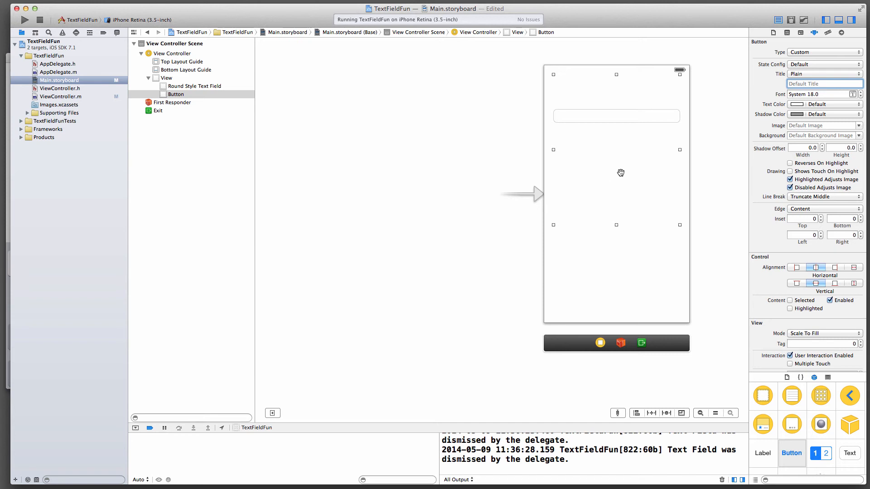
{"action": "mouse_move", "coordinate": [265, 114]}
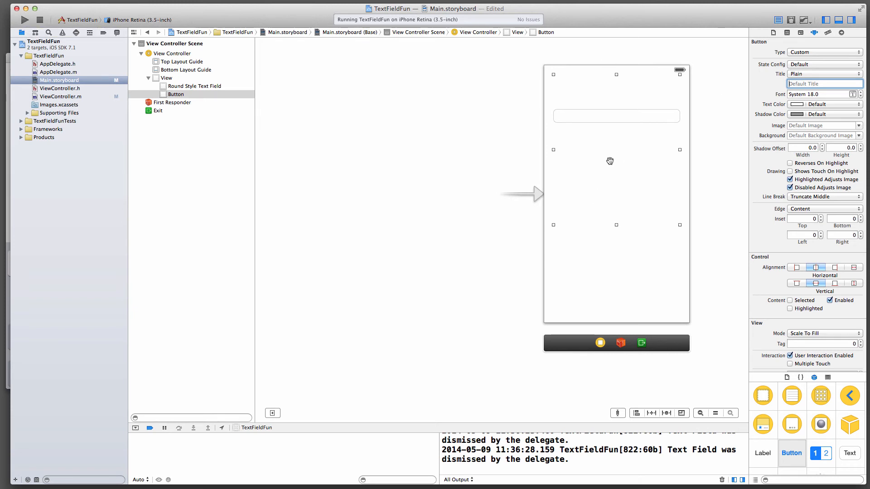
{"action": "mouse_move", "coordinate": [609, 170]}
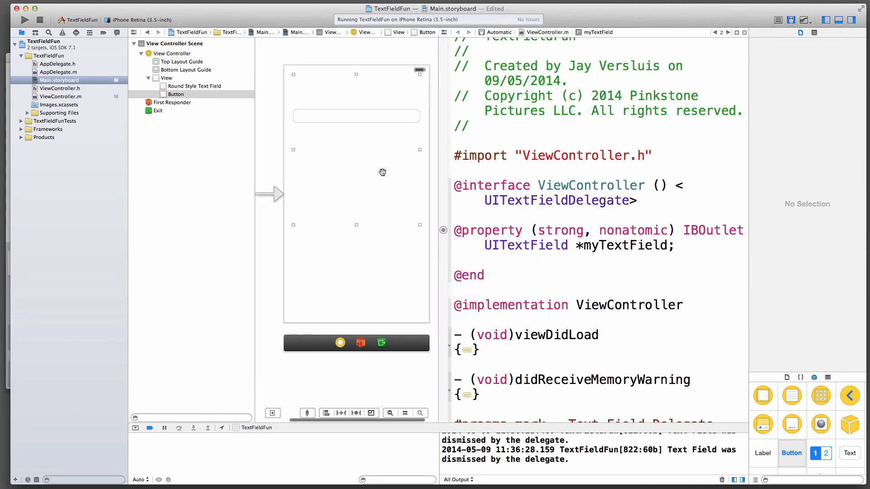
- Wire the button to a new dismissKeyboard: IBAction in ViewController.m and run the app
{"action": "left_click_drag", "start_coordinate": [323, 177], "coordinate": [478, 246]}
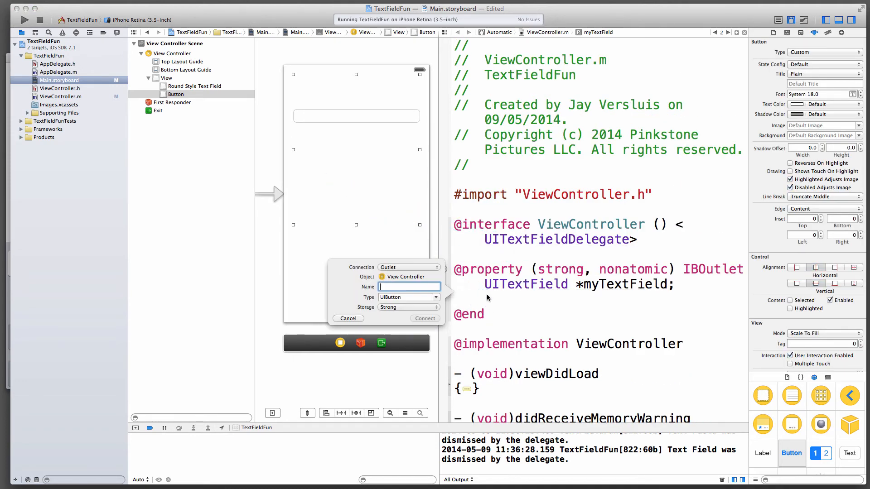
{"action": "left_click", "coordinate": [434, 266]}
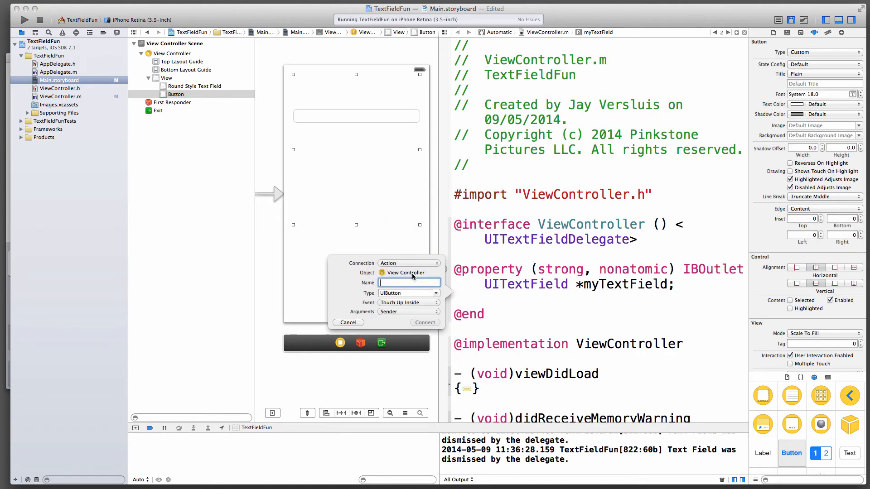
{"action": "type", "text": "dismissKeyboard"}
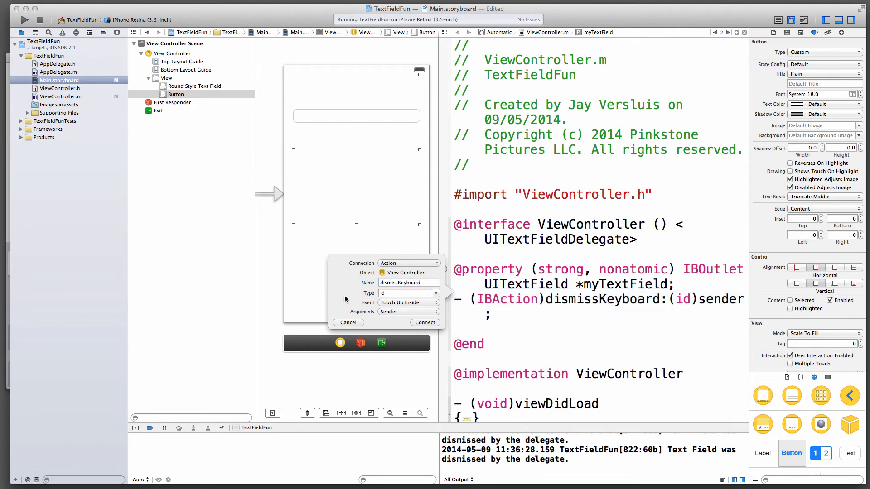
{"action": "left_click", "coordinate": [424, 323]}
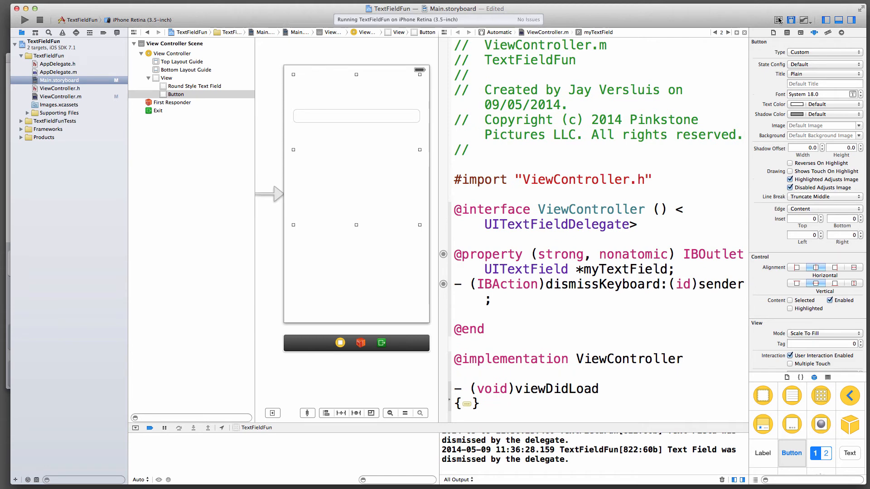
{"action": "mouse_move", "coordinate": [778, 21]}
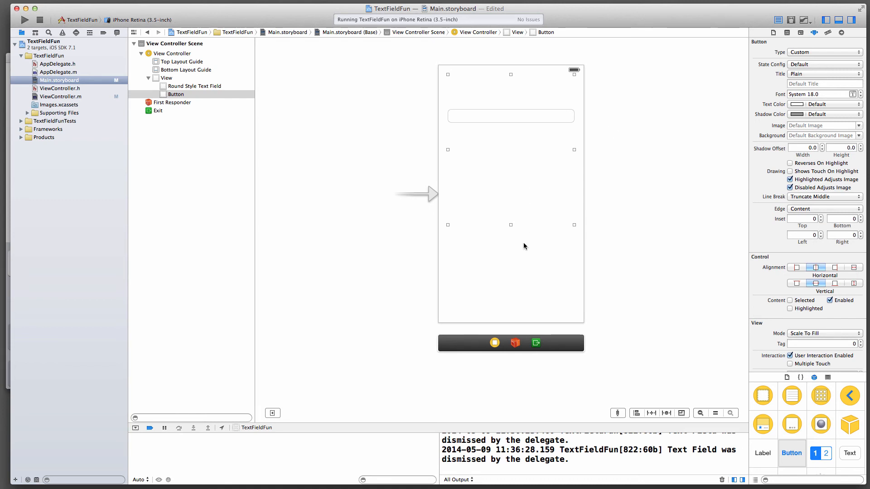
{"action": "left_click", "coordinate": [25, 19]}
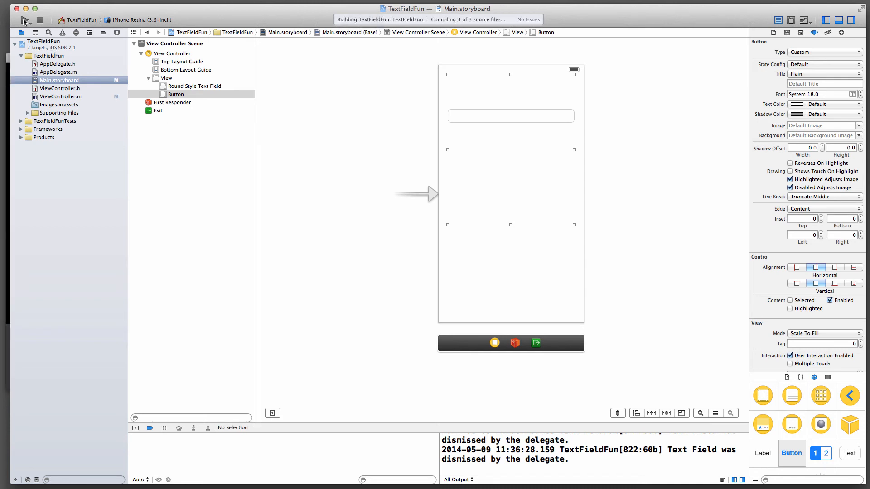
- Run the rebuilt TextFieldFun app in the iOS Simulator
{"action": "left_click", "coordinate": [25, 19]}
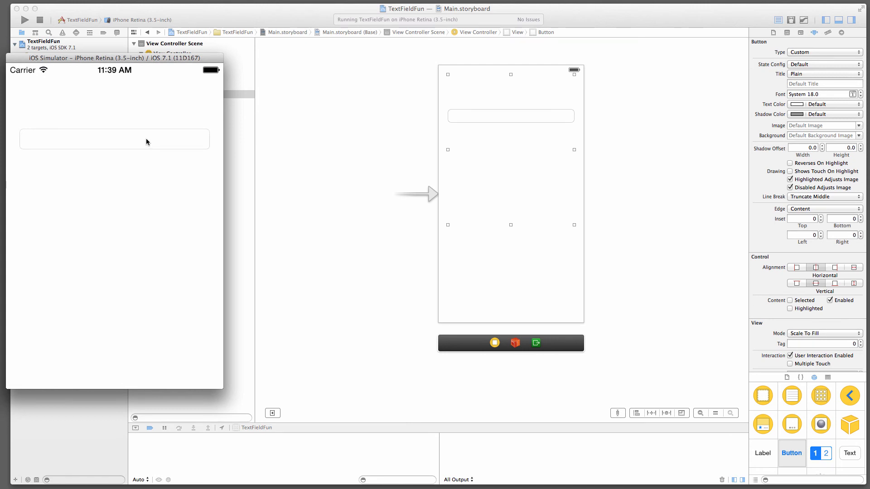
{"action": "mouse_move", "coordinate": [95, 103]}
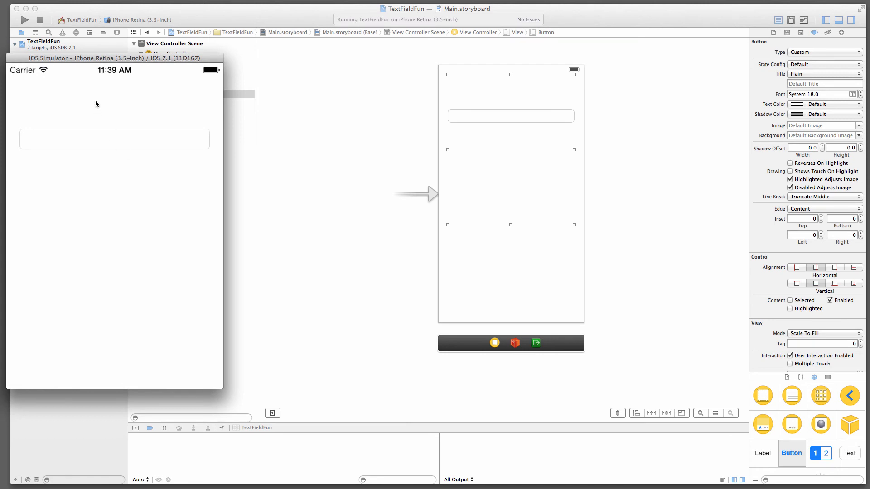
{"action": "mouse_move", "coordinate": [93, 162]}
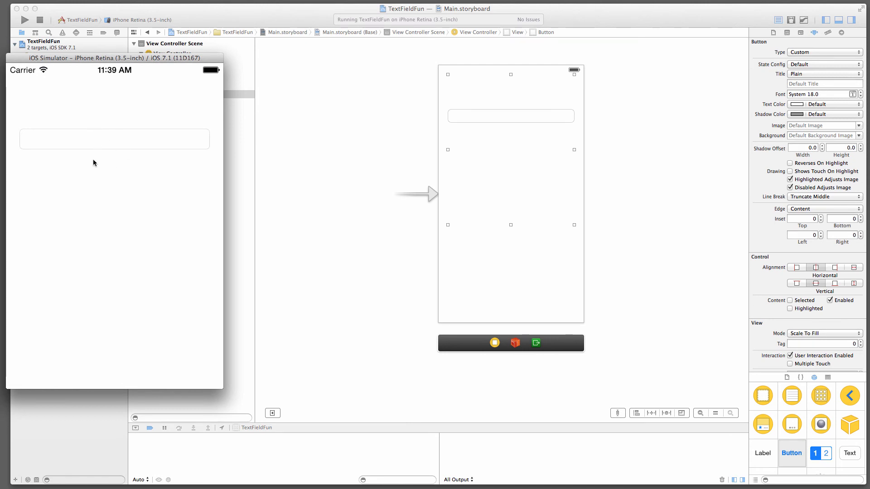
{"action": "mouse_move", "coordinate": [137, 141]}
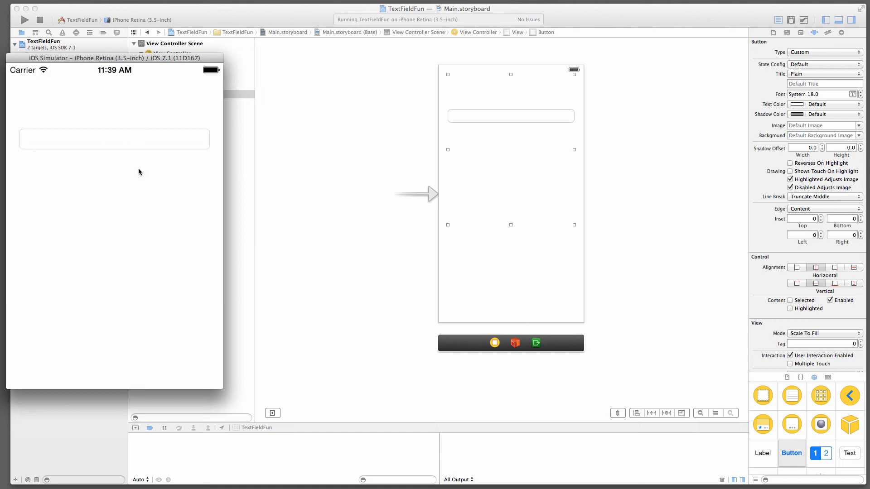
{"action": "mouse_move", "coordinate": [133, 172]}
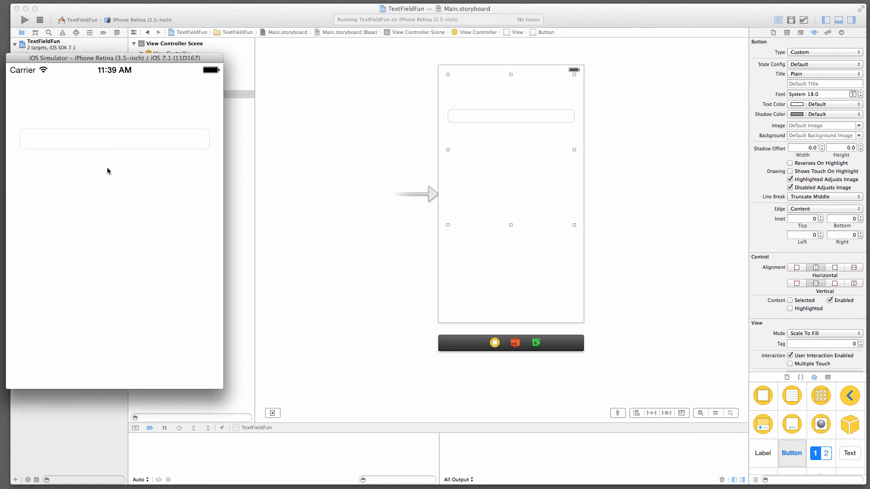
{"action": "mouse_move", "coordinate": [146, 149]}
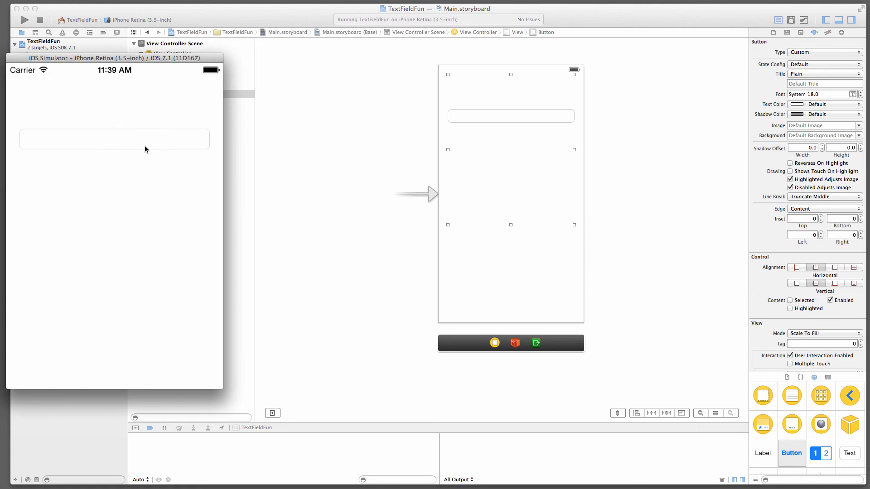
{"action": "mouse_move", "coordinate": [142, 161]}
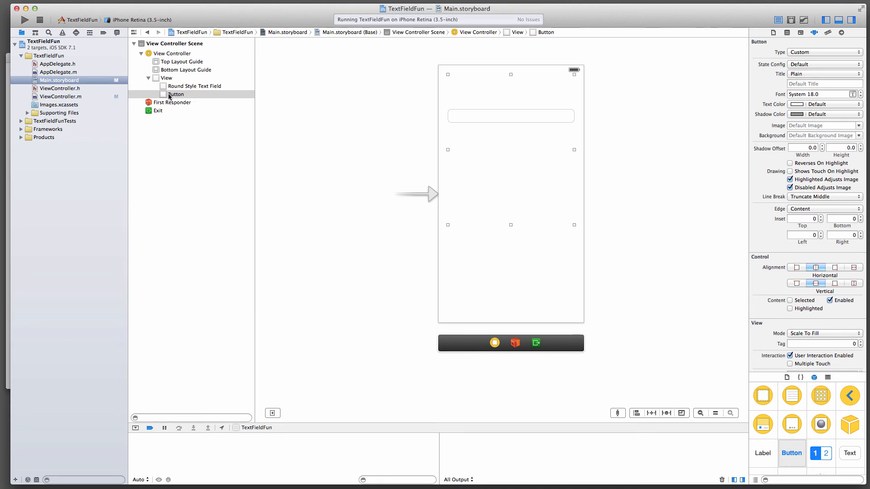
{"action": "mouse_move", "coordinate": [178, 95]}
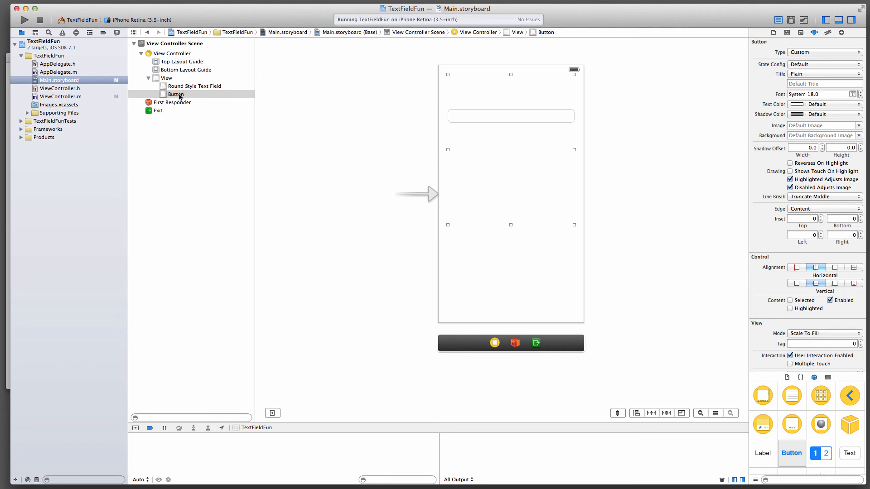
{"action": "mouse_move", "coordinate": [166, 99]}
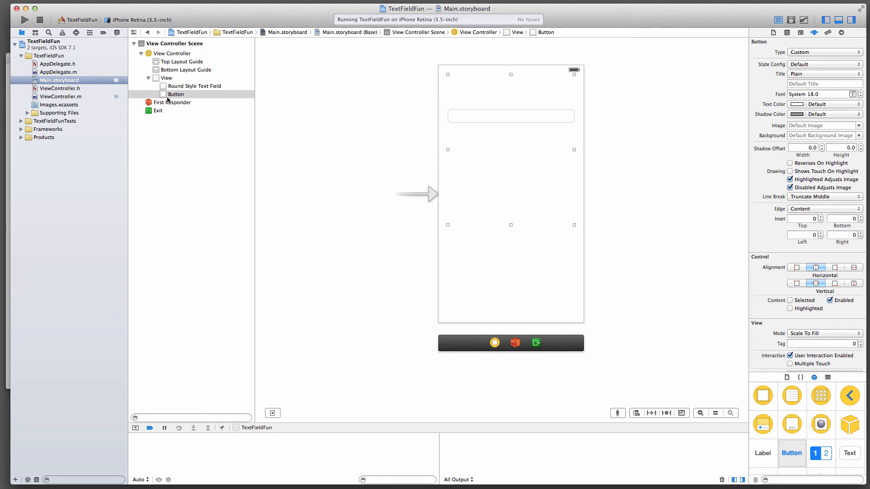
- Move the untitled custom button behind the text field in the view hierarchy
{"action": "left_click", "coordinate": [175, 93]}
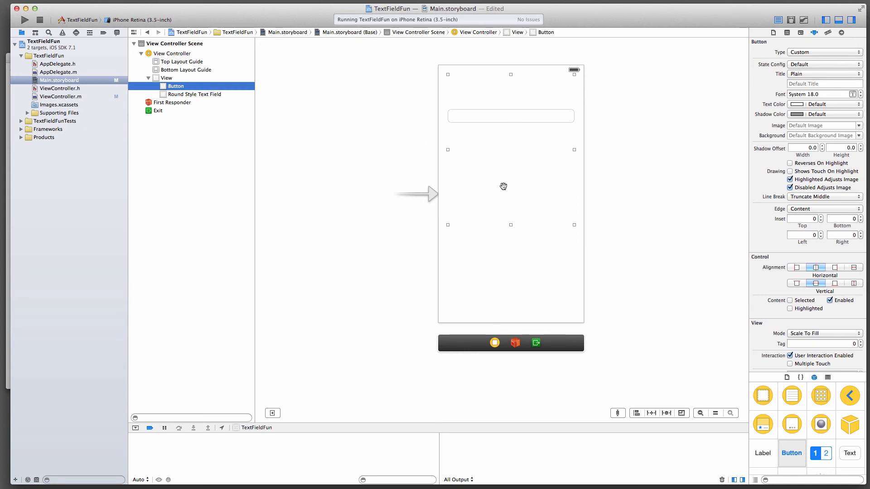
{"action": "mouse_move", "coordinate": [532, 169]}
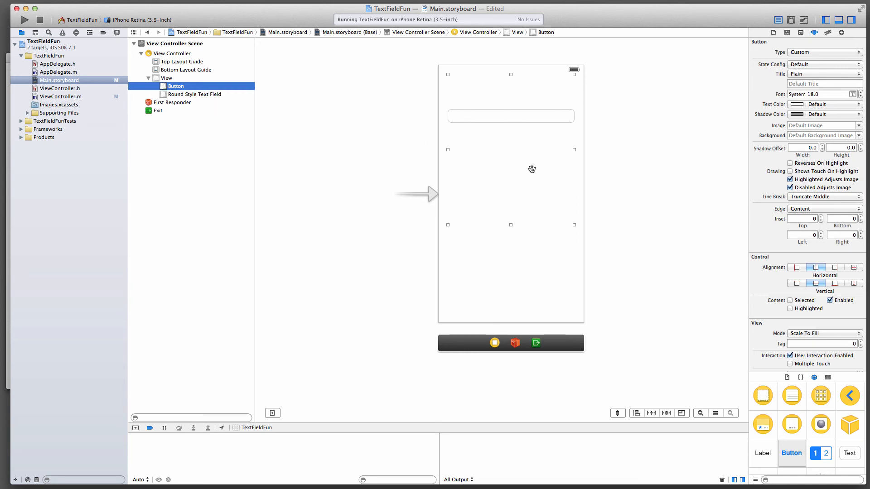
{"action": "mouse_move", "coordinate": [501, 205]}
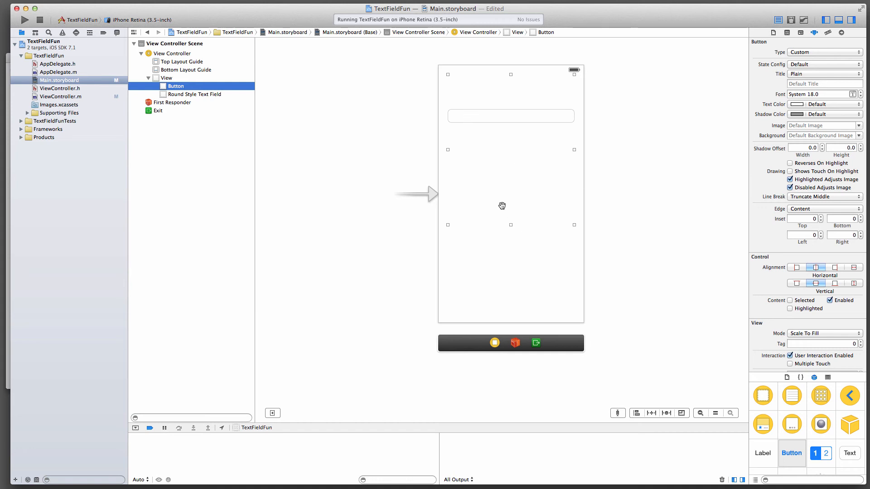
{"action": "mouse_move", "coordinate": [531, 134]}
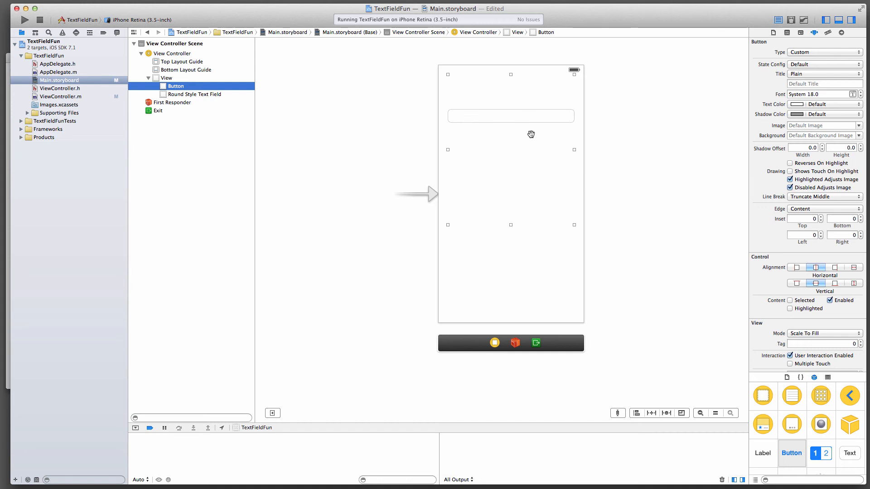
{"action": "mouse_move", "coordinate": [280, 144]}
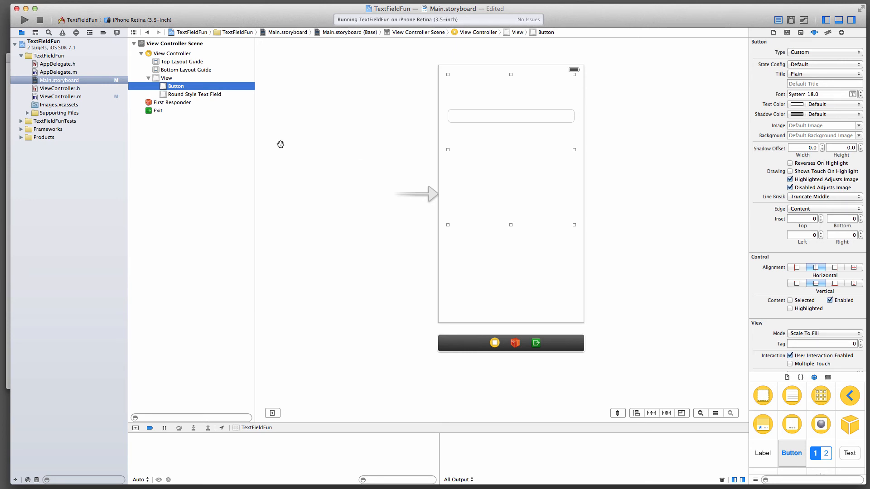
{"action": "mouse_move", "coordinate": [169, 204]}
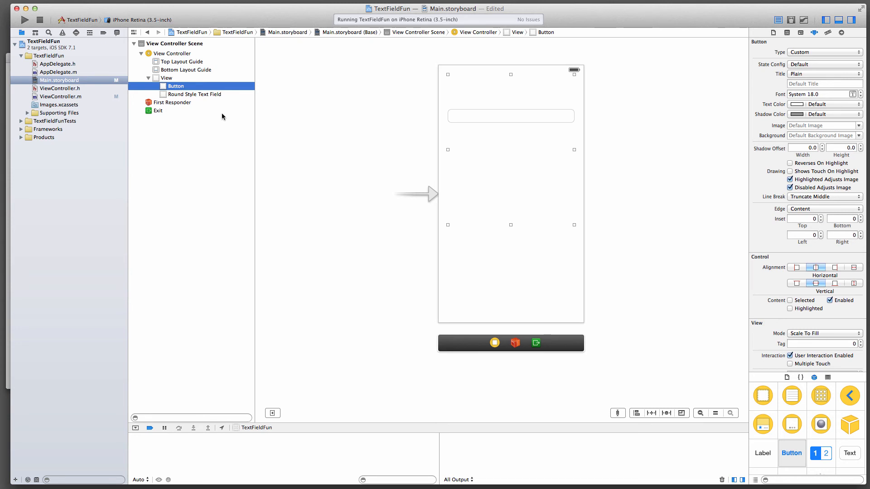
{"action": "mouse_move", "coordinate": [241, 95]}
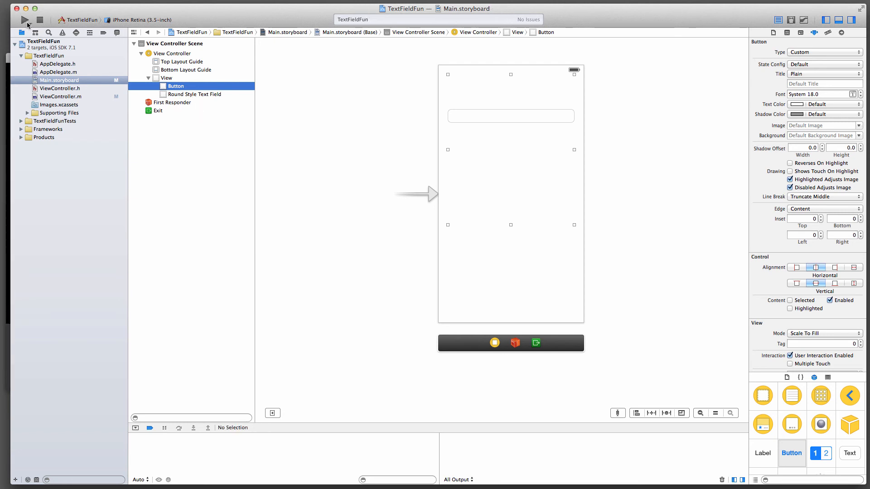
- Run the app and focus the text field to raise the keyboard
{"action": "left_click", "coordinate": [25, 19]}
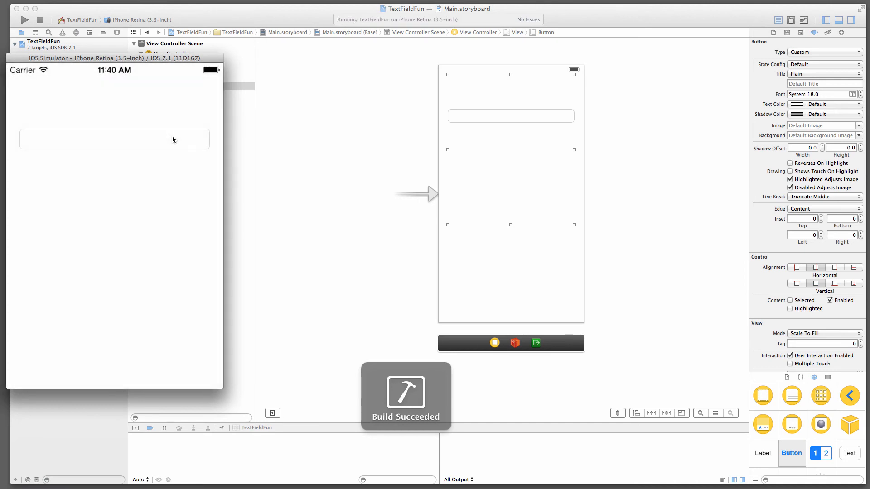
{"action": "left_click", "coordinate": [114, 139]}
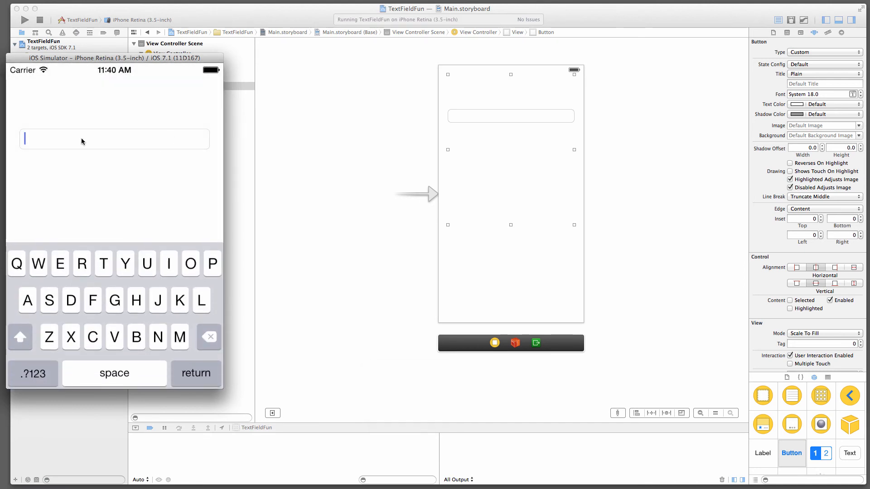
{"action": "mouse_move", "coordinate": [132, 140]}
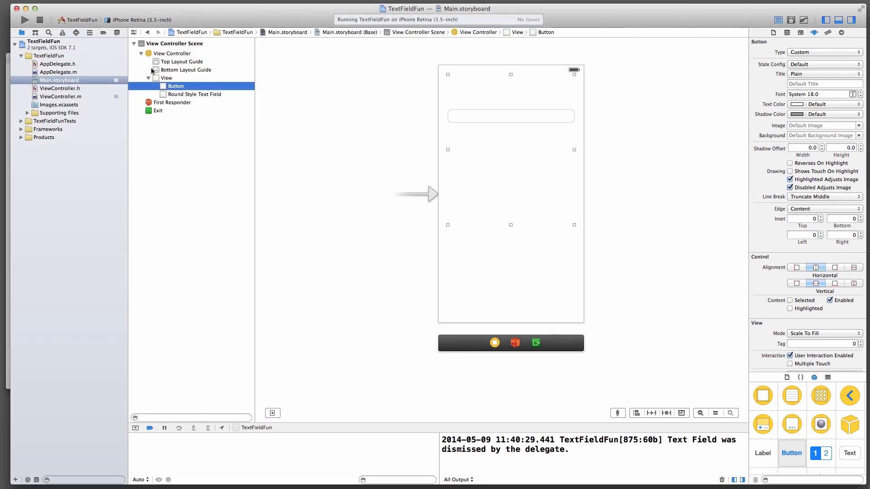
- Copy the NSLog into dismissKeyboard: and change its message to 'dismissed by the button'
{"action": "left_click", "coordinate": [61, 96]}
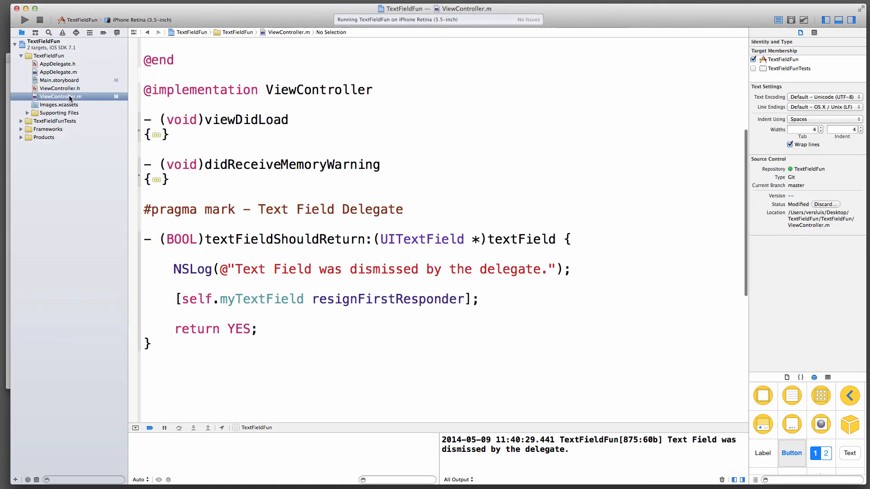
{"action": "left_click", "coordinate": [286, 299]}
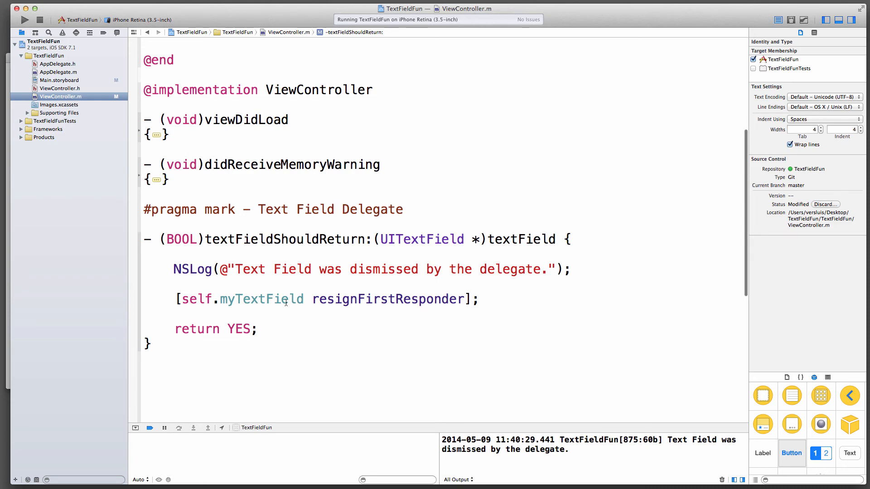
{"action": "scroll", "scroll_direction": "down", "scroll_amount": 3}
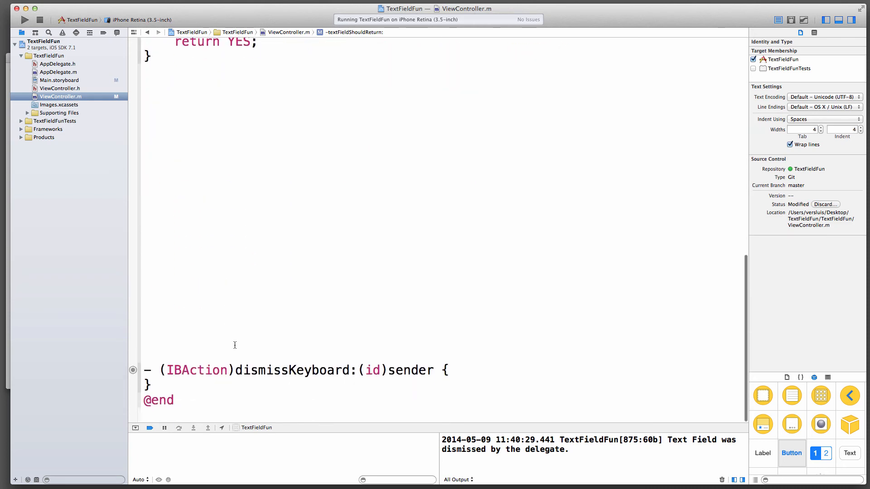
{"action": "left_click", "coordinate": [145, 340]}
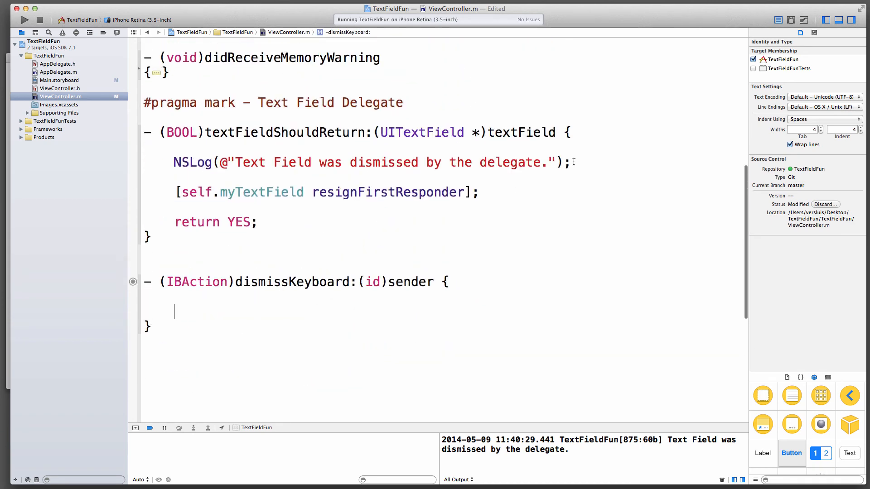
{"action": "triple_click", "coordinate": [371, 162]}
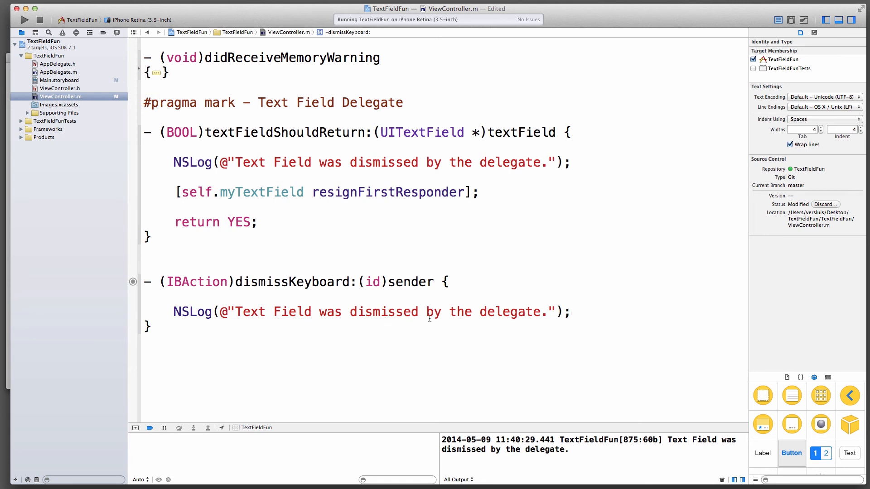
{"action": "type", "text": "button"}
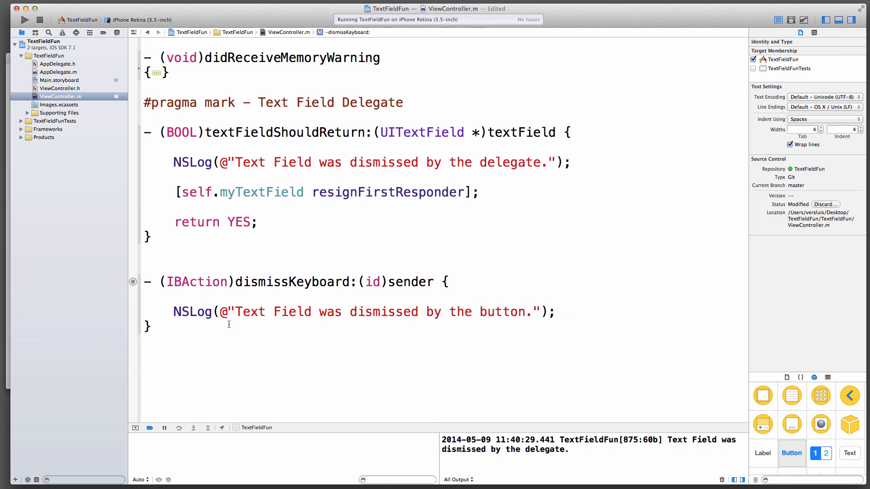
{"action": "left_click", "coordinate": [524, 312]}
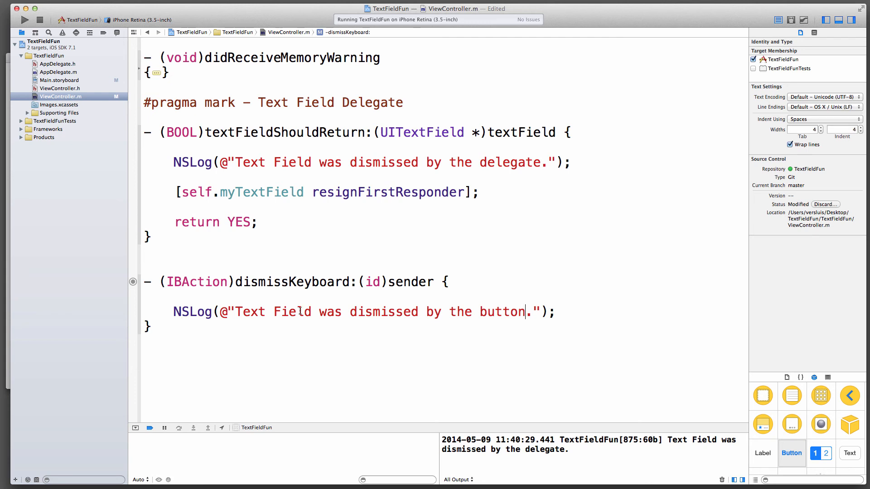
{"action": "mouse_move", "coordinate": [330, 298]}
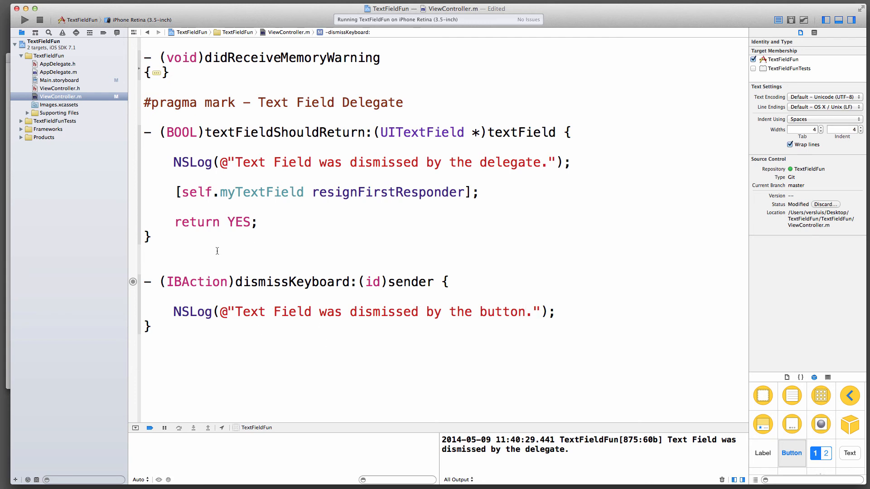
- Add [self textFieldShouldReturn:self.myTextField]; below the button log message
{"action": "double_click", "coordinate": [261, 192]}
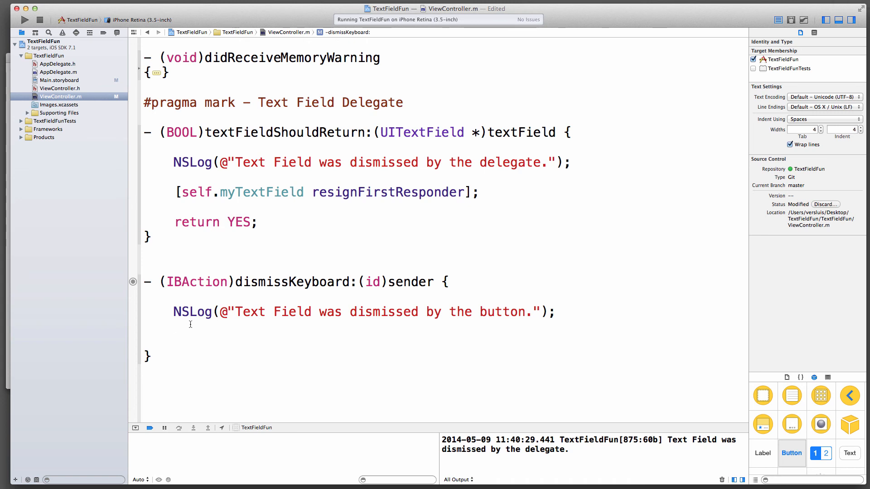
{"action": "type", "text": "self t"}
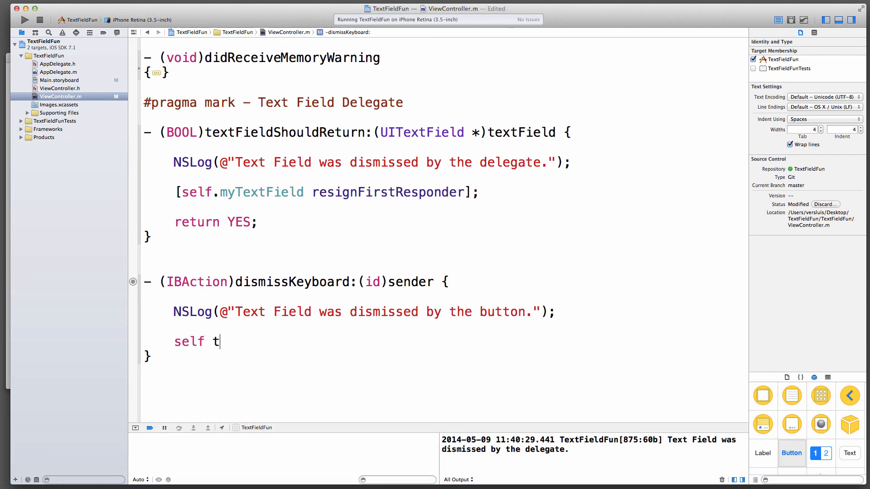
{"action": "type", "text": "ext"}
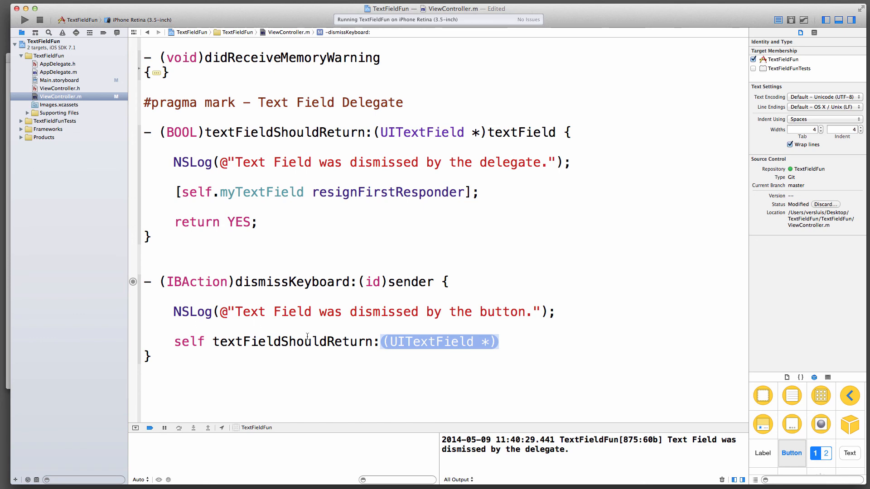
{"action": "type", "text": "self.myTextField];"}
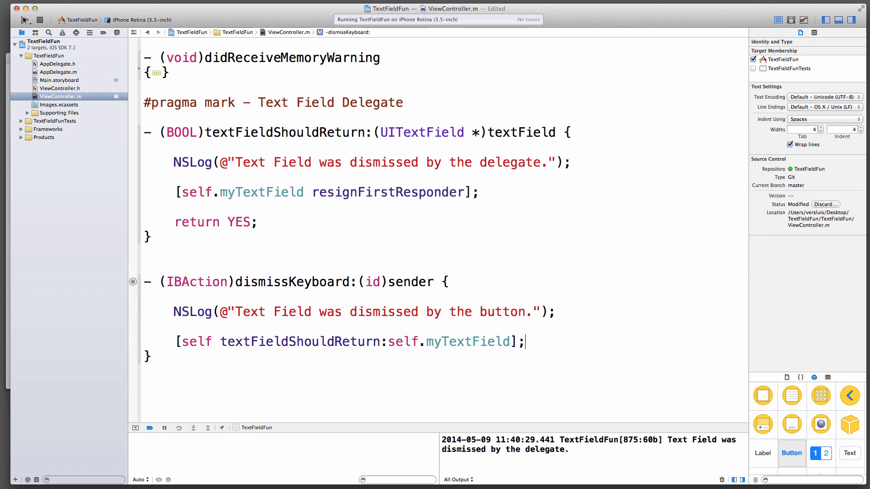
- Run the app and tap the background so both button and delegate messages are logged
{"action": "left_click", "coordinate": [26, 19]}
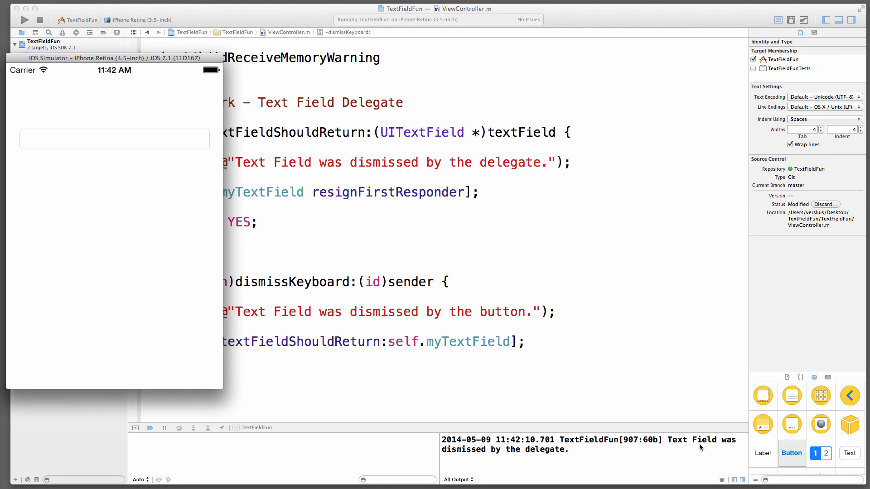
{"action": "mouse_move", "coordinate": [241, 247]}
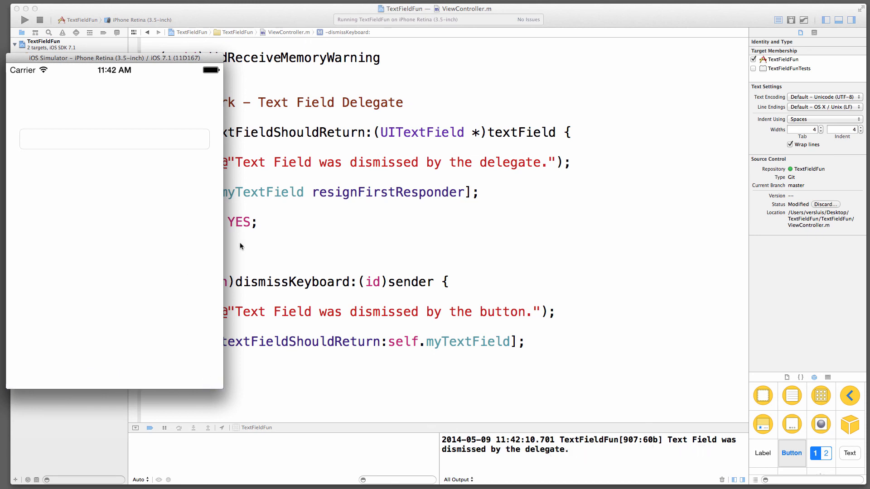
{"action": "left_click", "coordinate": [114, 138]}
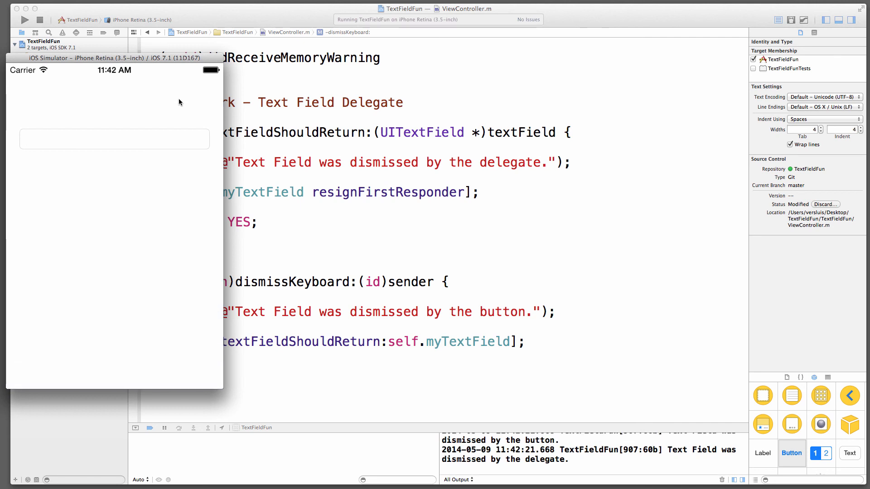
{"action": "mouse_move", "coordinate": [525, 467]}
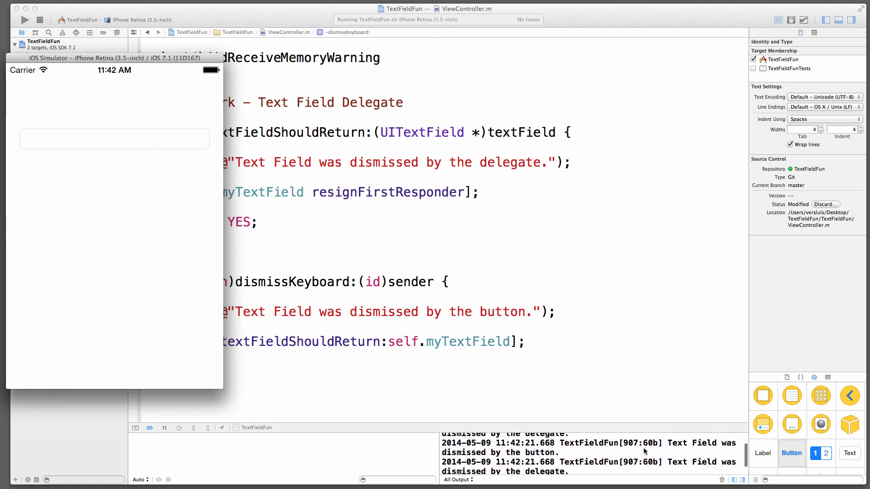
{"action": "mouse_move", "coordinate": [559, 455]}
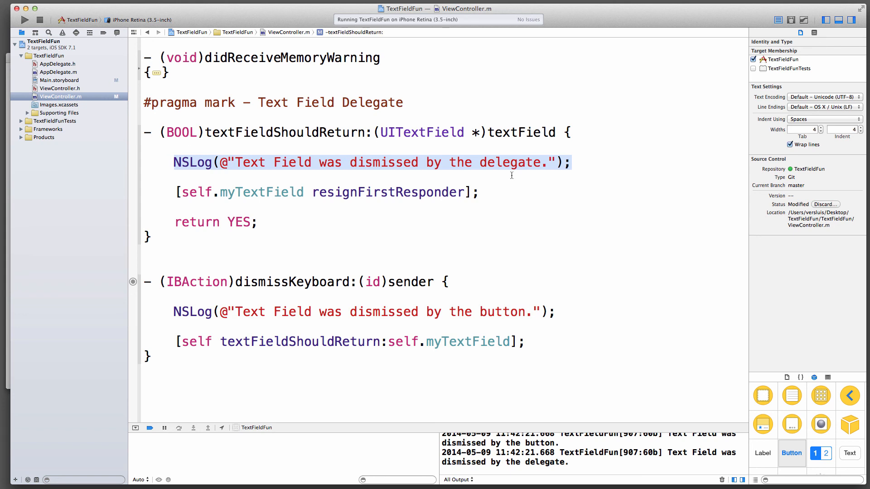
- Enter 'dkjfhkdjfh' in the text field, dismiss via the background, then refocus the field
{"action": "left_click", "coordinate": [114, 139]}
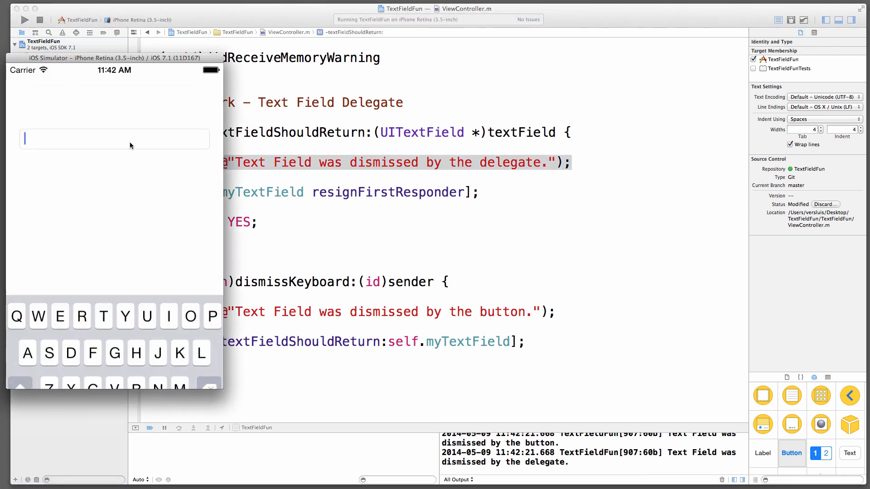
{"action": "type", "text": "dkjfhkdjfhdffd"}
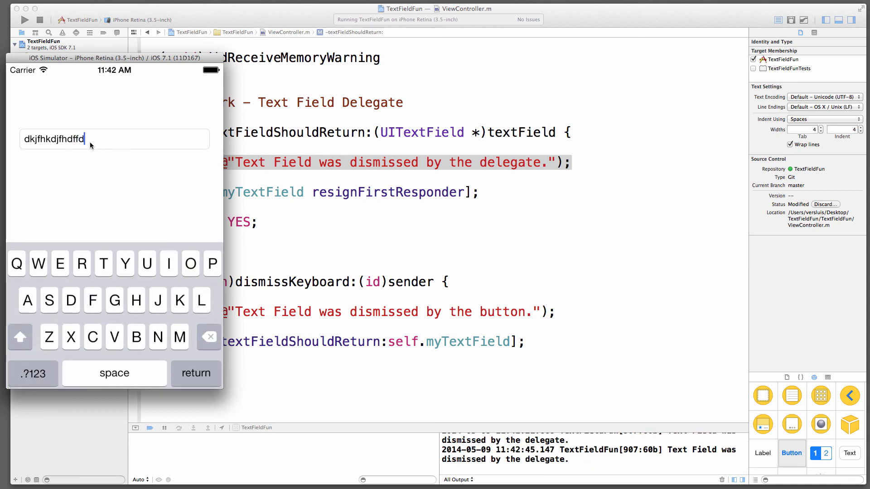
{"action": "mouse_move", "coordinate": [110, 107]}
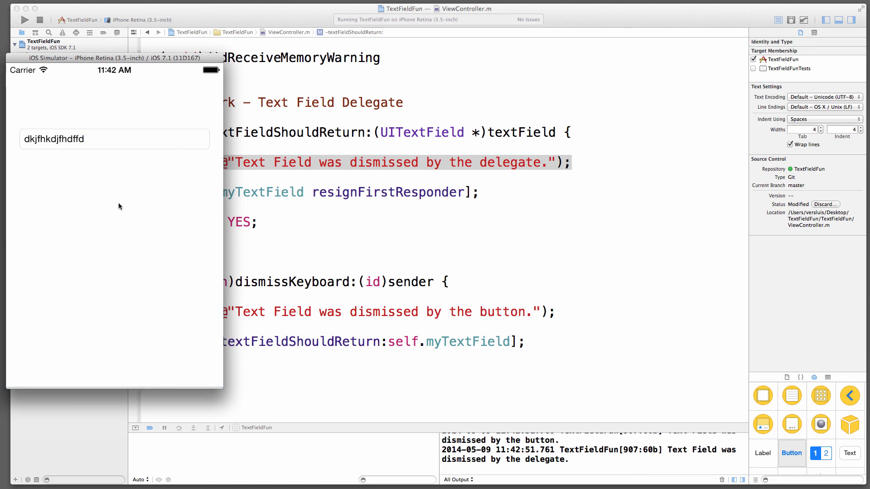
{"action": "left_click", "coordinate": [114, 140]}
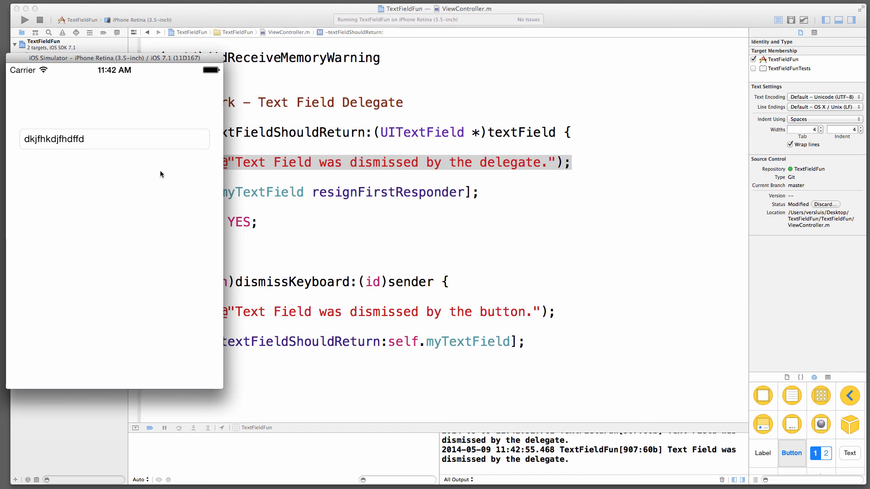
{"action": "left_click", "coordinate": [115, 139]}
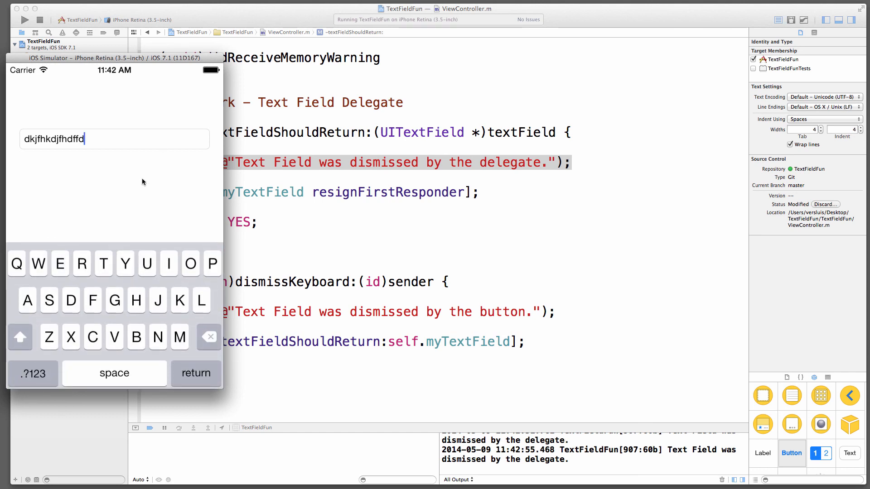